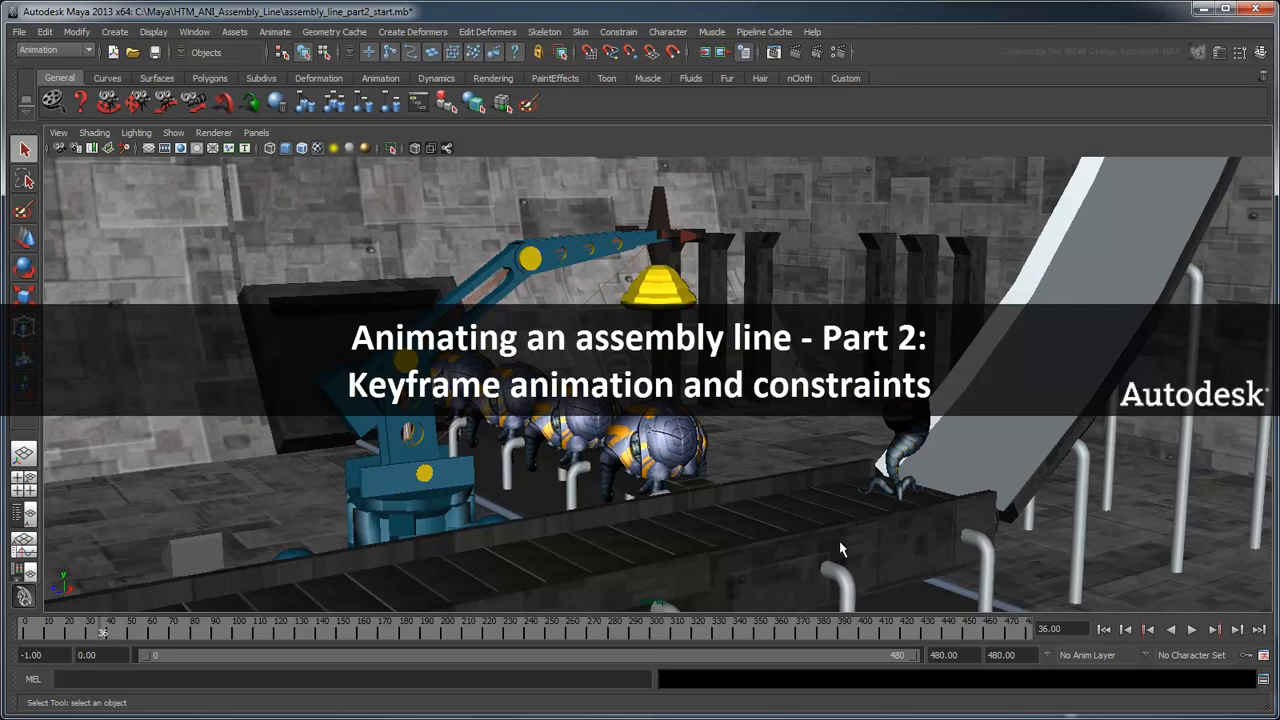
Show the Channel Box/Layer Editor and turn on Mech_Arm_Controls_LYR visibility.
left_click(1192, 629)
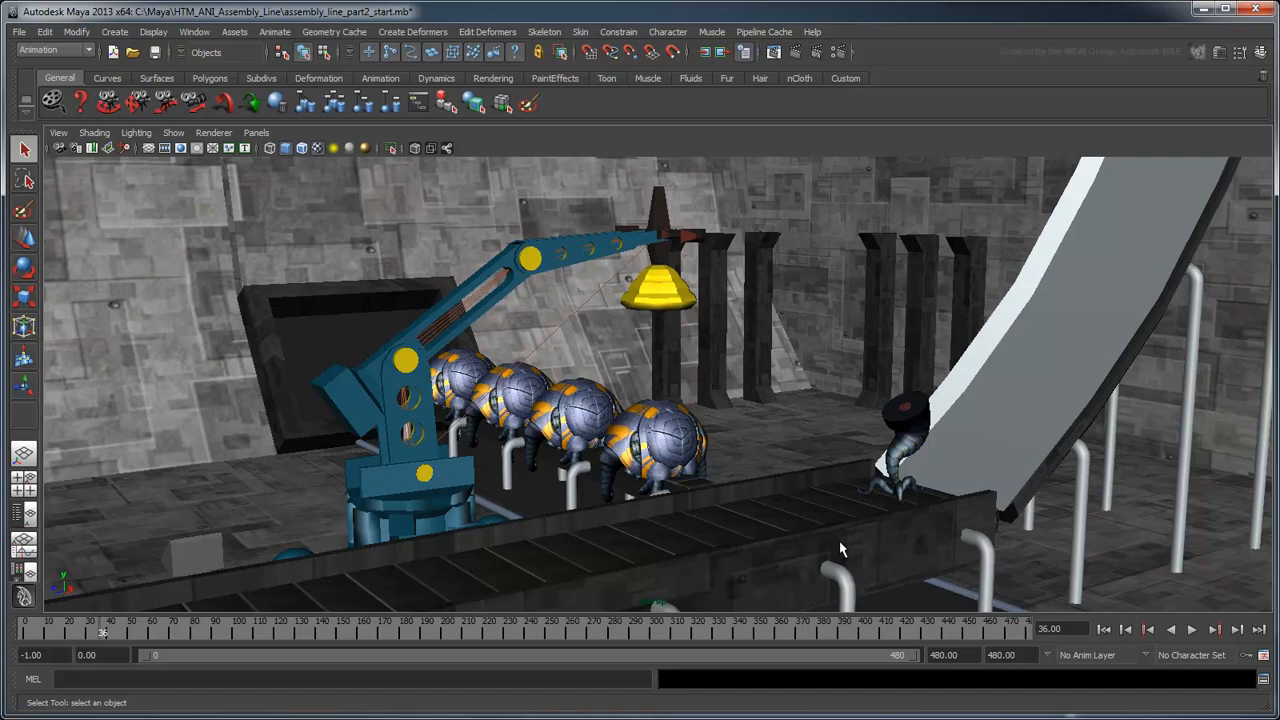
mouse_move(872, 597)
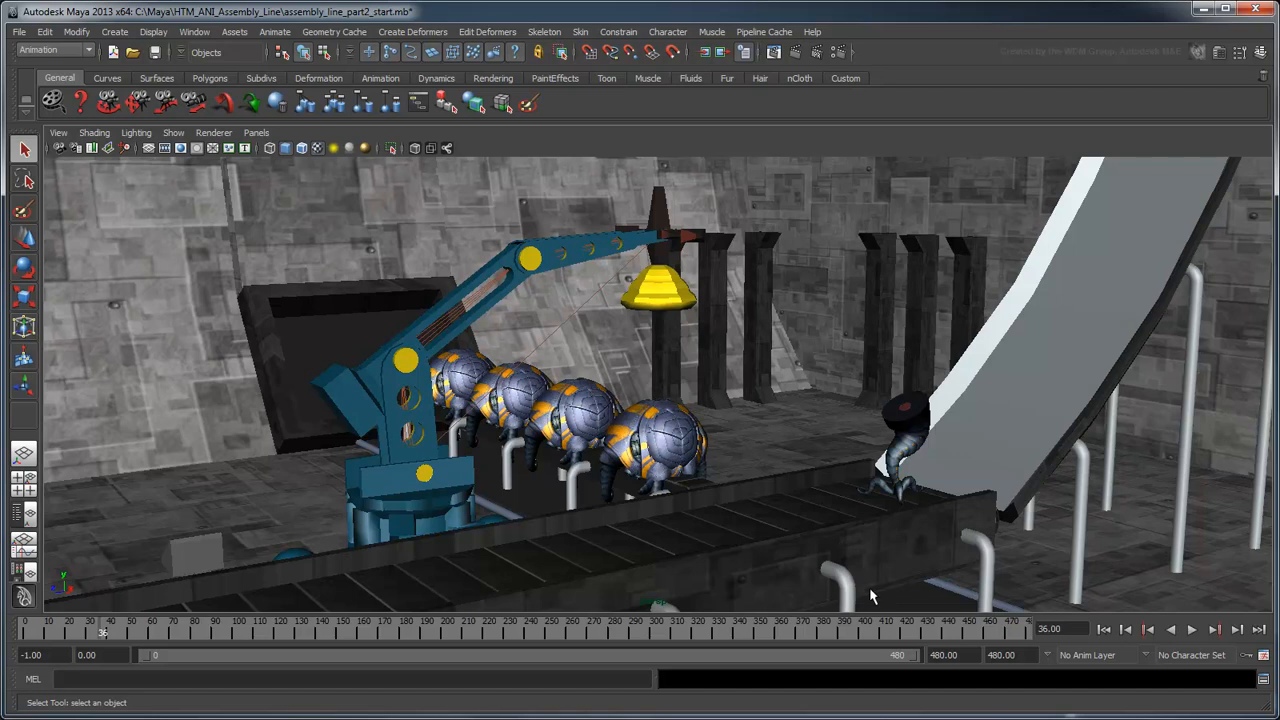
mouse_move(423, 392)
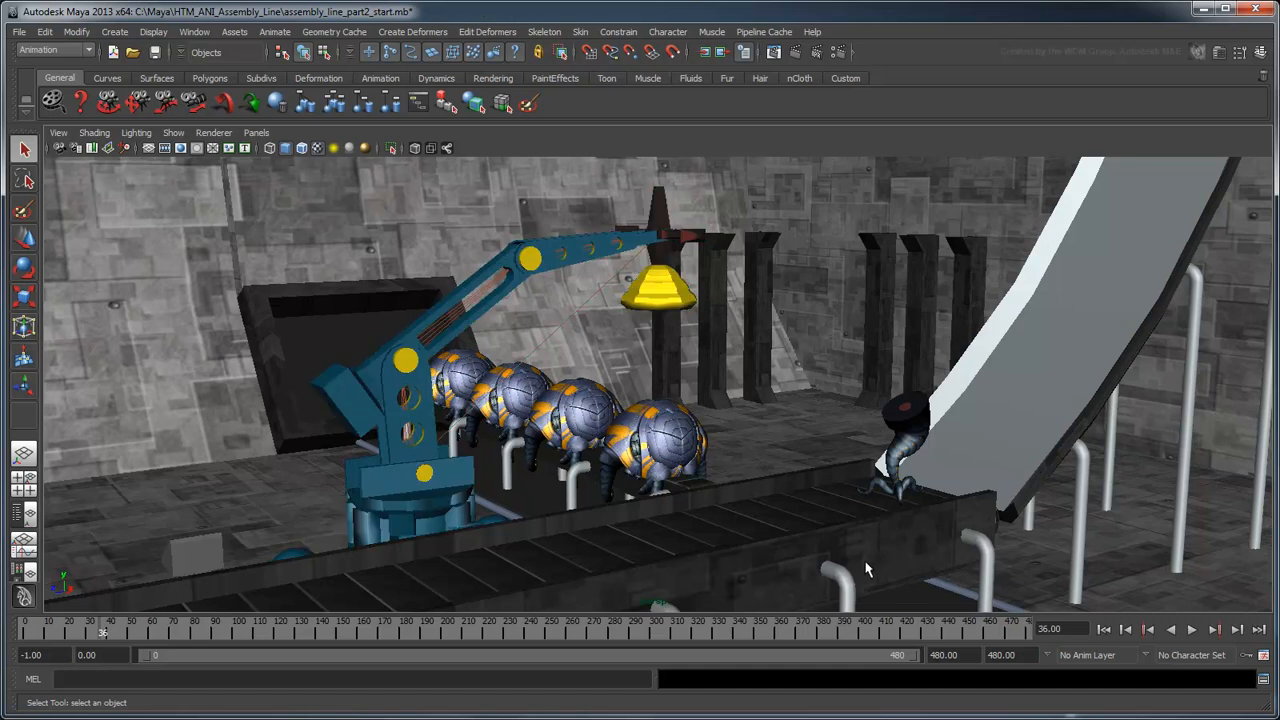
left_click(1260, 52)
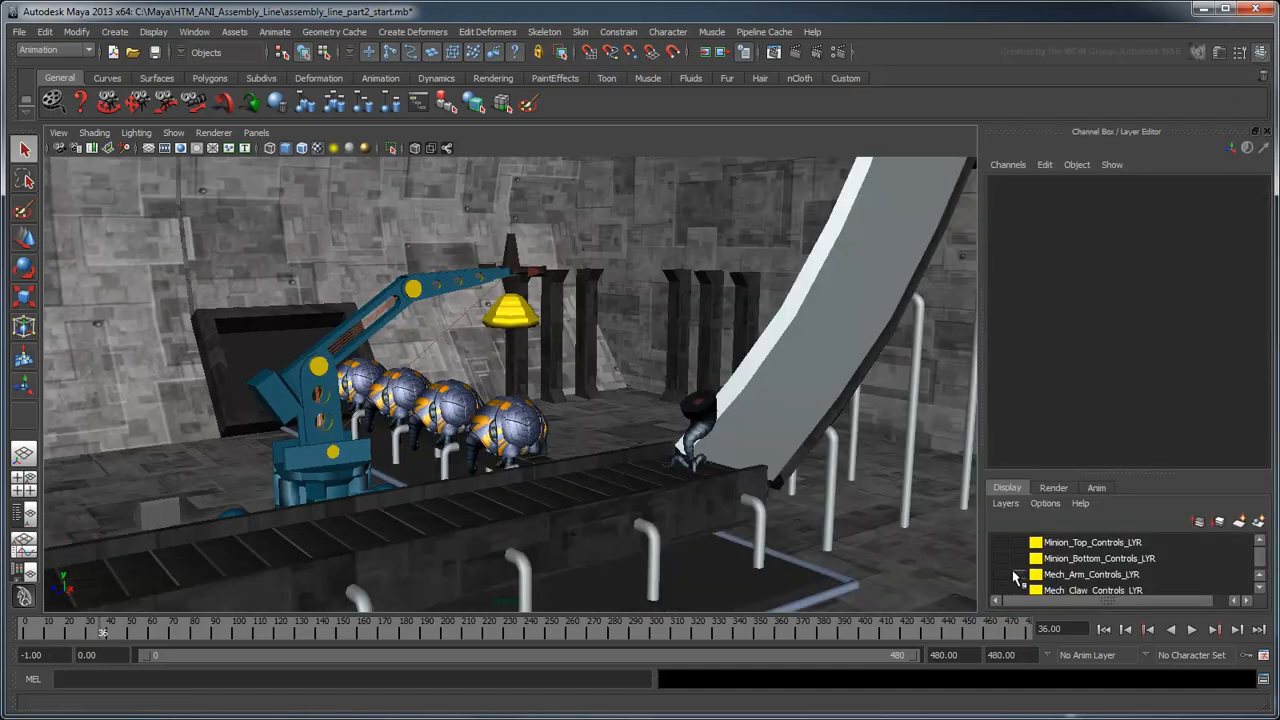
left_click(1003, 574)
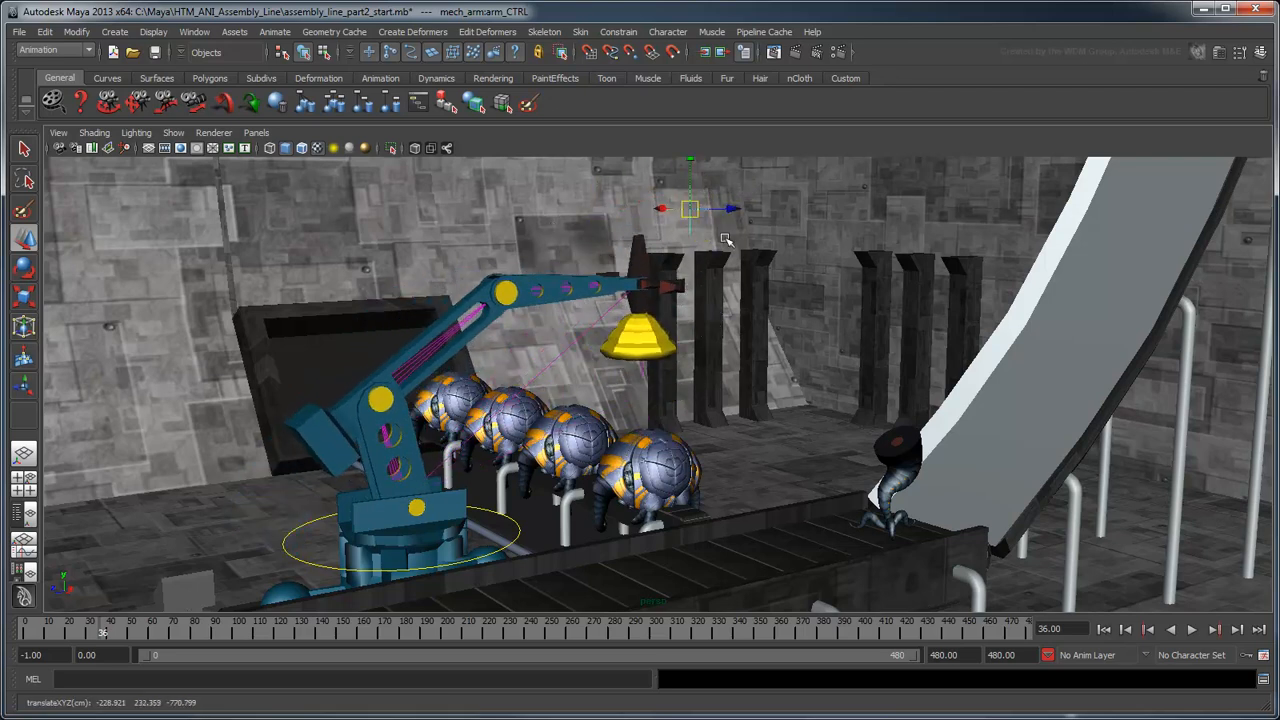
Test-move arm_CTRL and swivel swivel_CTRL around the base, then orbit the assembly line.
left_click_drag(690, 208, 703, 191)
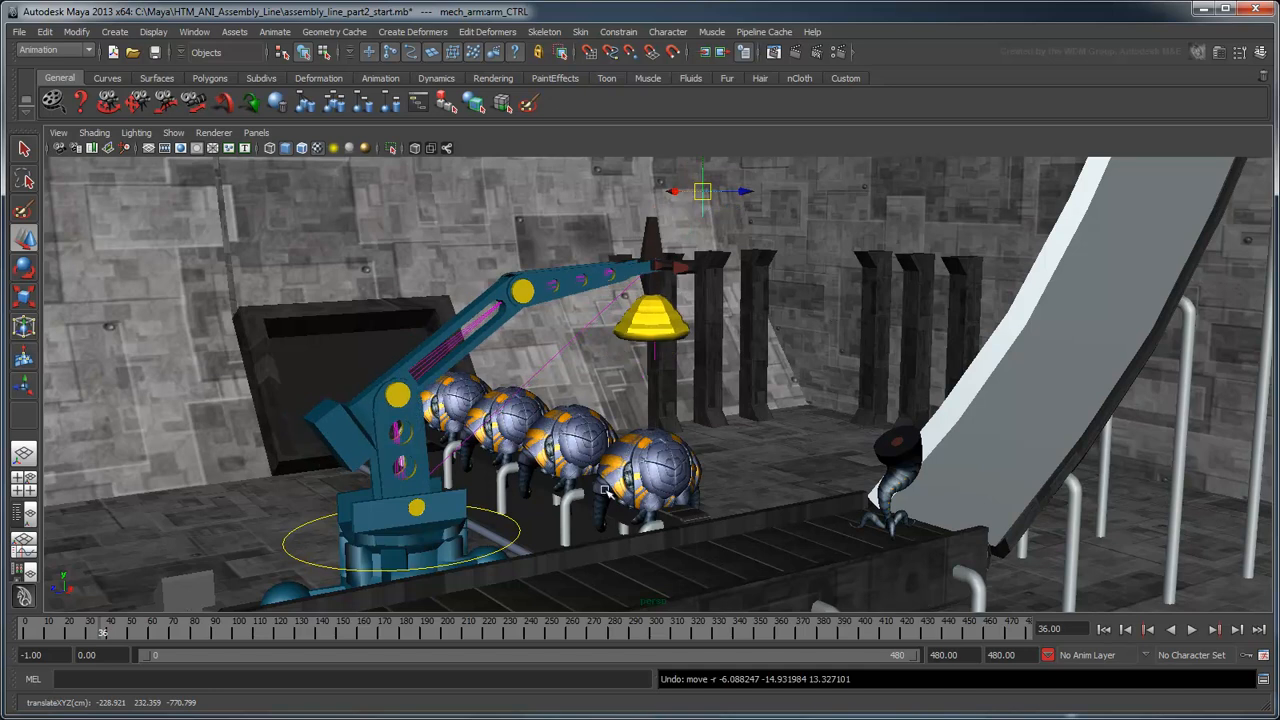
left_click(500, 540)
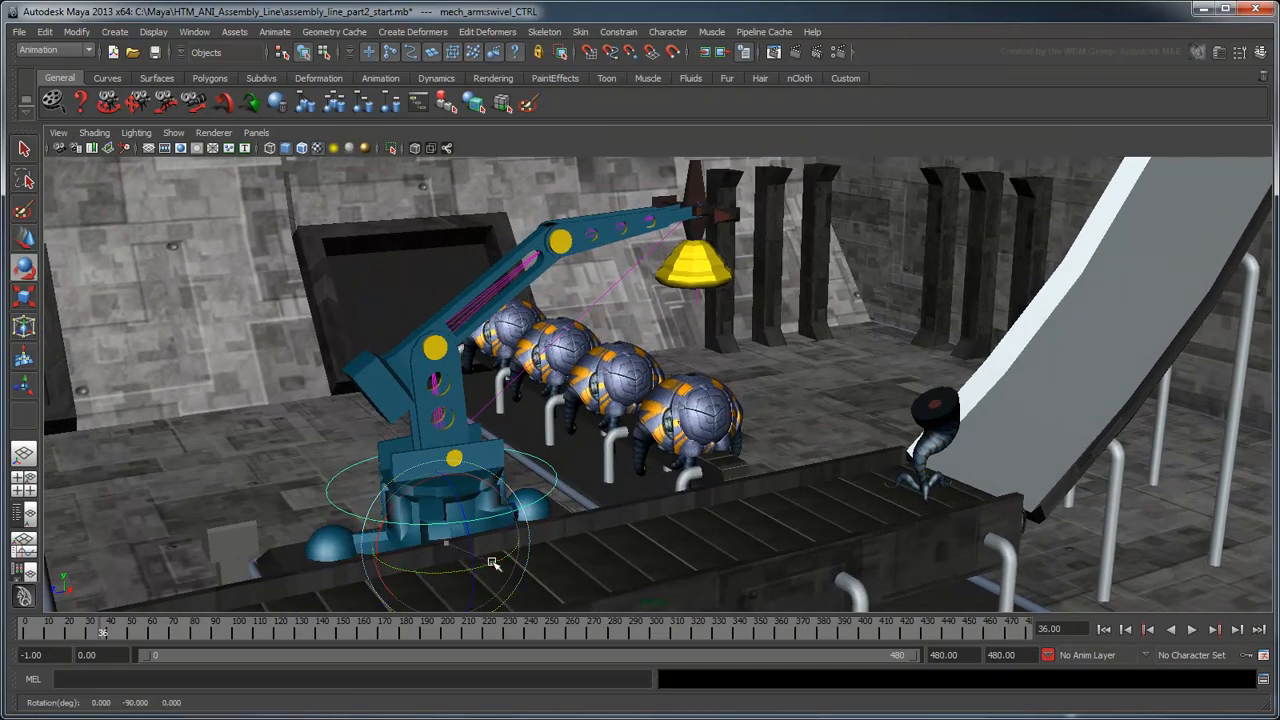
left_click_drag(495, 560, 475, 540)
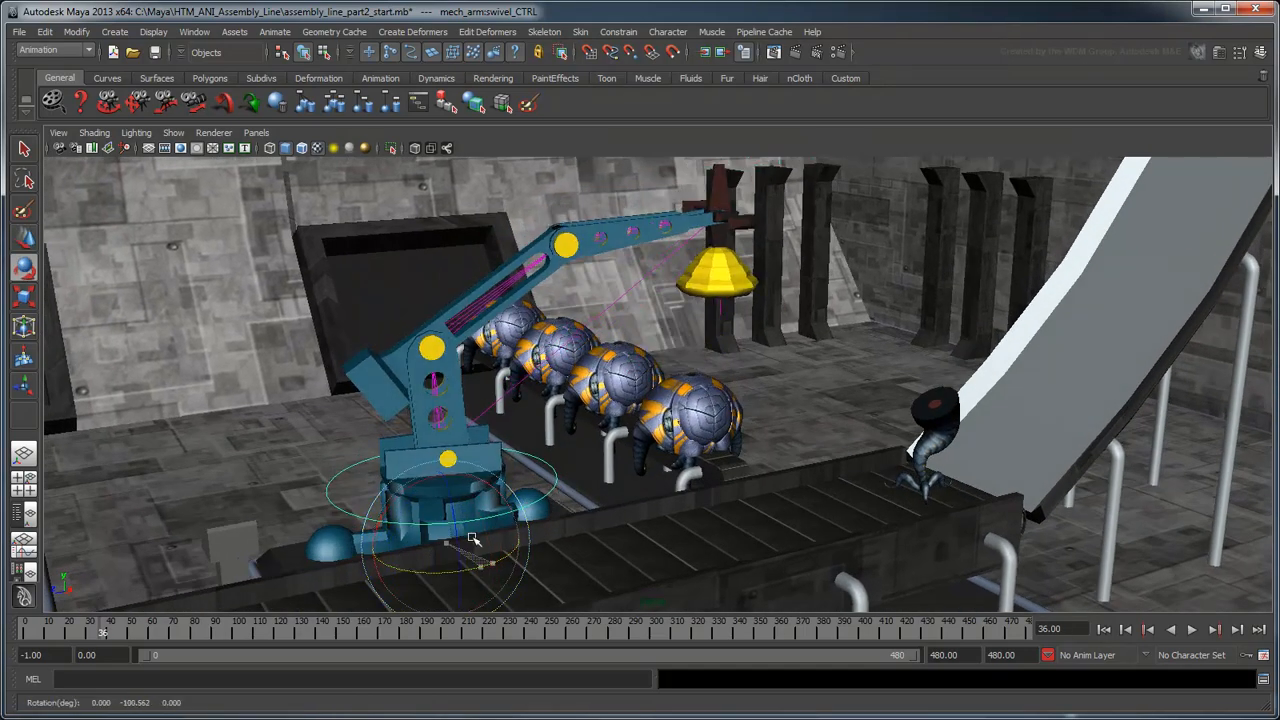
left_click_drag(475, 540, 430, 565)
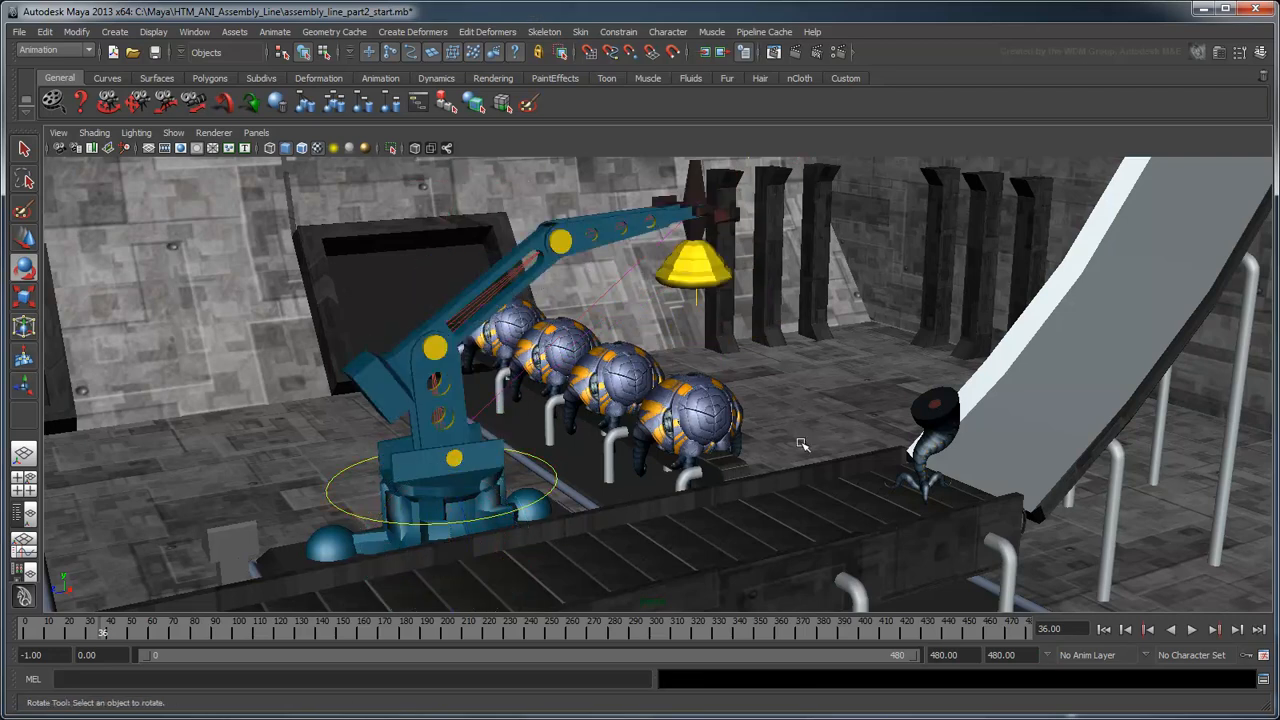
left_click_drag(800, 443, 740, 487)
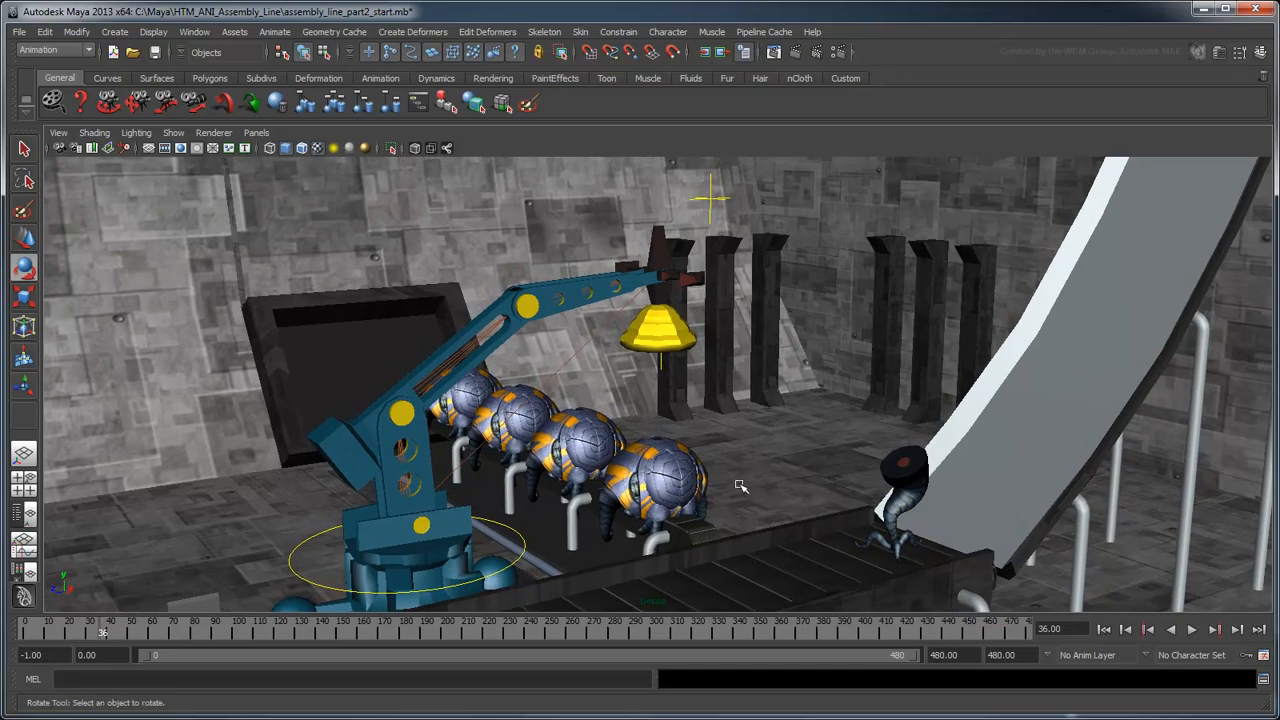
mouse_move(771, 492)
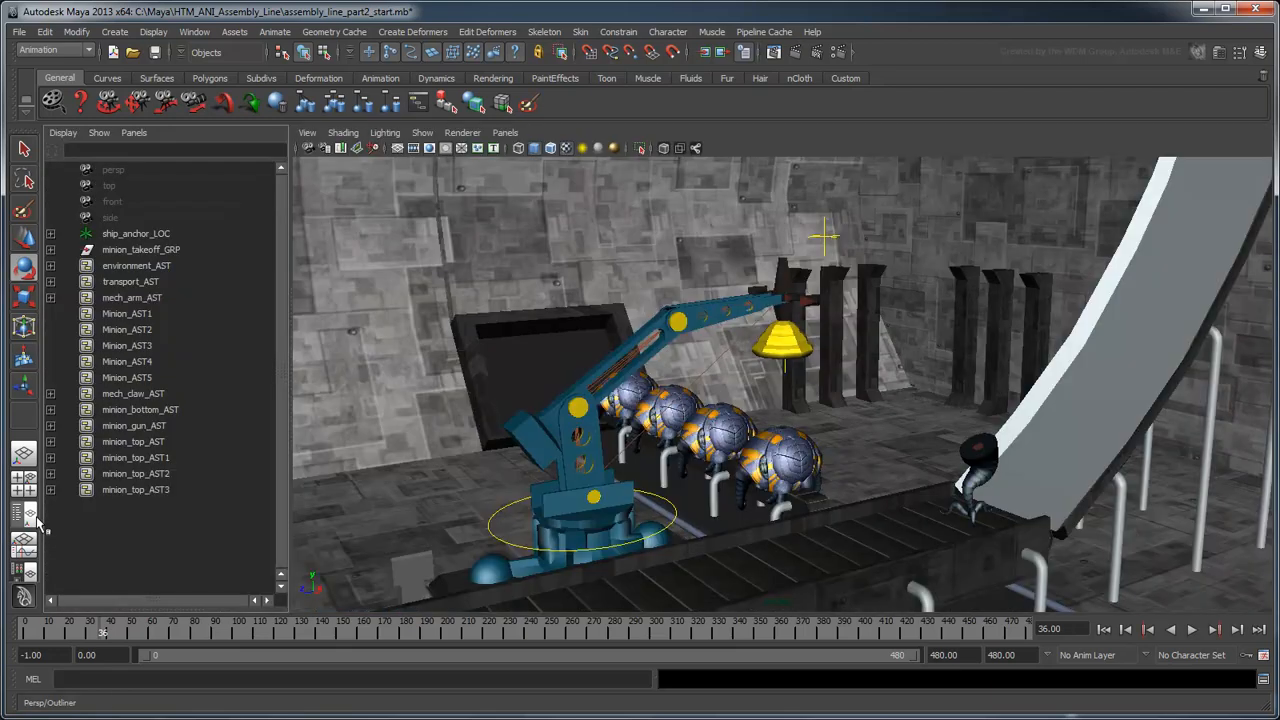
Select mech_arm_AST and show its Swivel Rotate Y and Armature Translate channels.
left_click(131, 297)
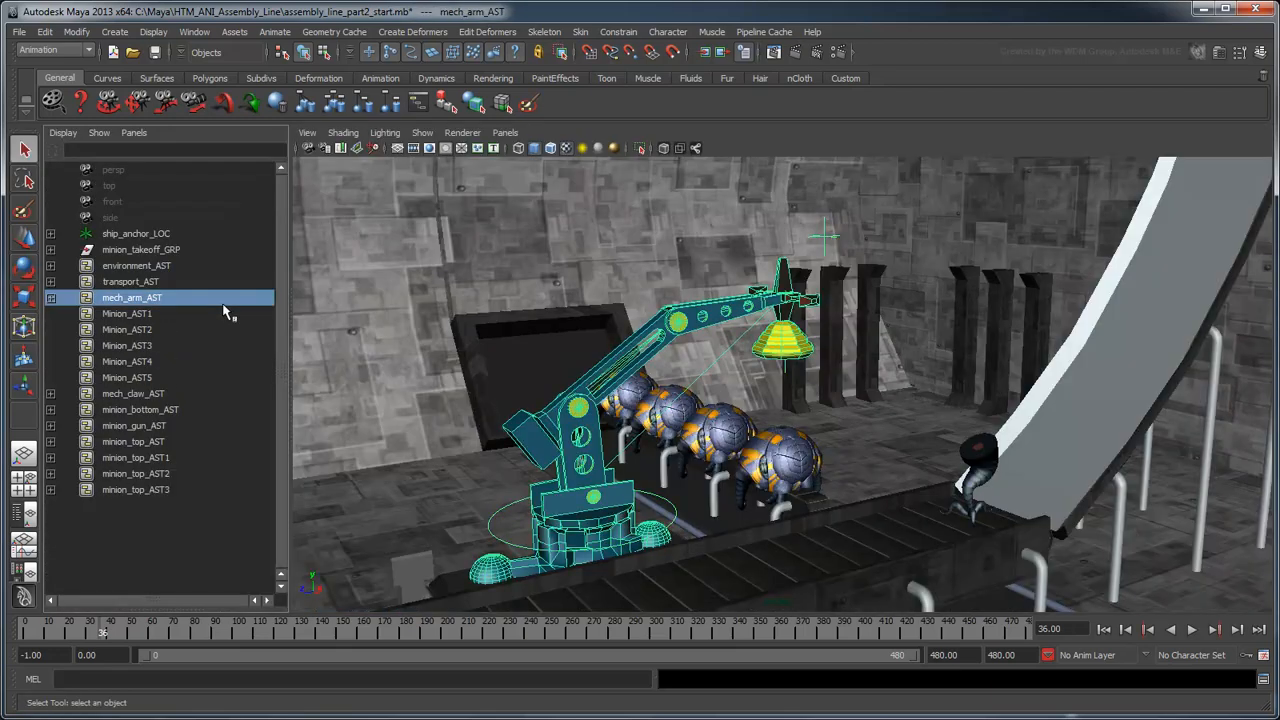
left_click(1260, 52)
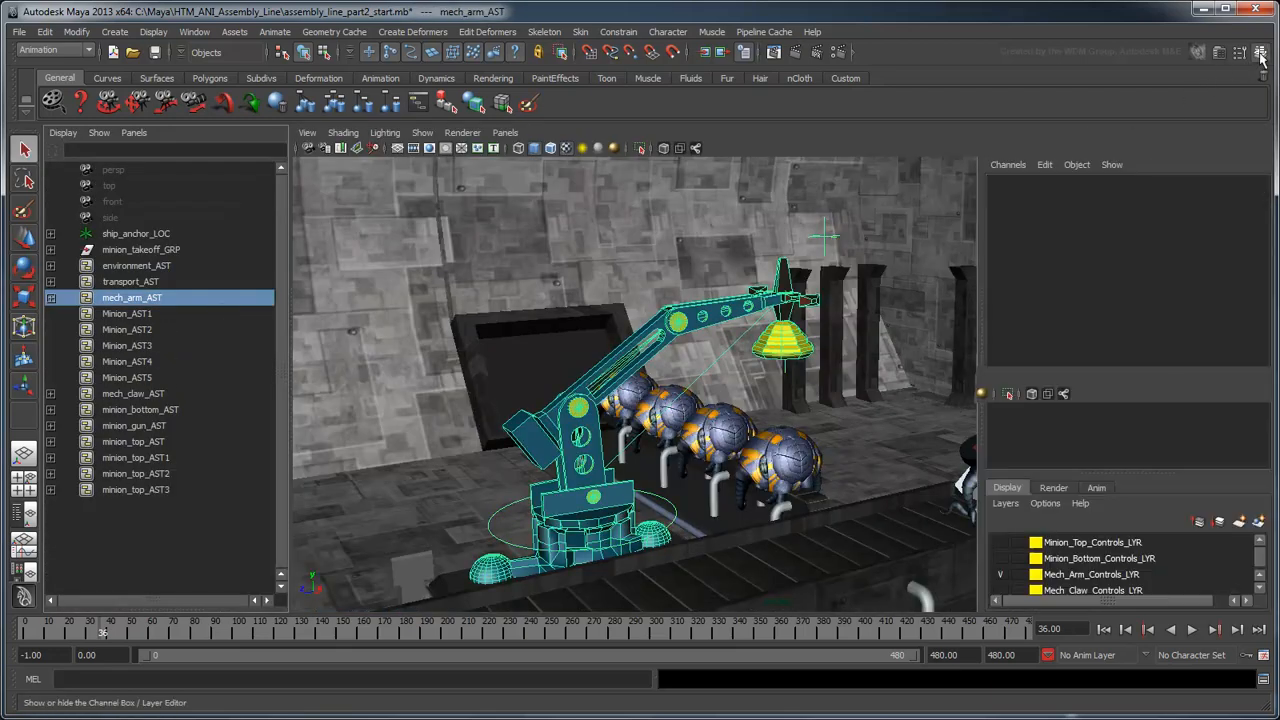
left_click(1261, 52)
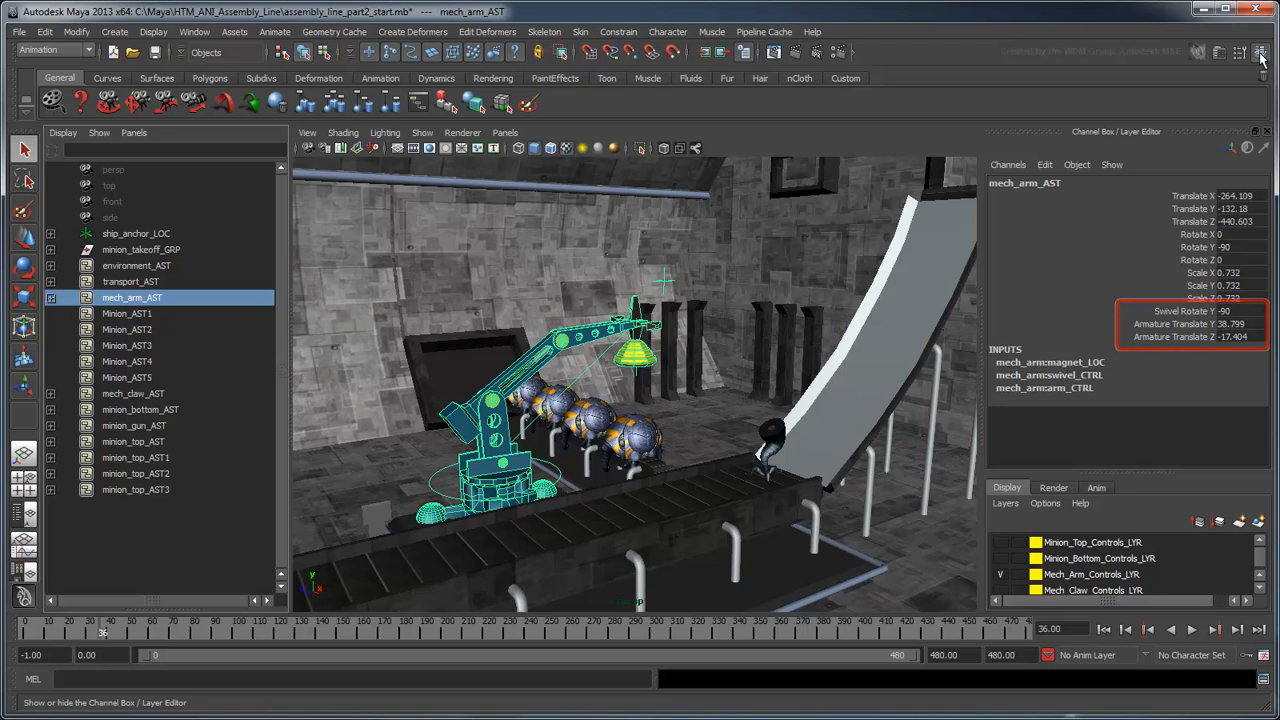
left_click(1261, 52)
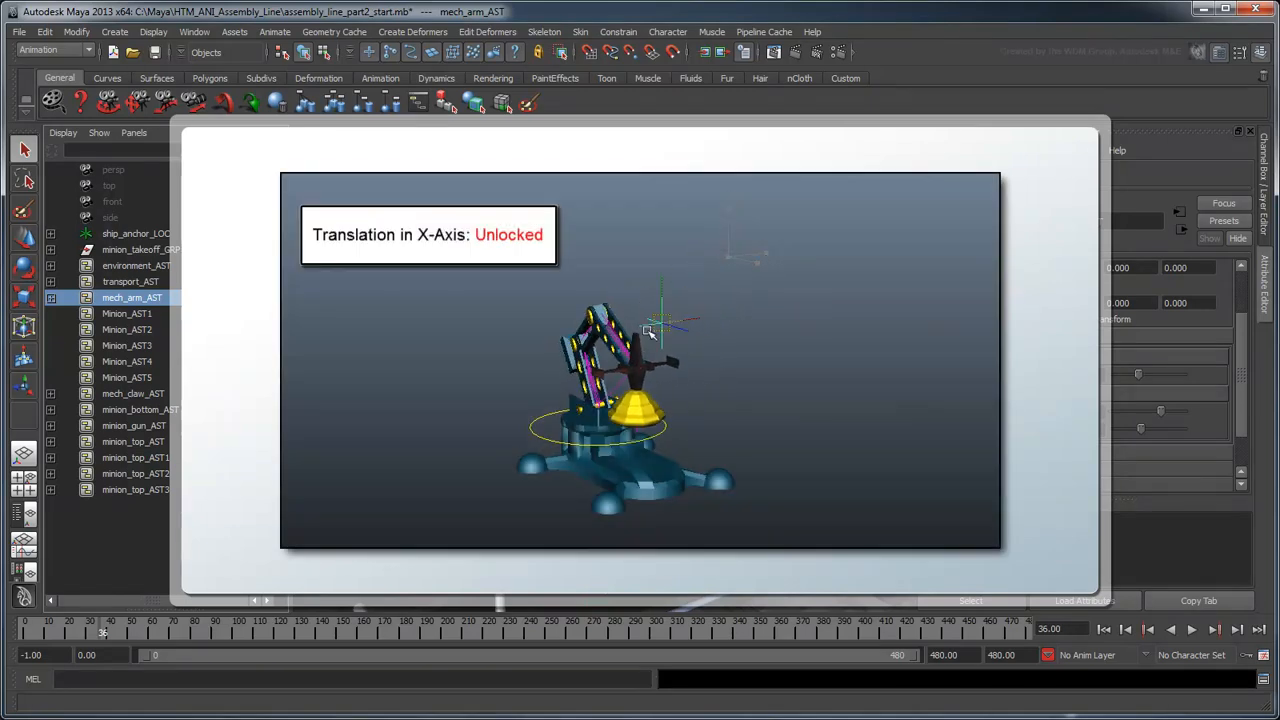
left_click_drag(650, 330, 815, 280)
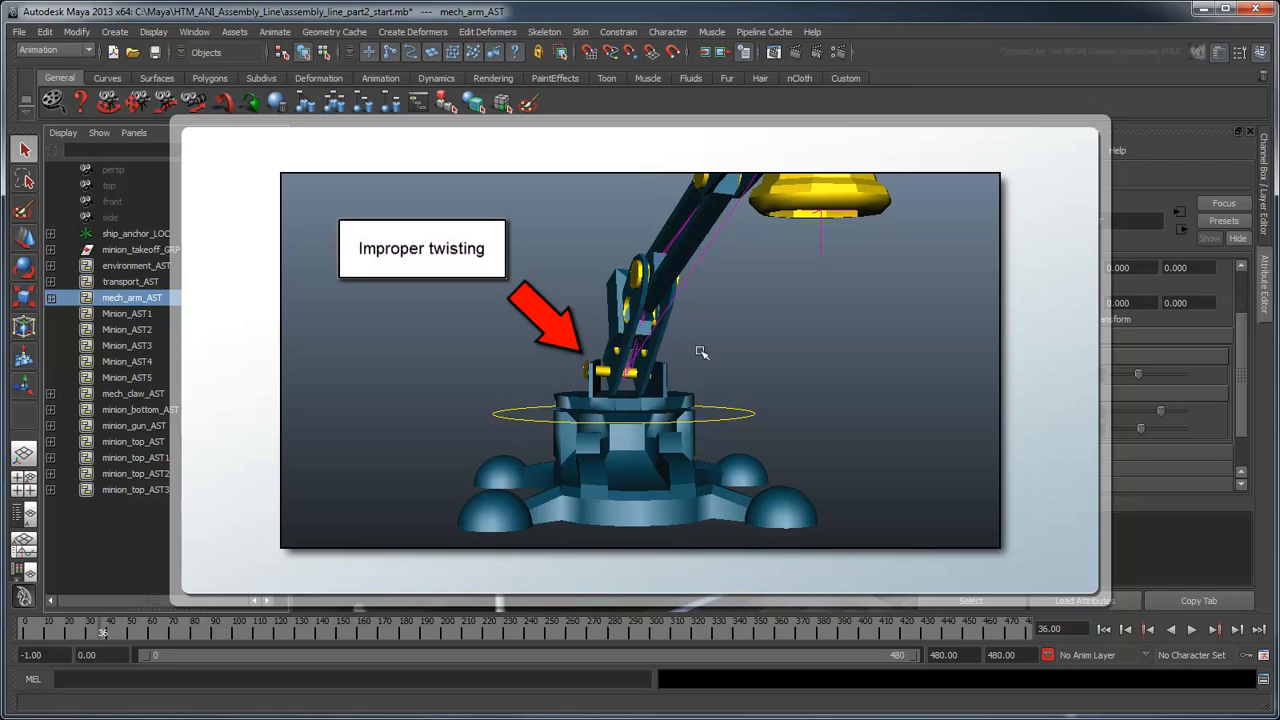
mouse_move(820, 378)
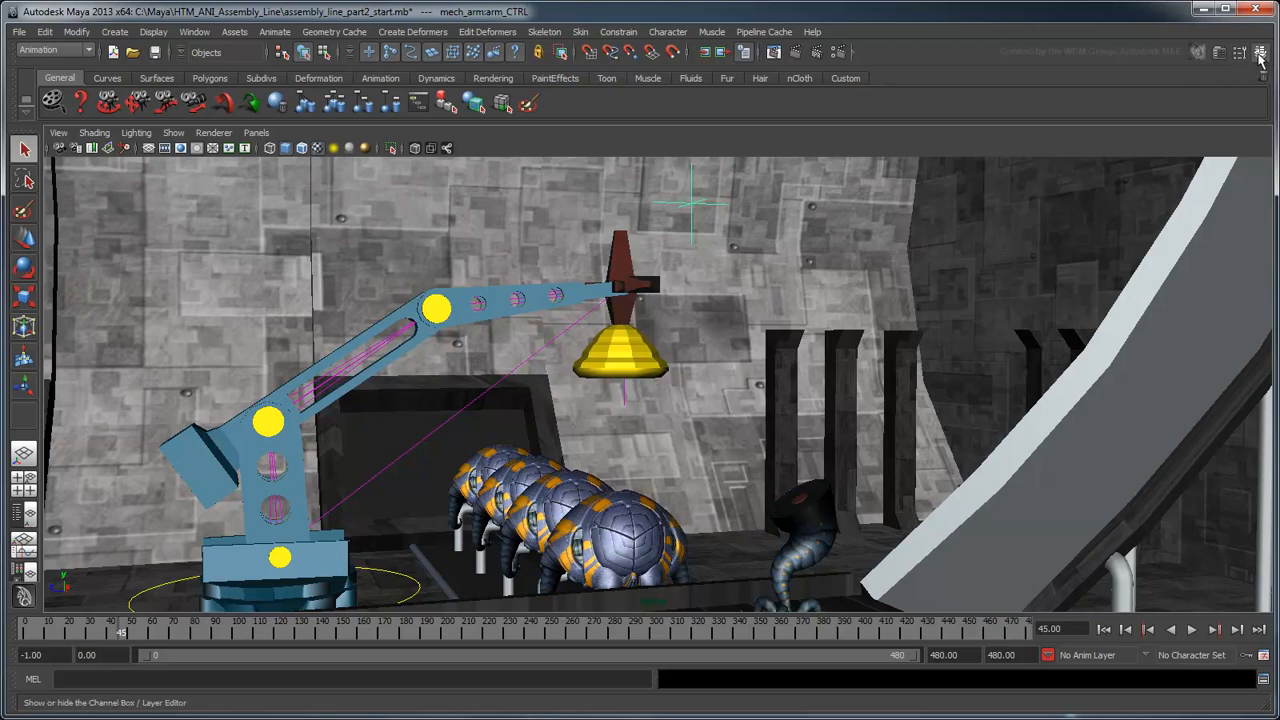
Key the starting and lowered Armature Translate values on mech_arm_AST.
left_click(1261, 52)
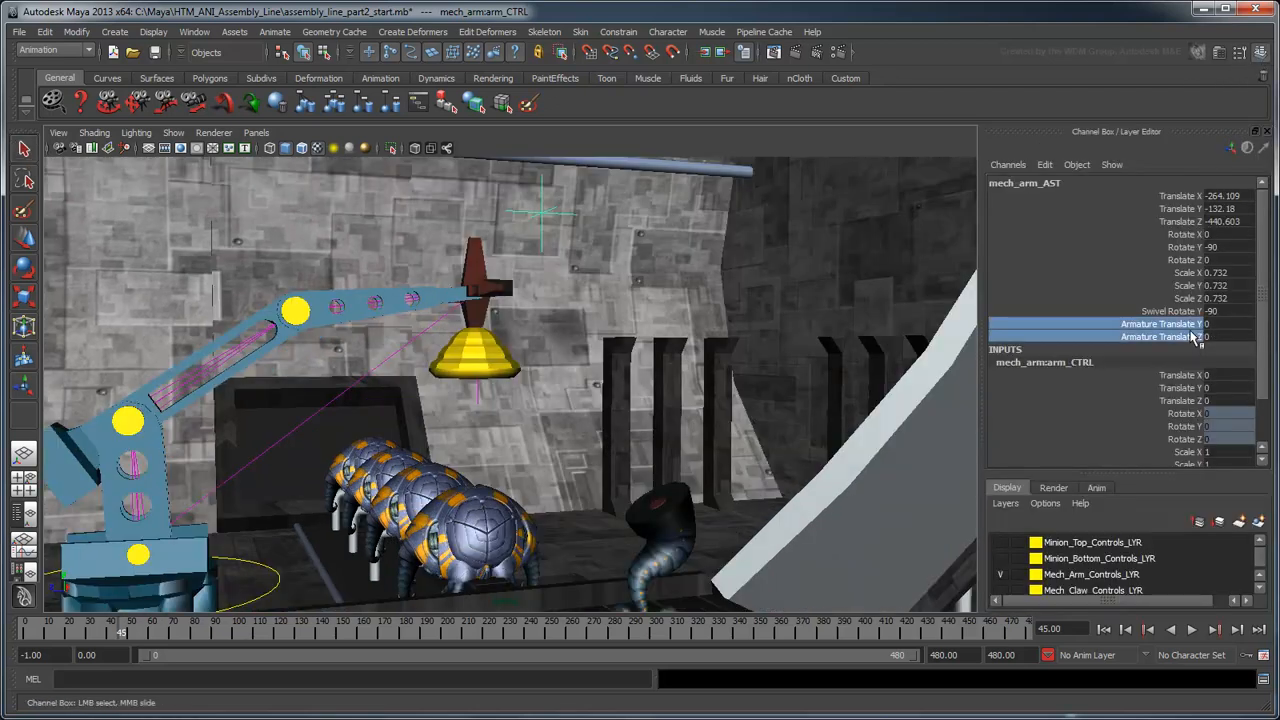
right_click(1170, 330)
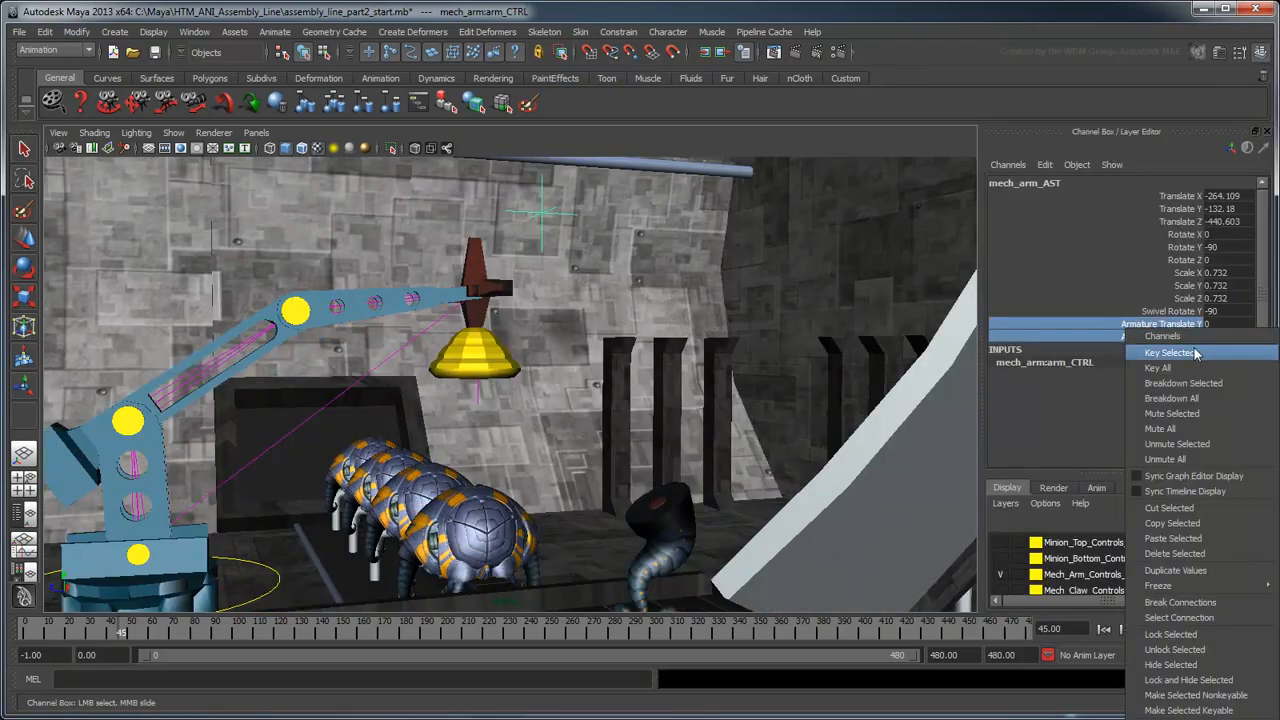
left_click(1169, 353)
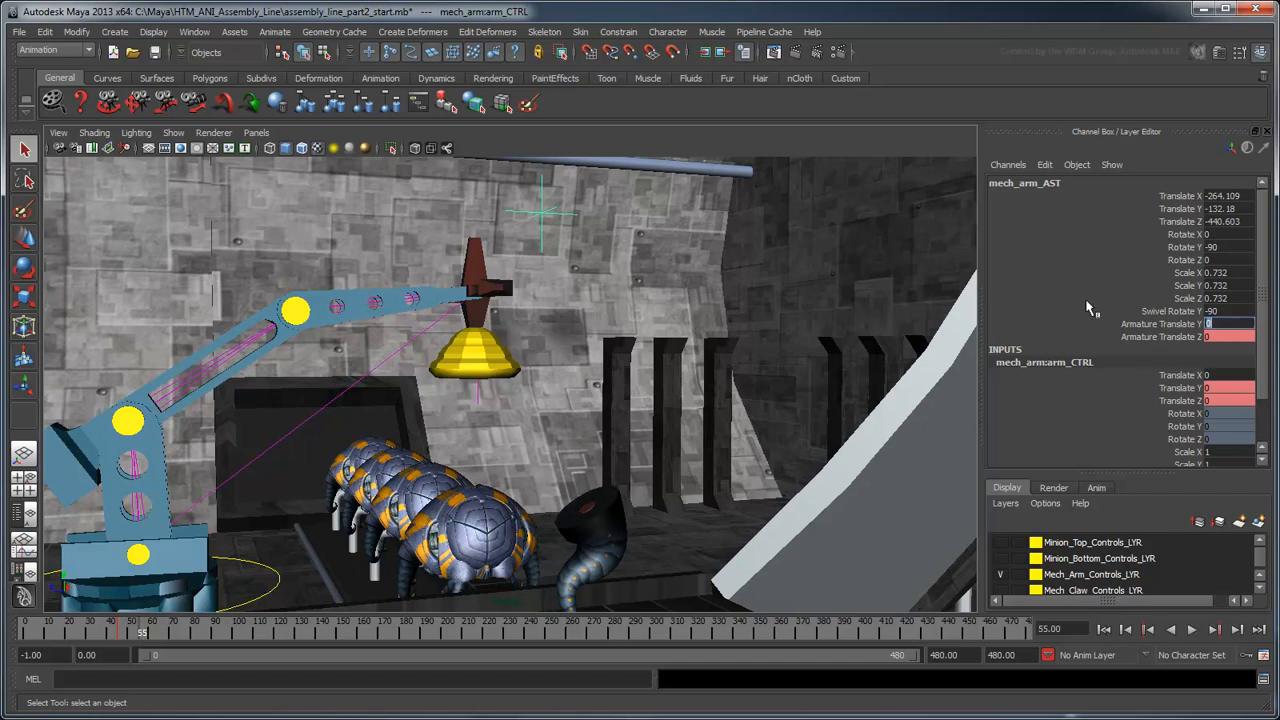
mouse_move(1043, 308)
type("-3.1")
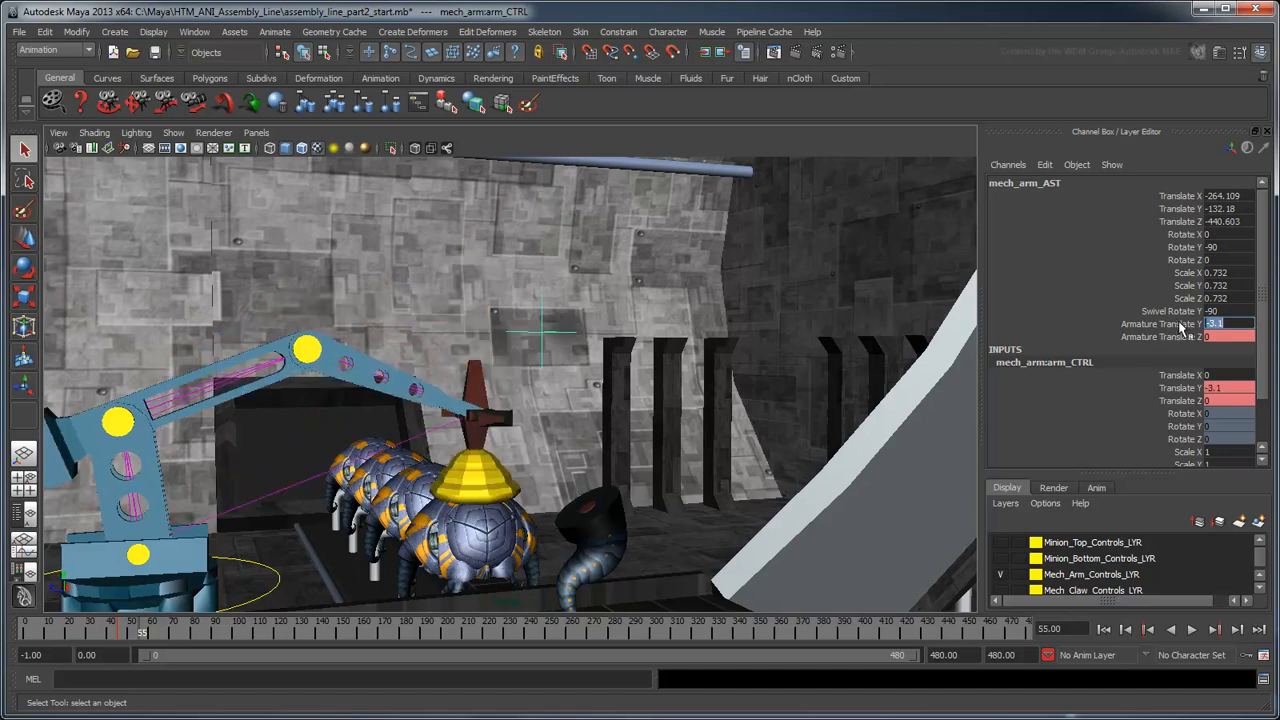
right_click(1180, 323)
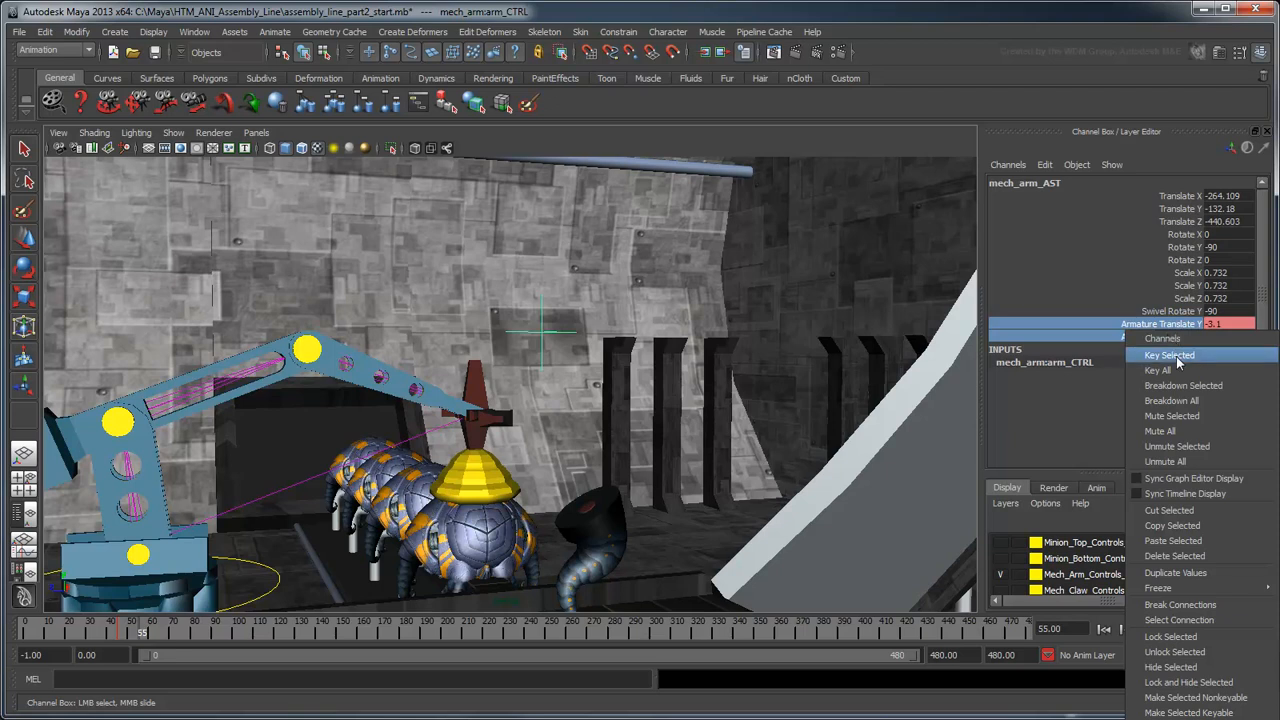
left_click(1169, 355)
type("1")
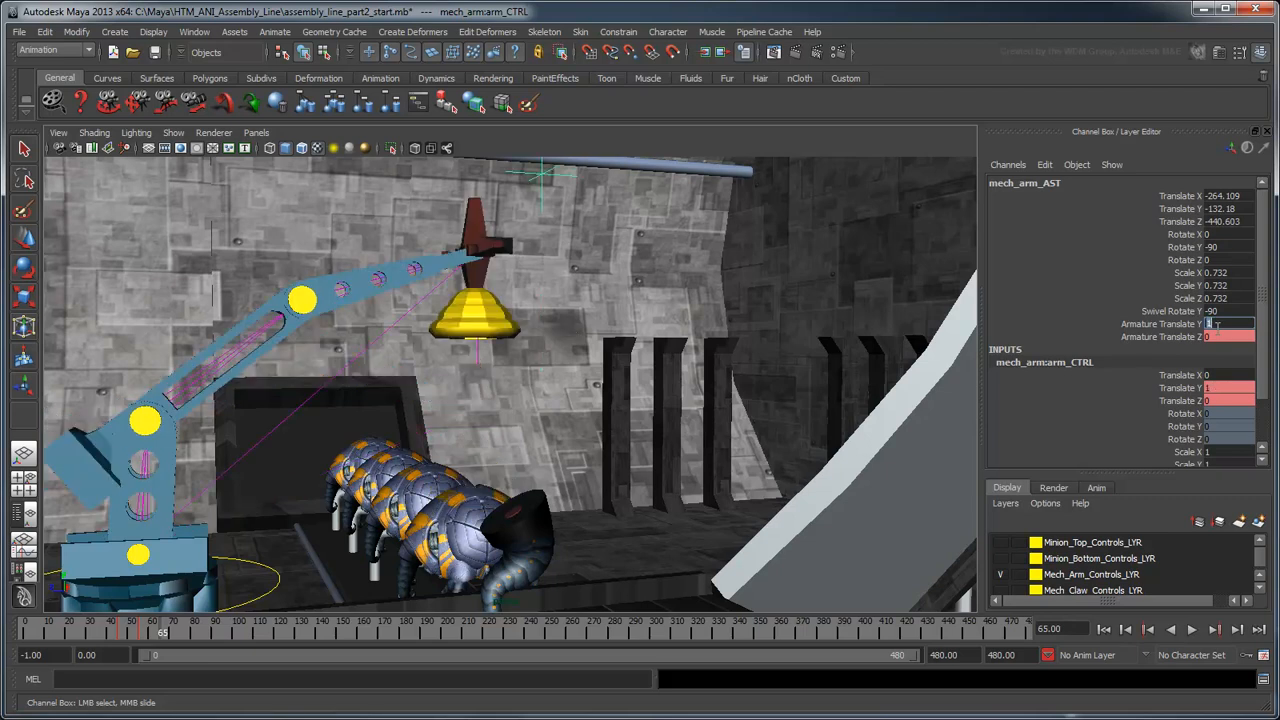
Adjust the armature translate values and scrub the Time Slider to check the arm pose.
left_click(1160, 323)
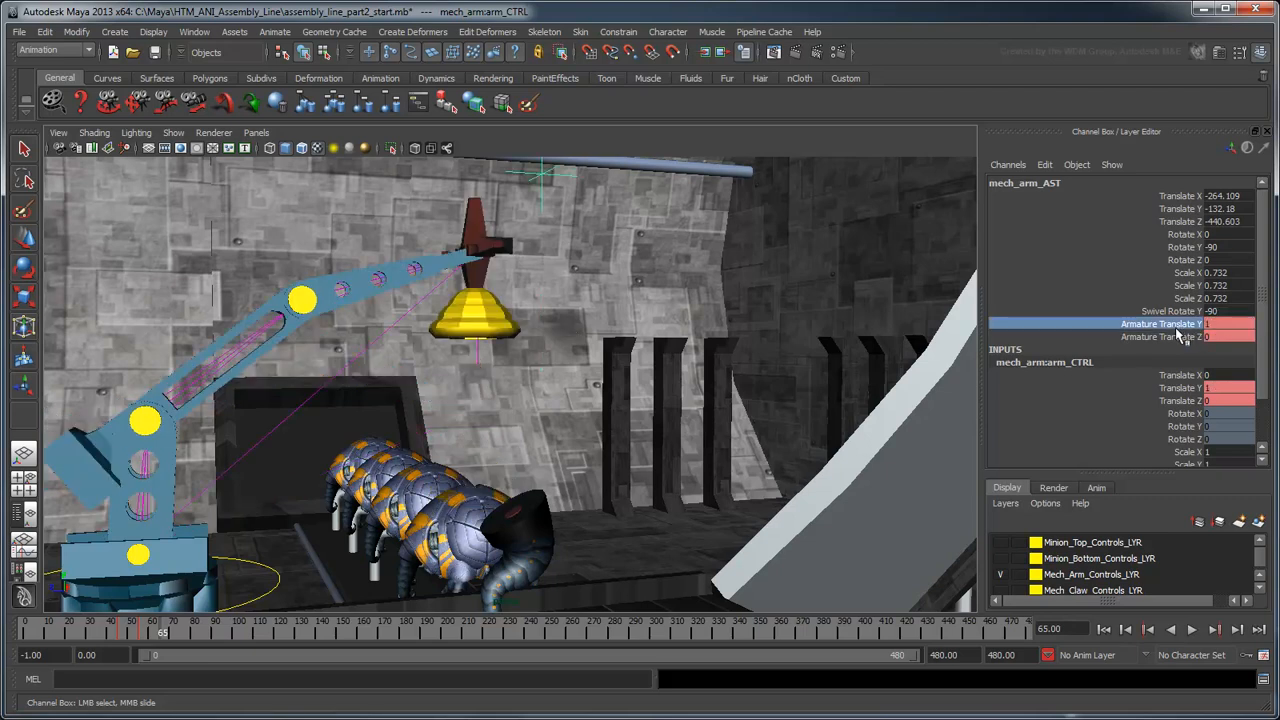
left_click(1160, 337)
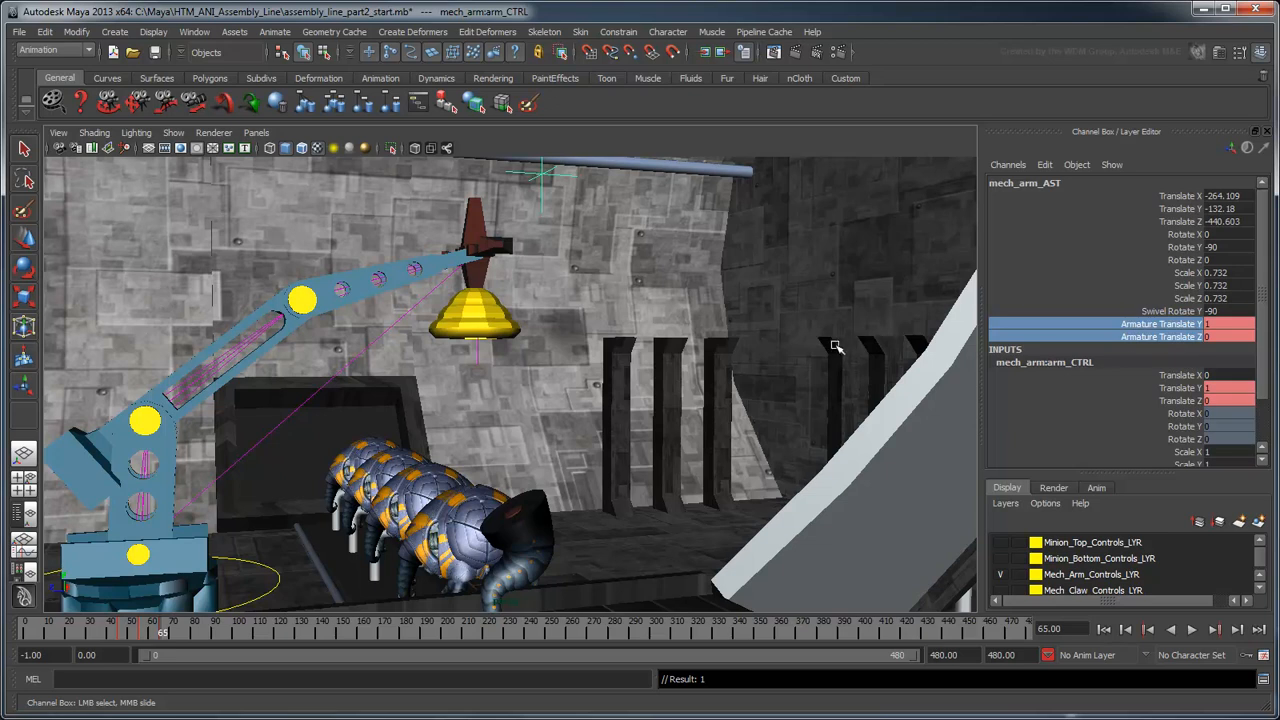
left_click(1178, 311)
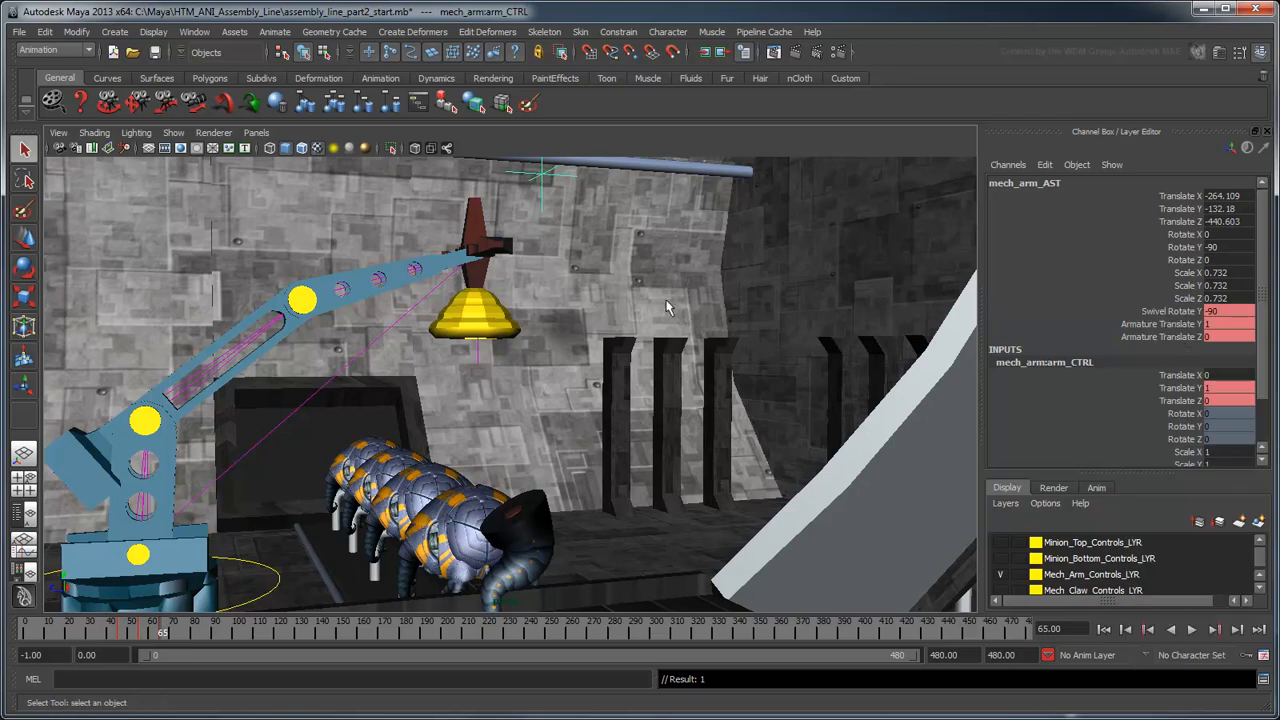
left_click_drag(668, 307, 540, 348)
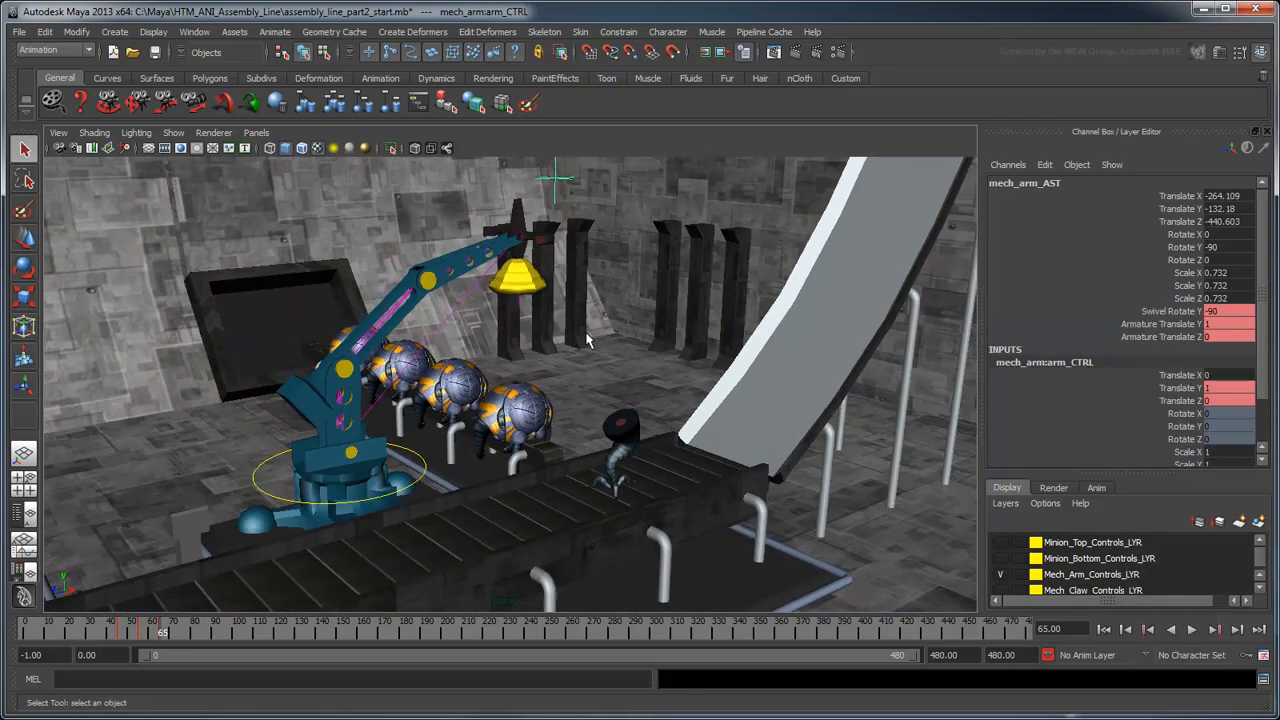
left_click_drag(585, 340, 630, 385)
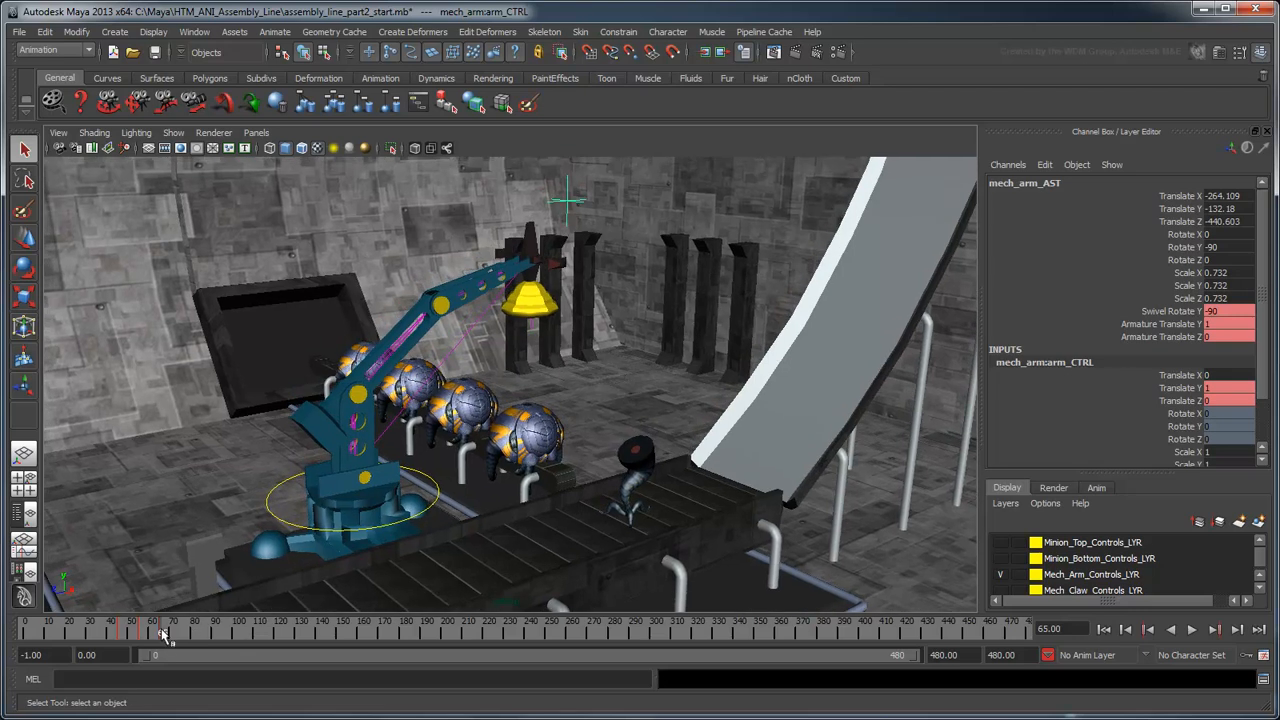
left_click_drag(162, 635, 225, 635)
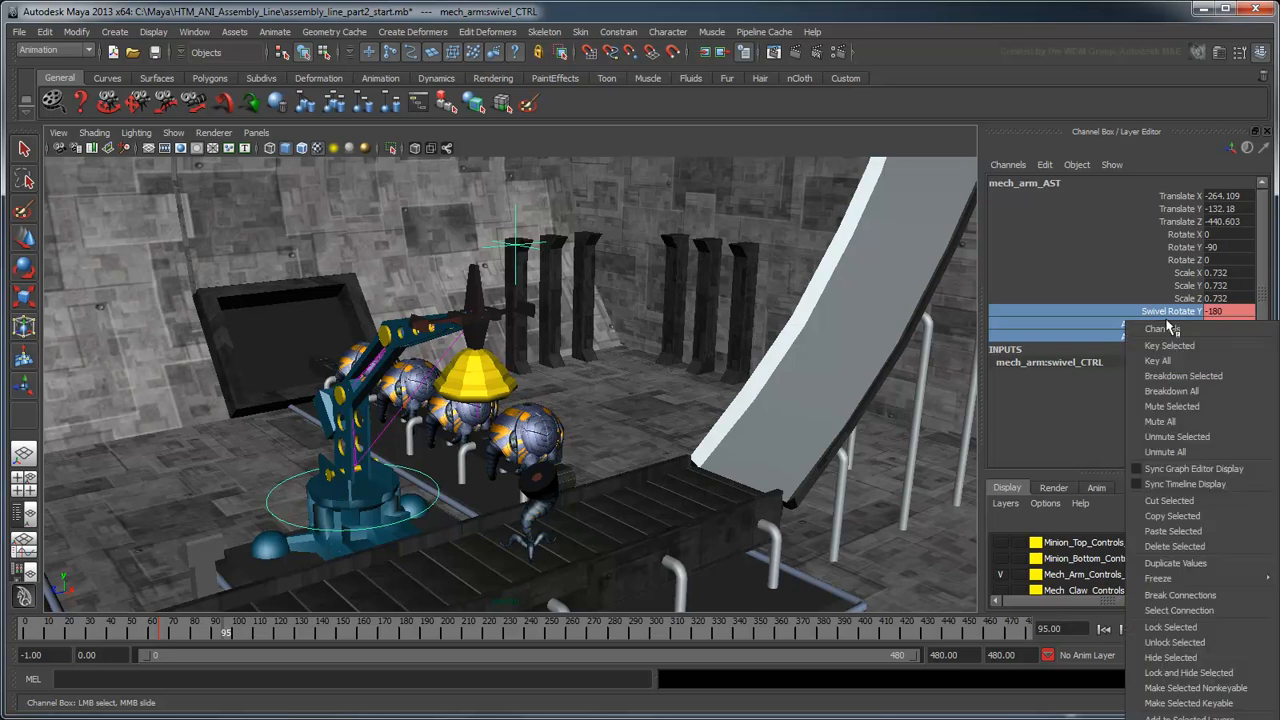
Key the -180 swivel and armature channels at frame 95 and scrub to review the swing.
left_click(1165, 328)
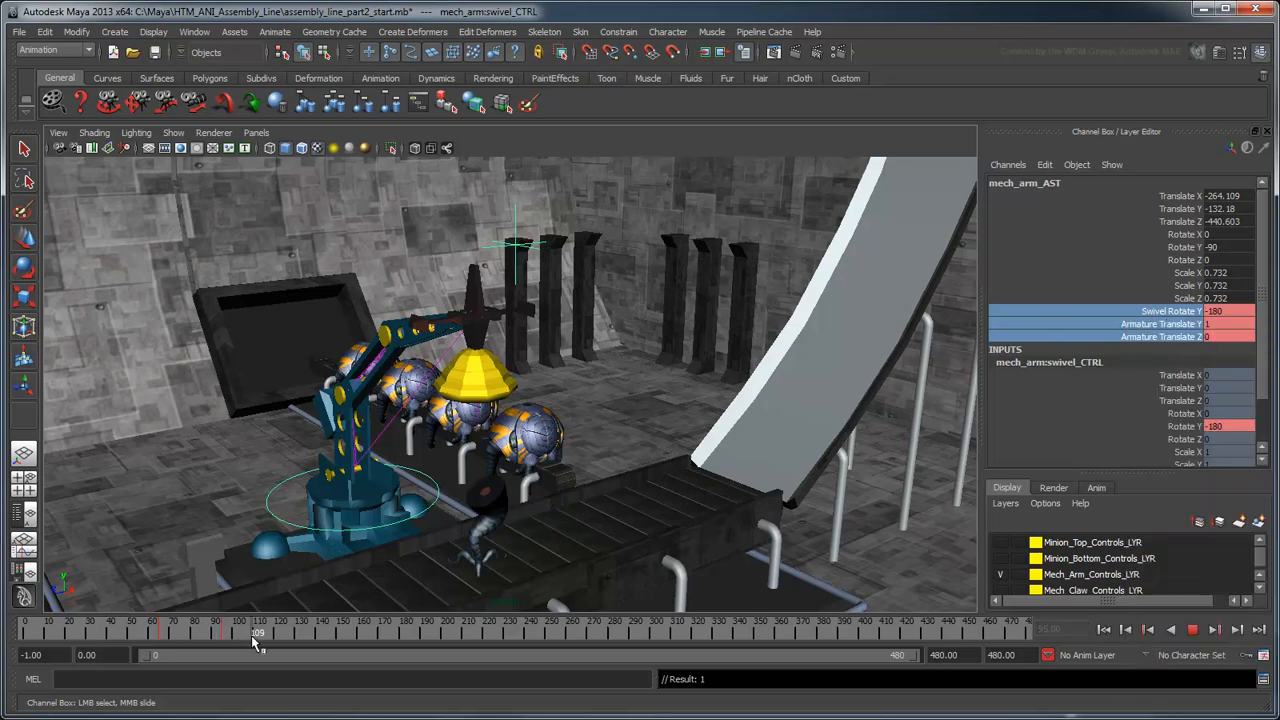
left_click_drag(258, 632, 278, 632)
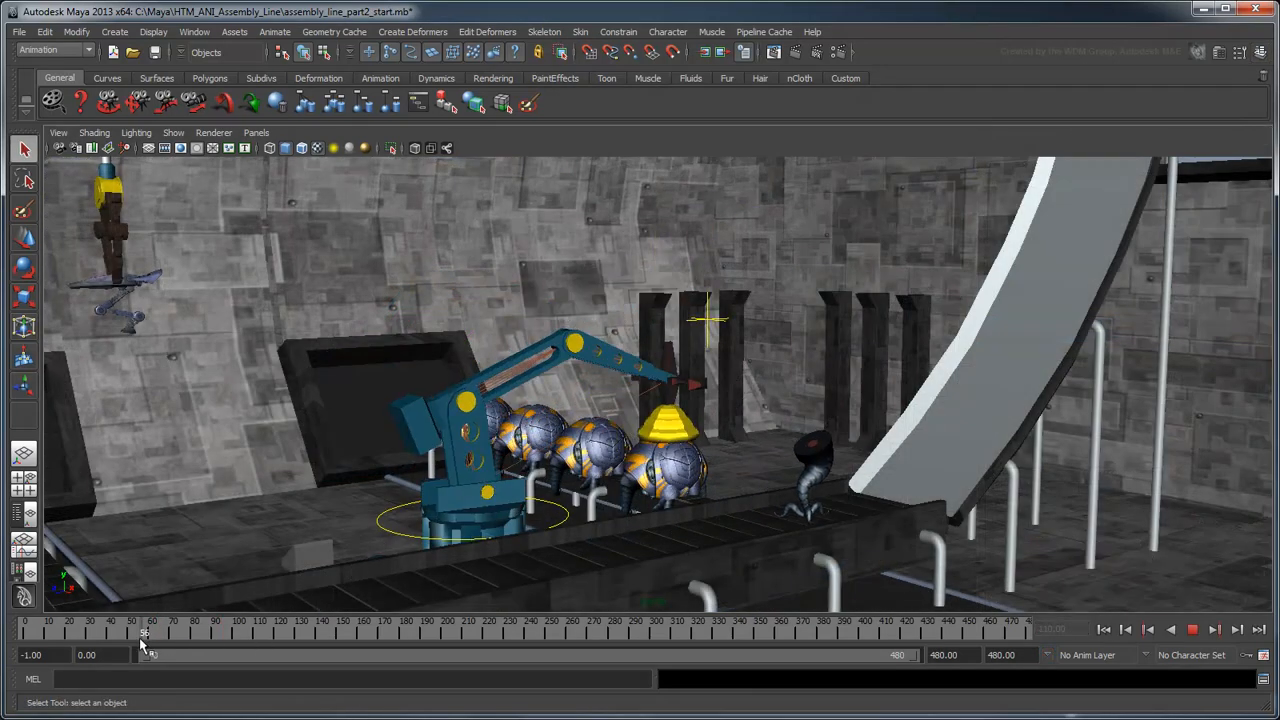
left_click_drag(145, 632, 220, 632)
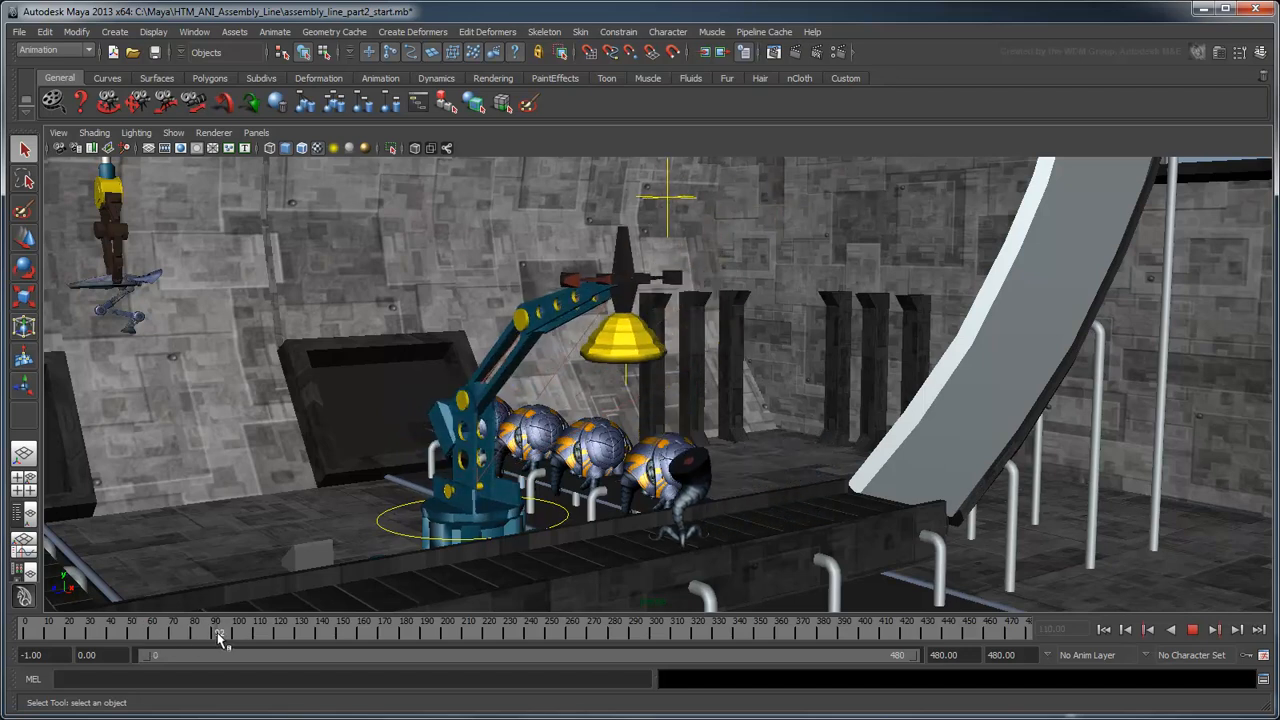
left_click_drag(218, 628, 260, 628)
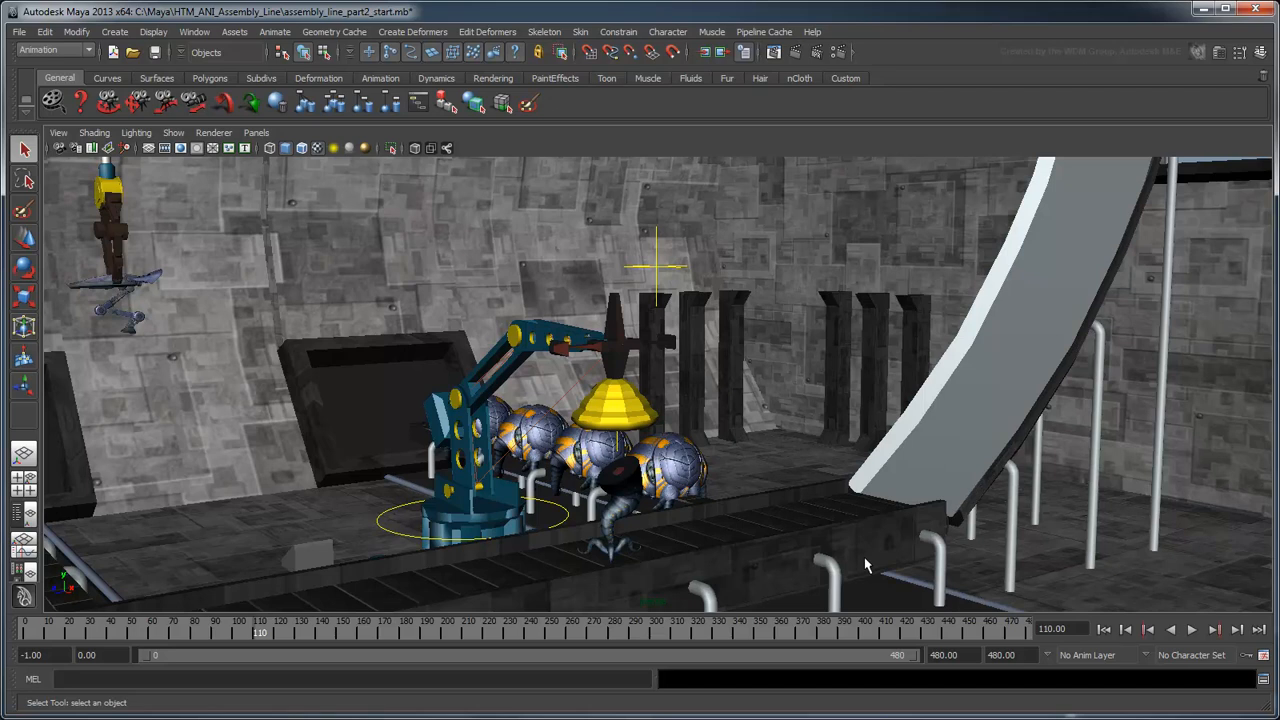
left_click(1191, 629)
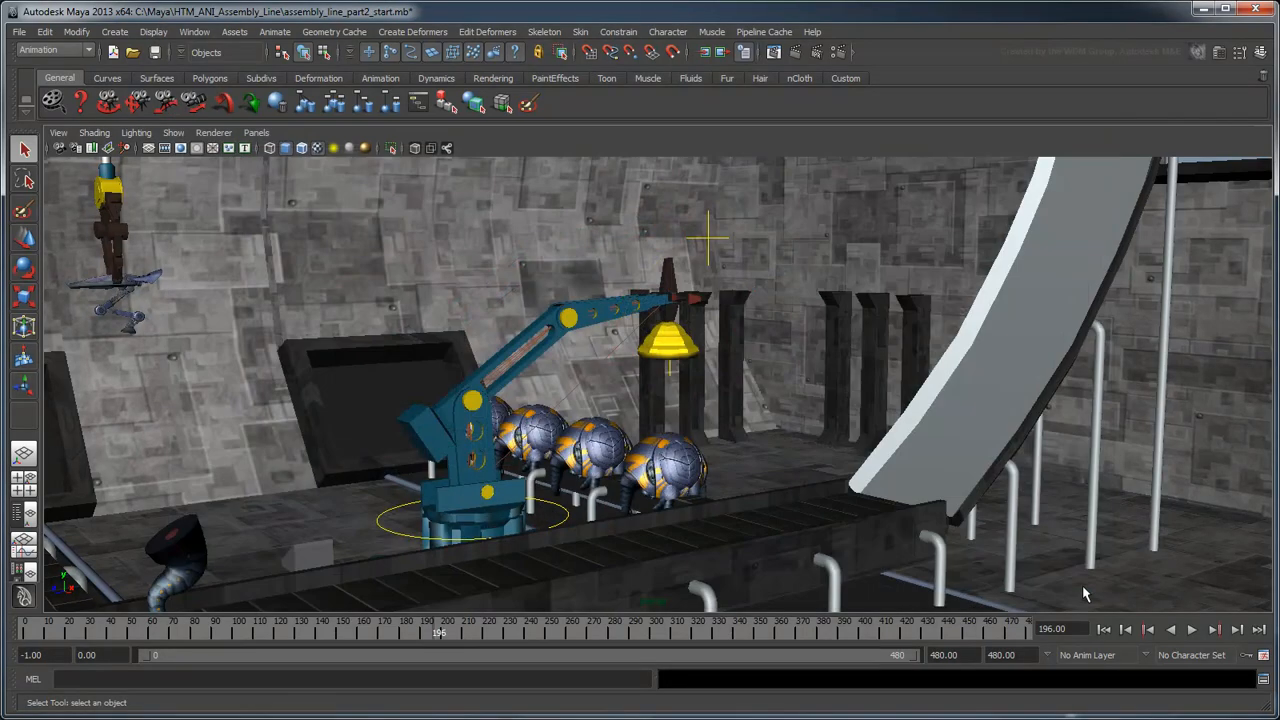
left_click(271, 148)
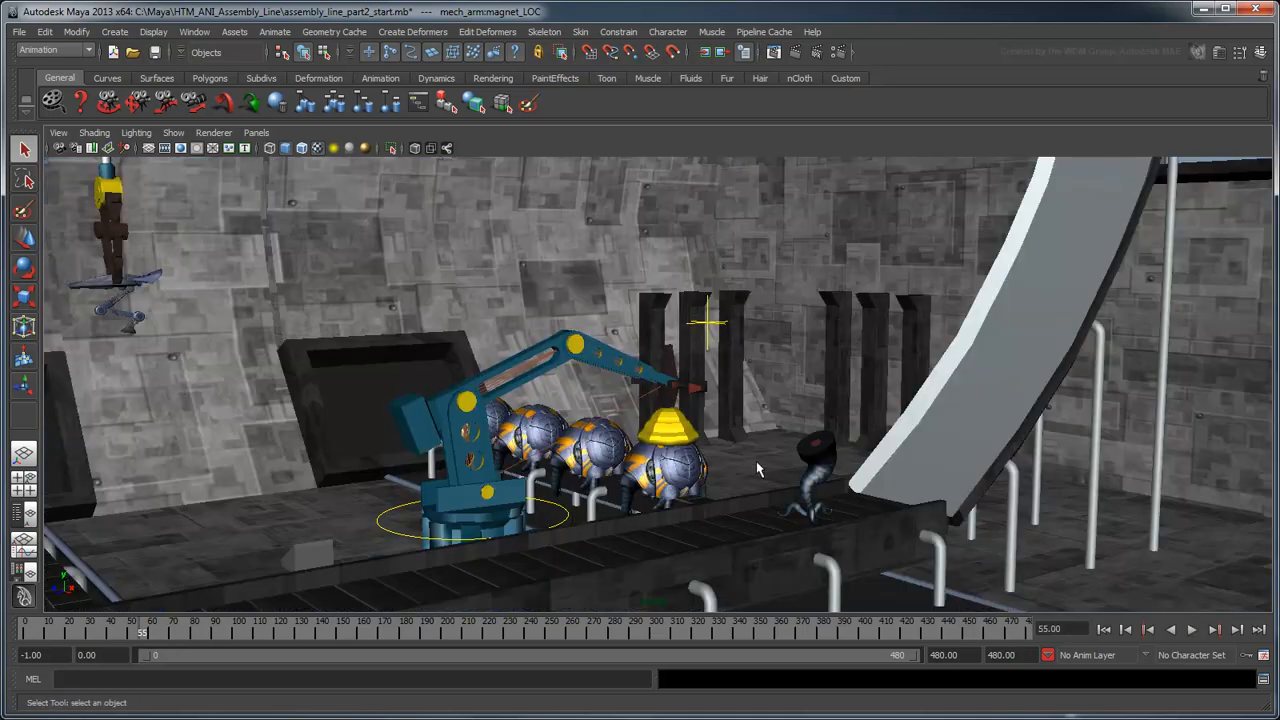
left_click_drag(758, 469, 755, 392)
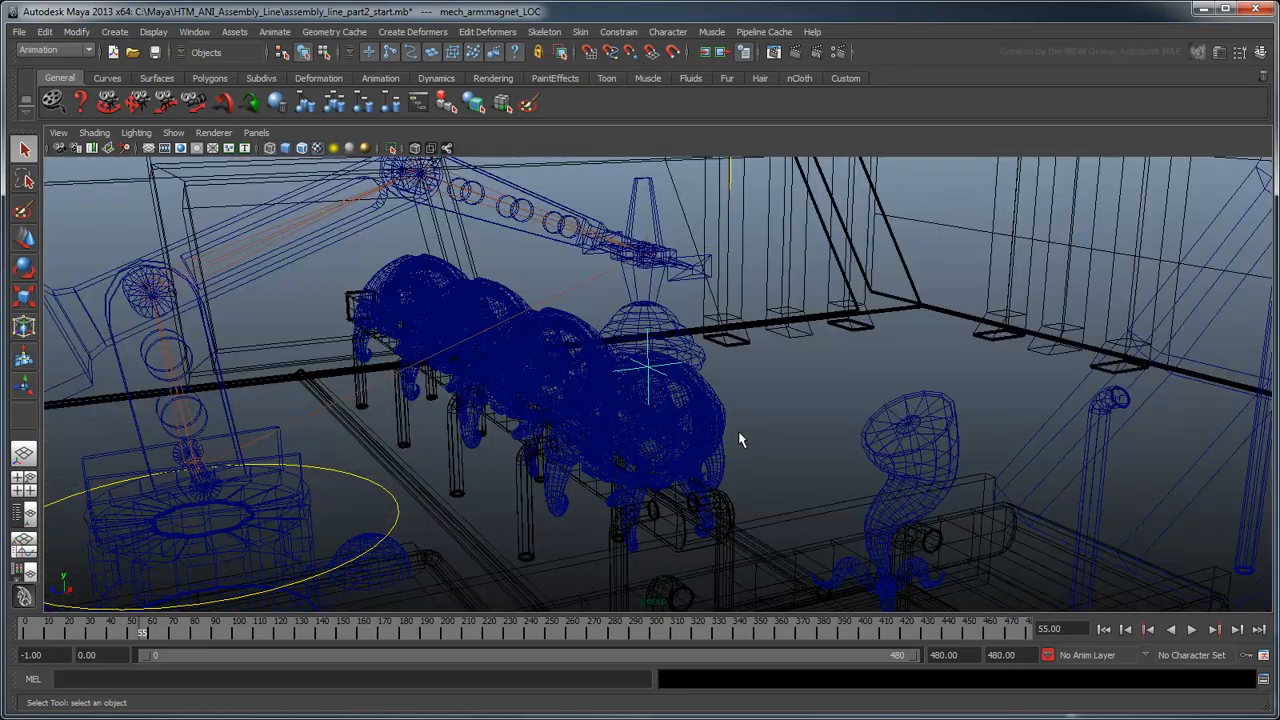
left_click(640, 450)
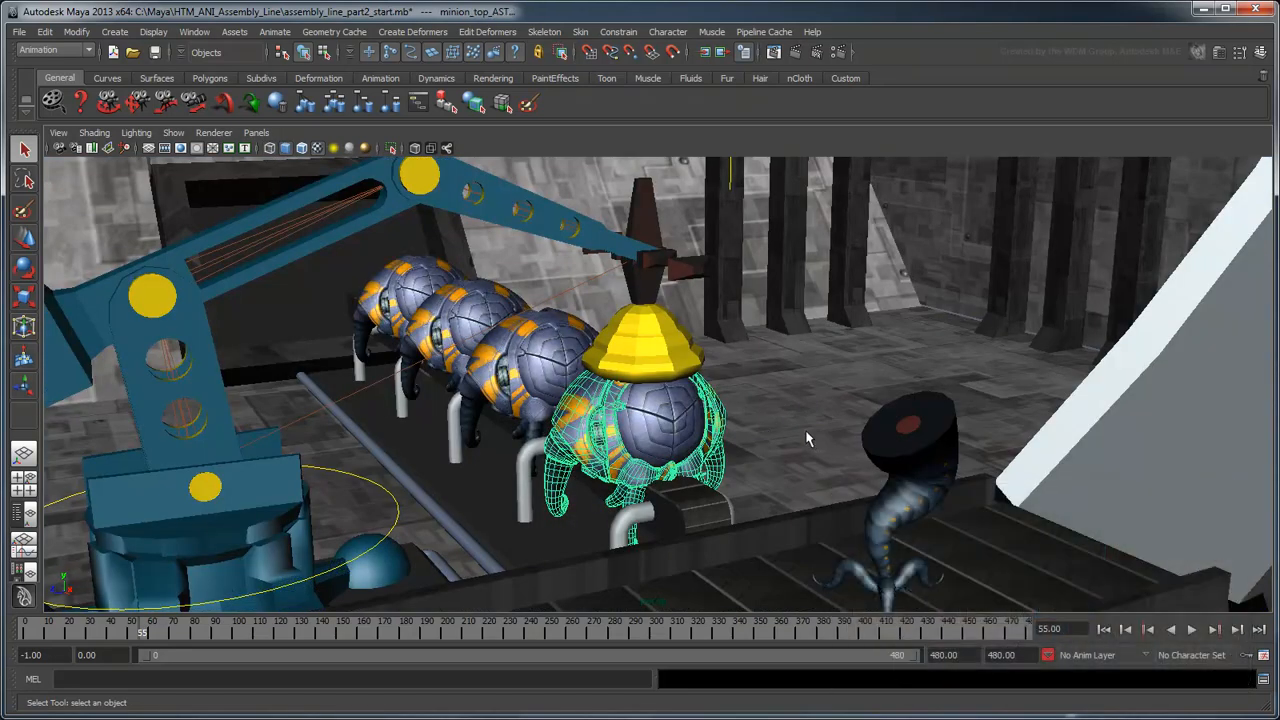
left_click(618, 31)
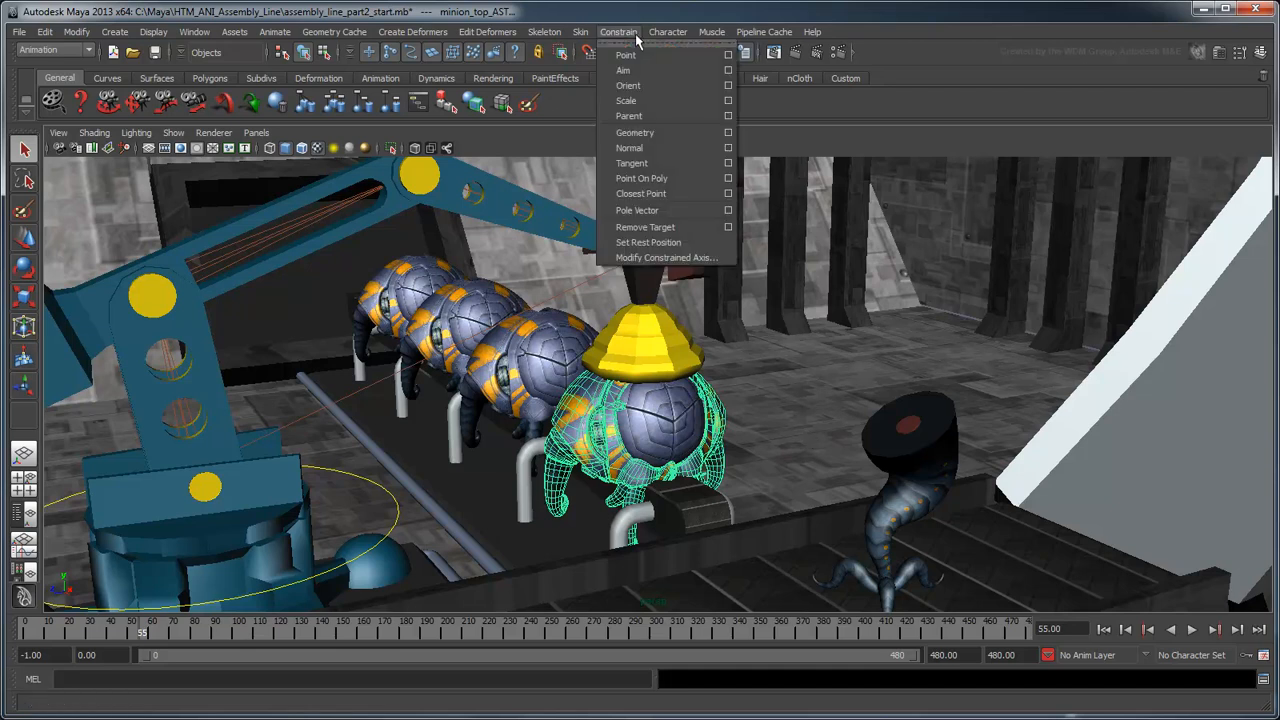
mouse_move(625, 55)
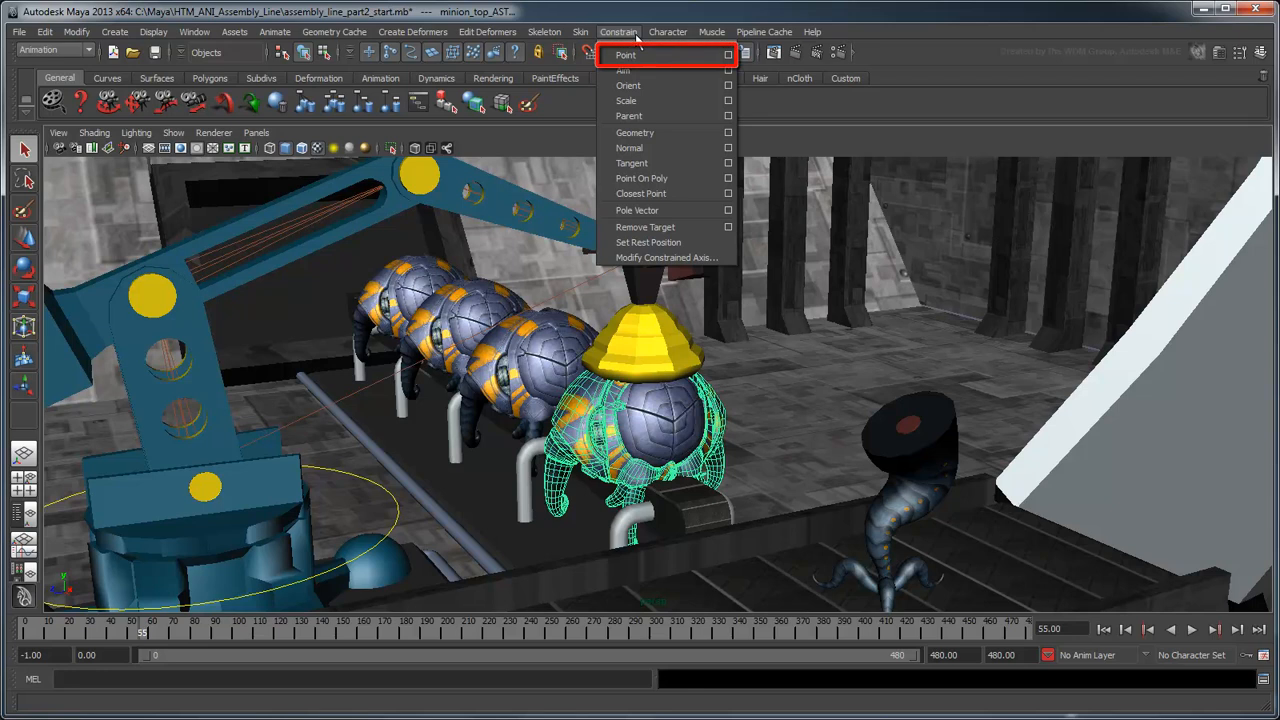
mouse_move(665, 53)
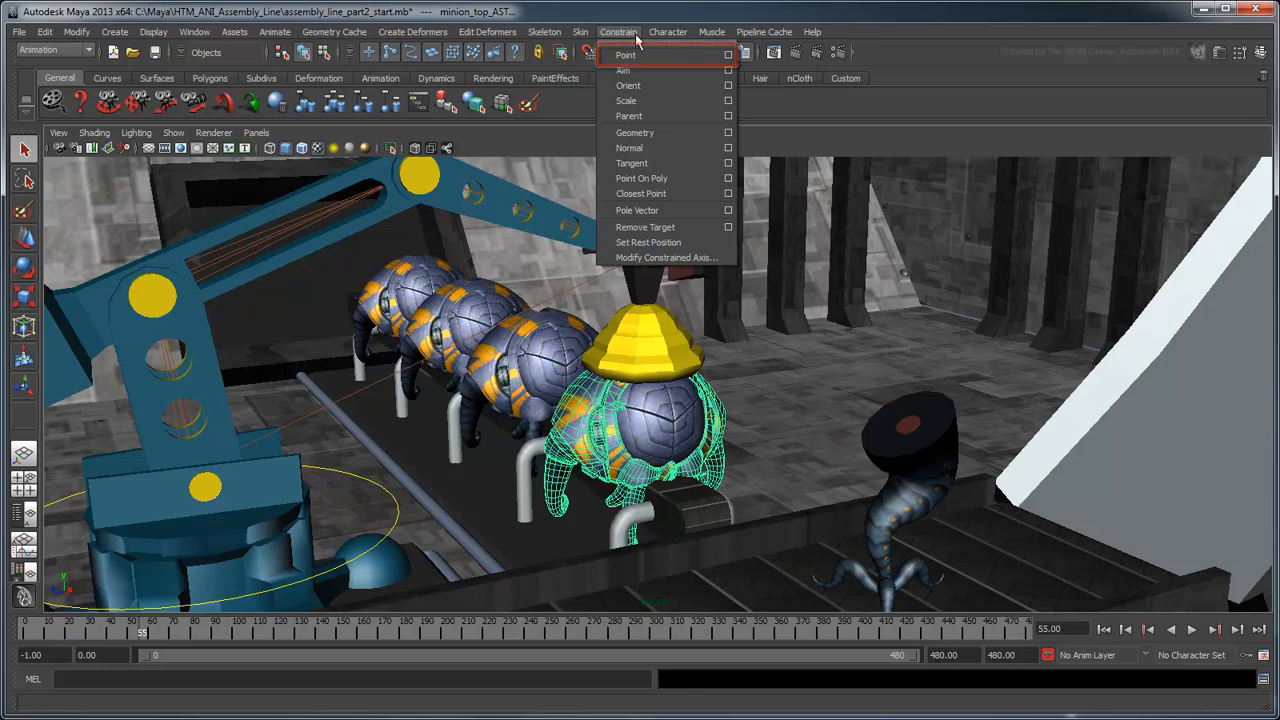
mouse_move(628, 85)
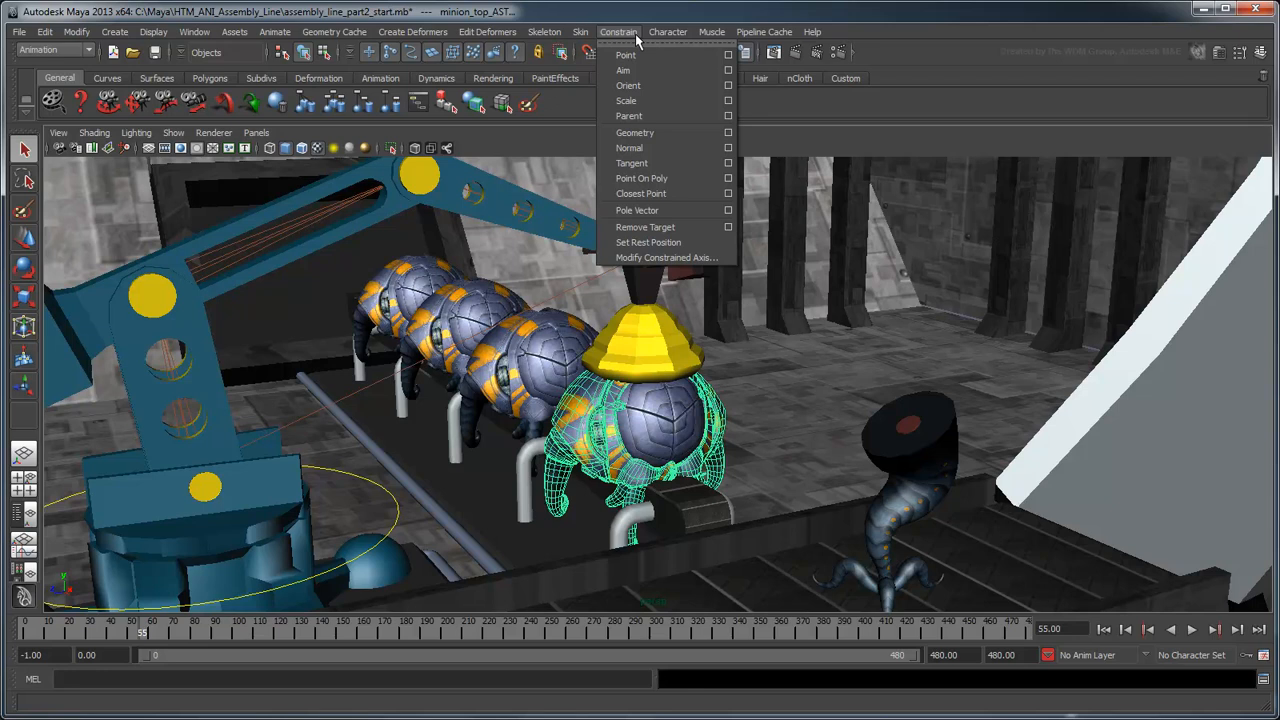
mouse_move(629, 116)
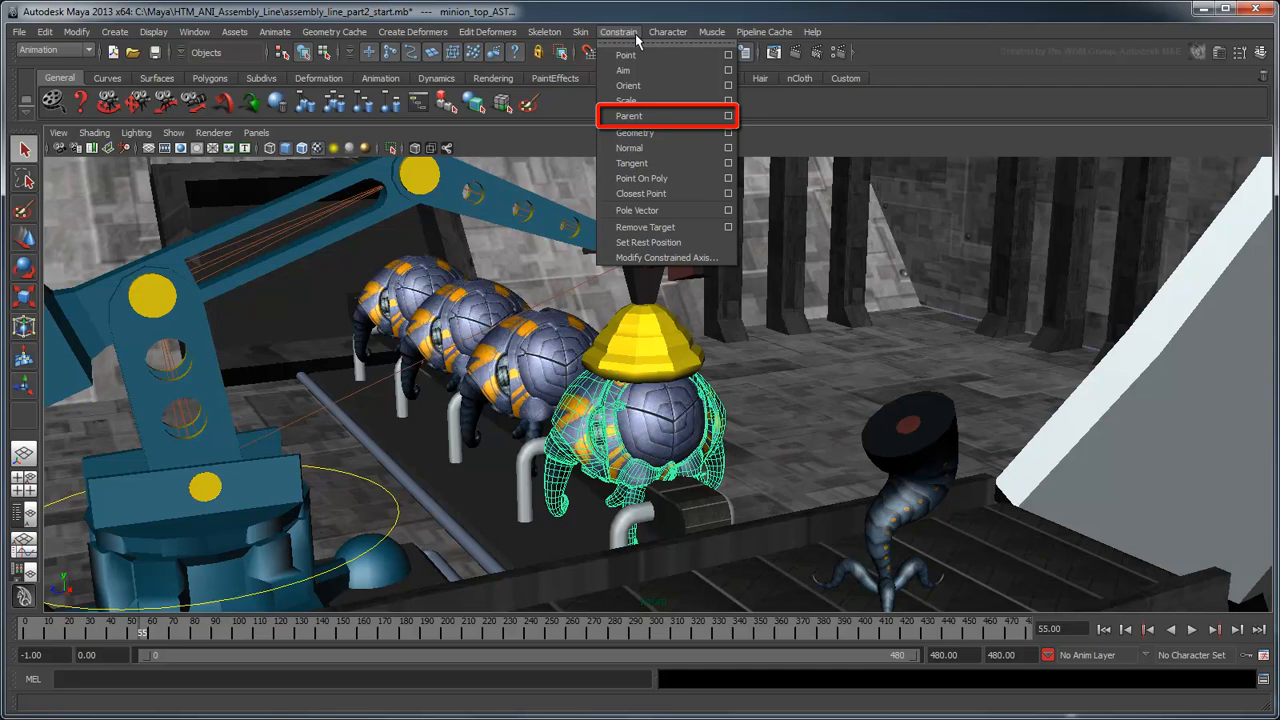
mouse_move(628, 85)
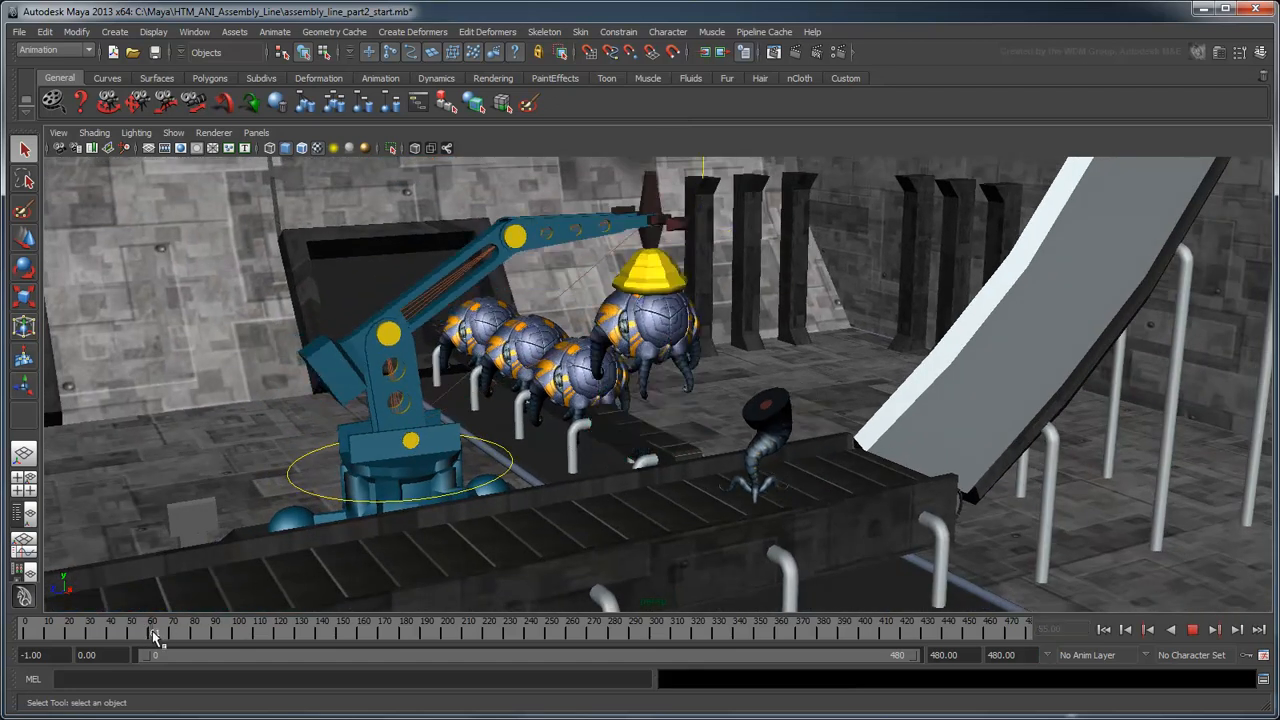
Scrub to frame 110, toggle the controls layer visibility, and select the minion top.
left_click_drag(155, 629, 222, 629)
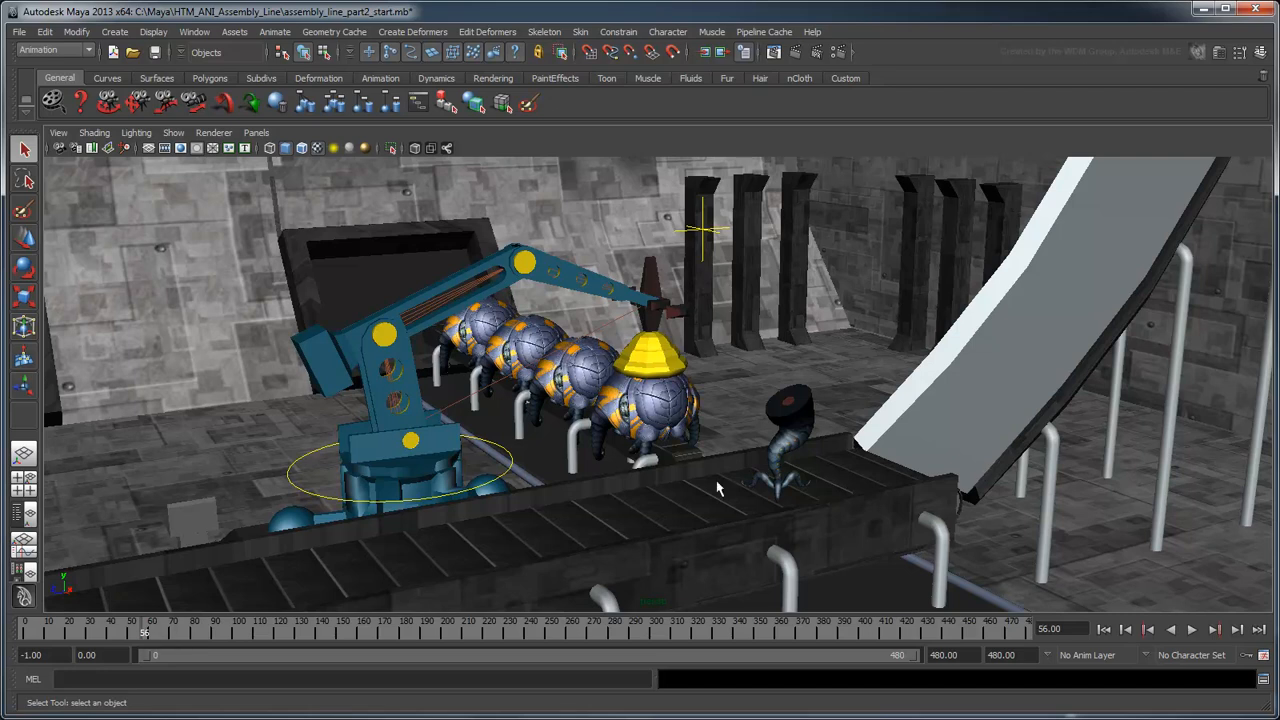
left_click(1260, 52)
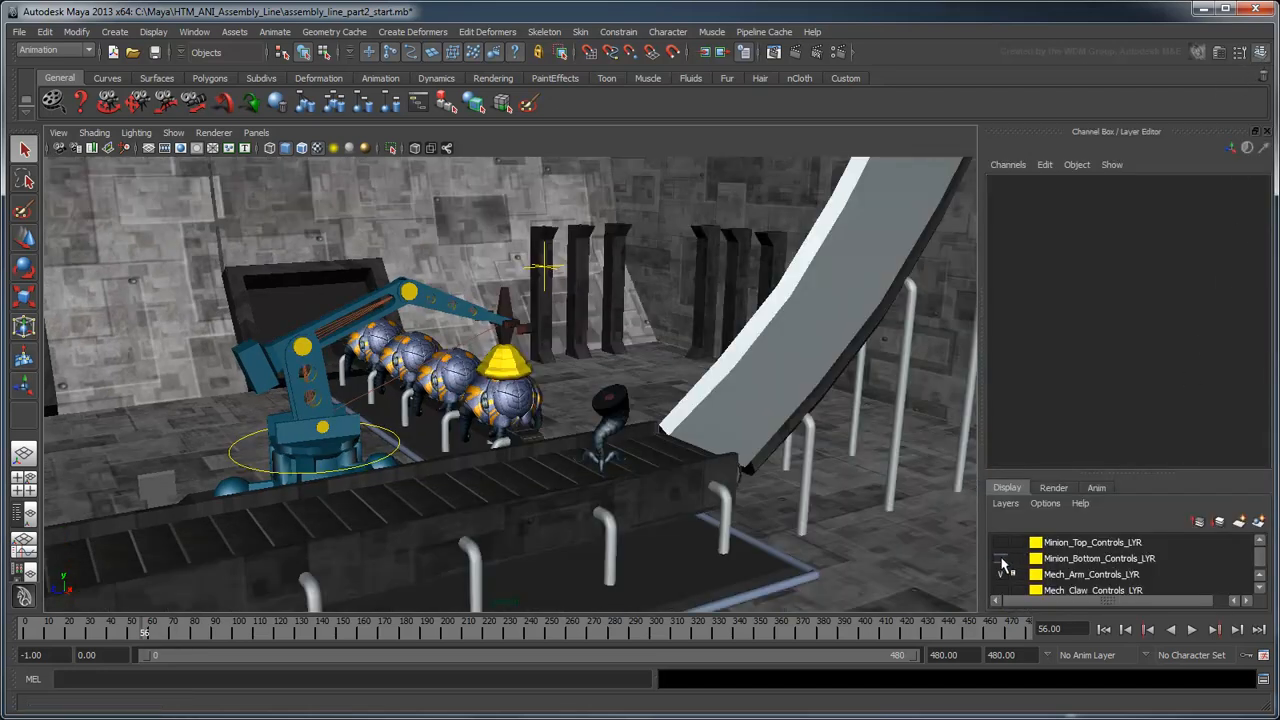
left_click(1000, 558)
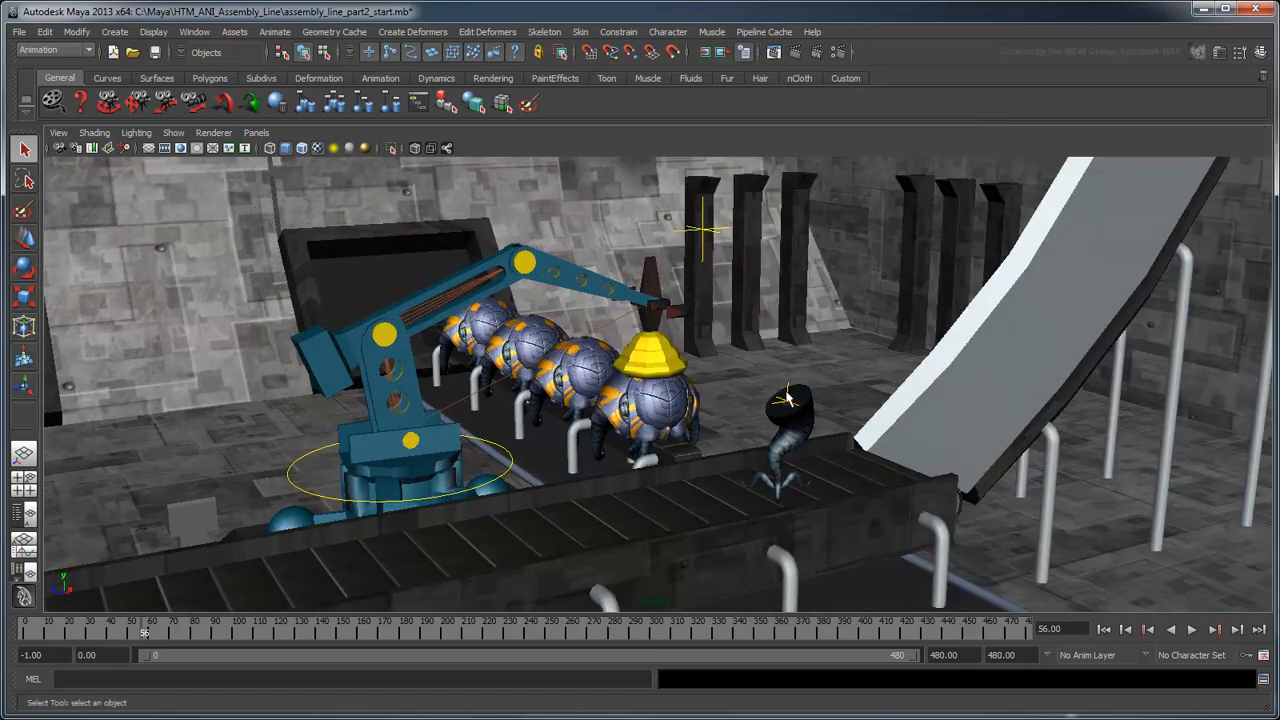
left_click(790, 400)
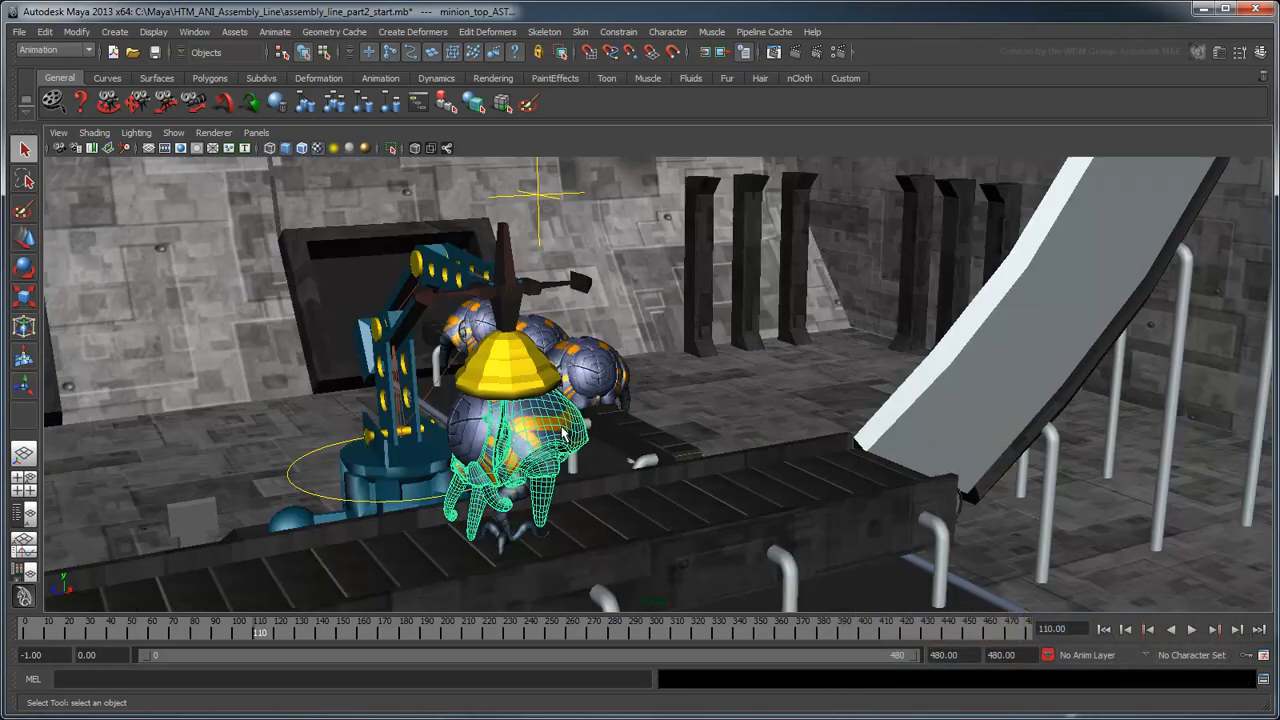
Parent-constrain the minion top to the claw and scrub the timeline to test it.
left_click(618, 31)
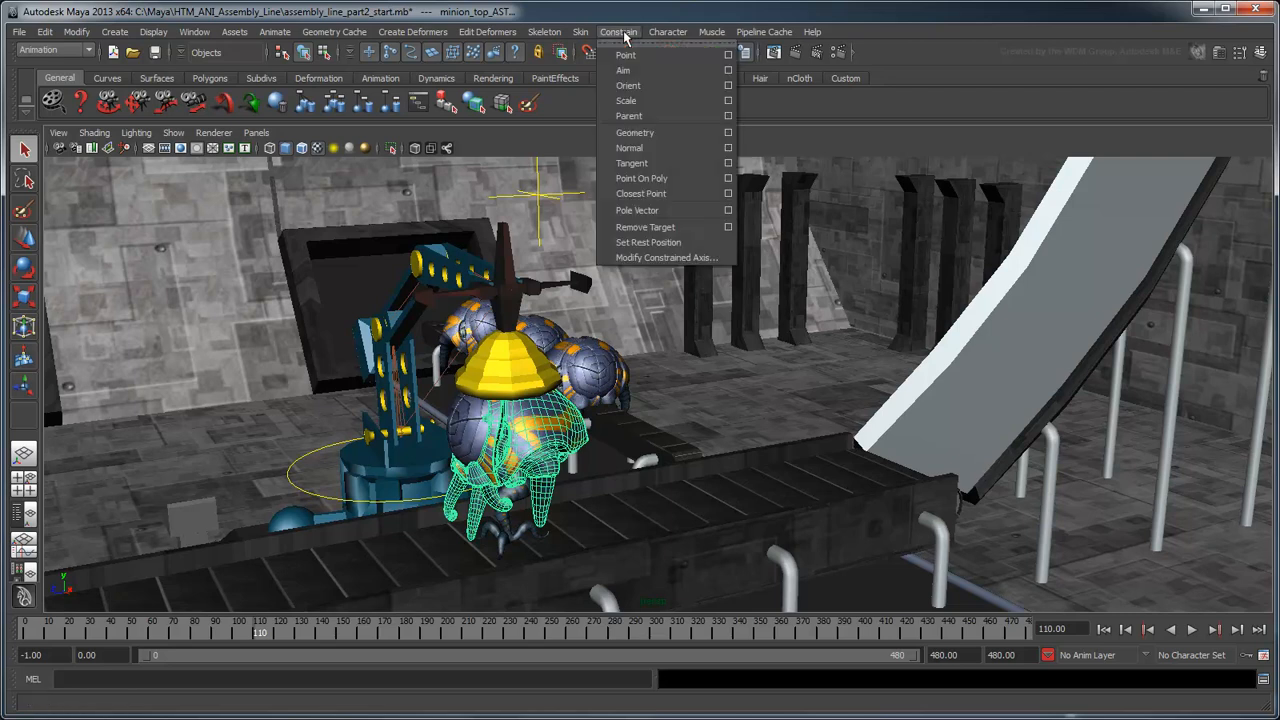
left_click(628, 116)
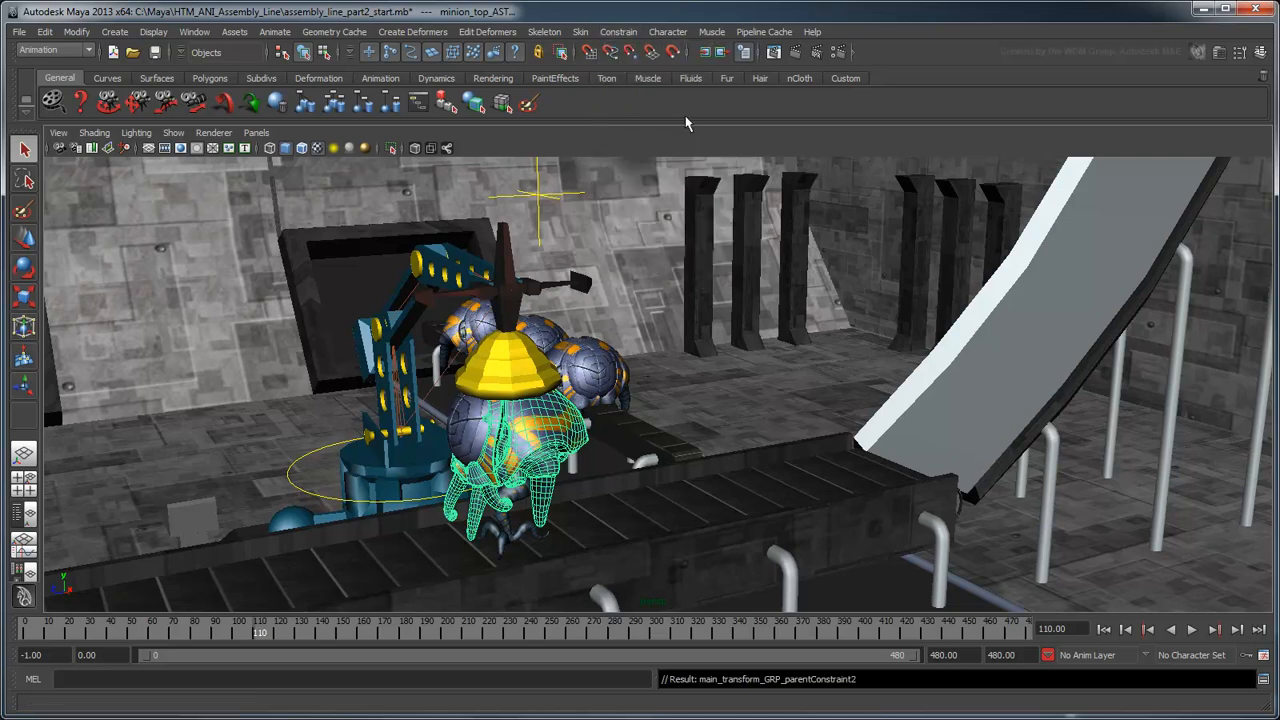
mouse_move(690, 384)
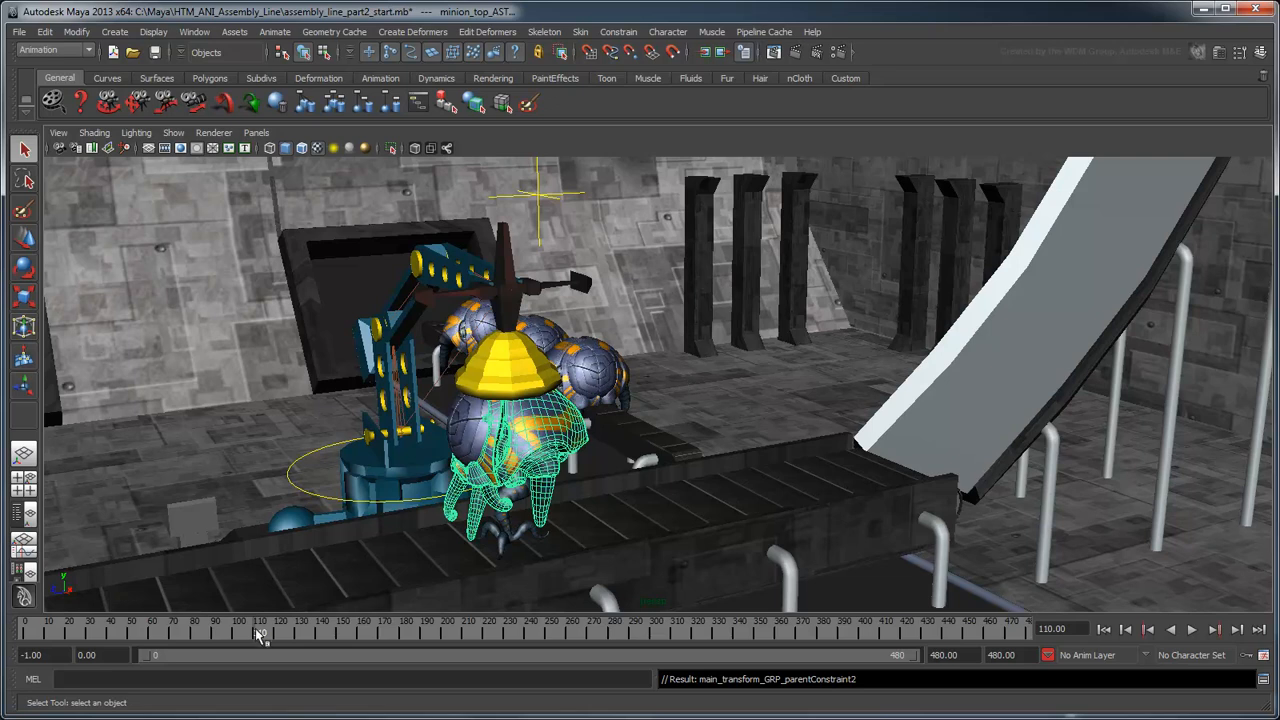
left_click_drag(258, 635, 143, 635)
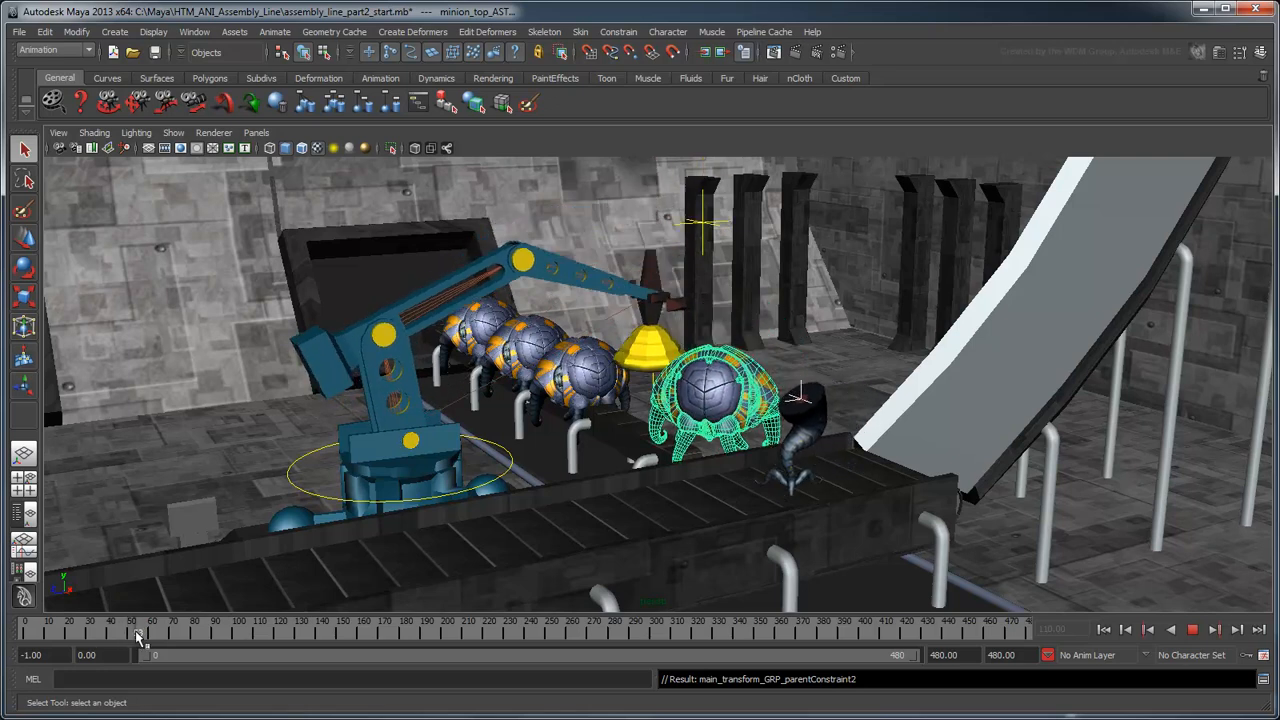
left_click_drag(135, 635, 265, 635)
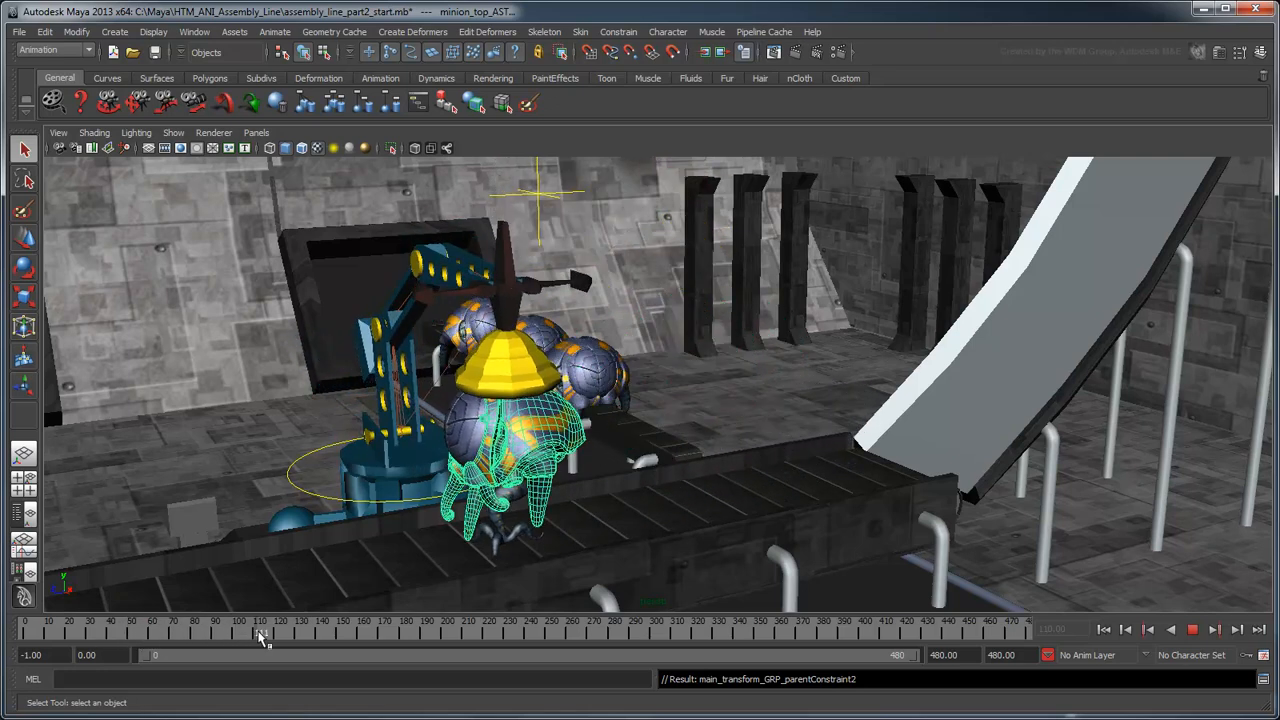
left_click_drag(260, 635, 305, 635)
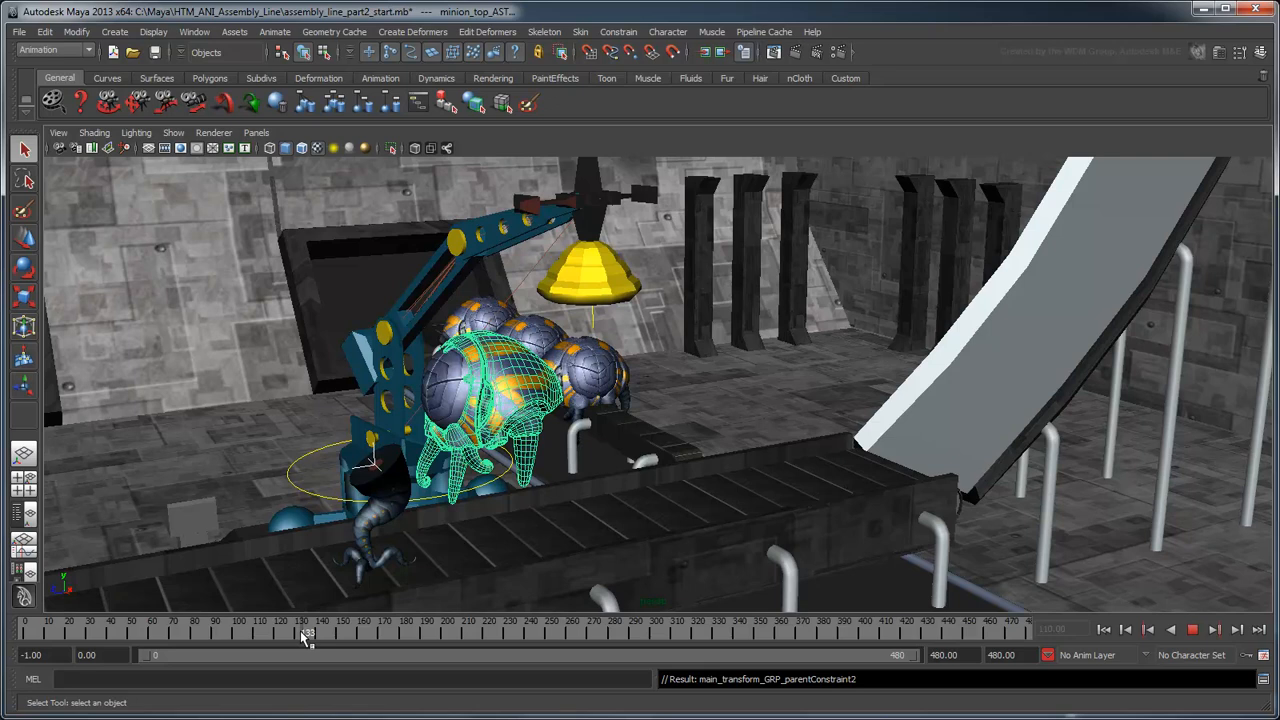
left_click_drag(305, 630, 260, 630)
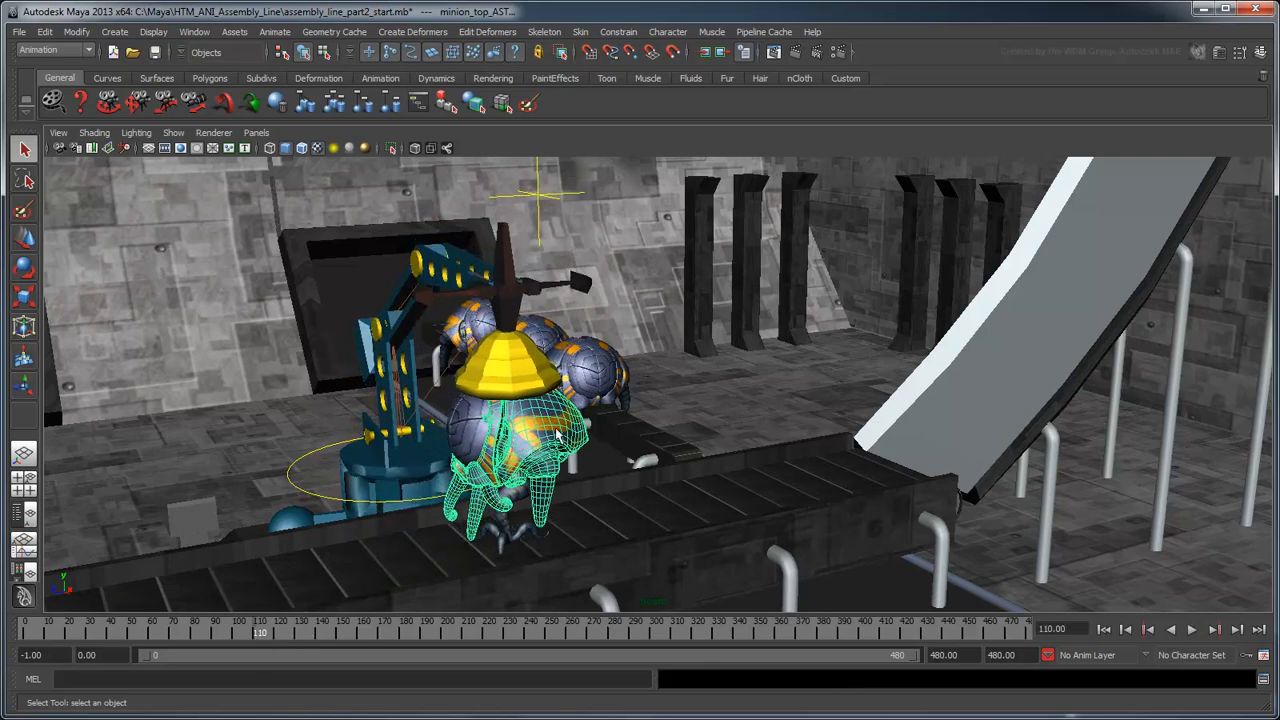
Set parentConstraint2's Connection Point weight to 0 and scrub to frame 55.
left_click(1260, 52)
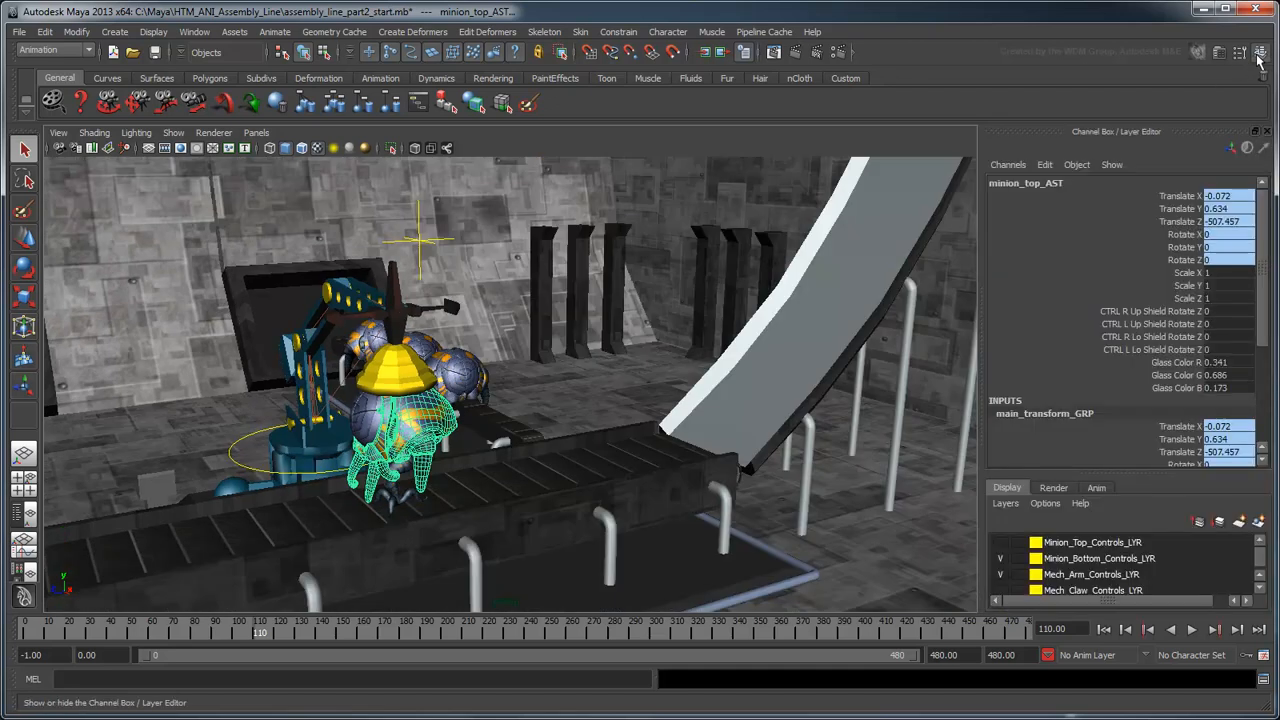
scroll("down", 3)
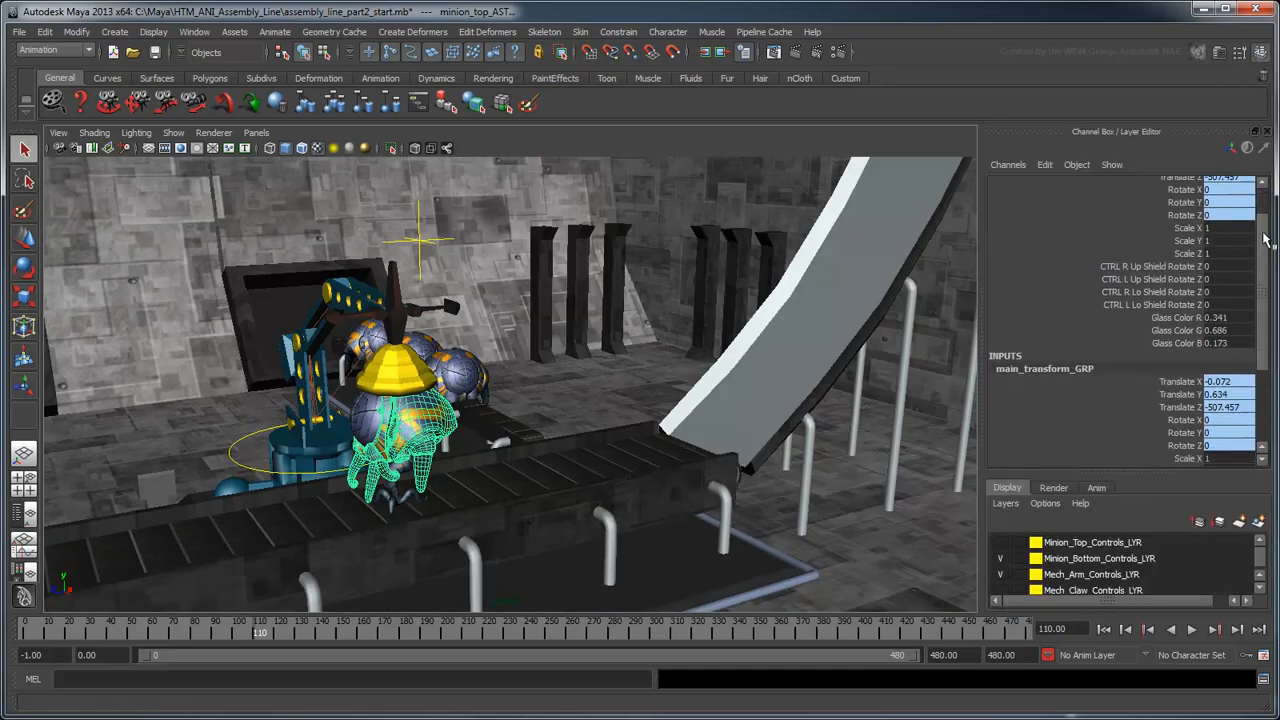
scroll("down", 3)
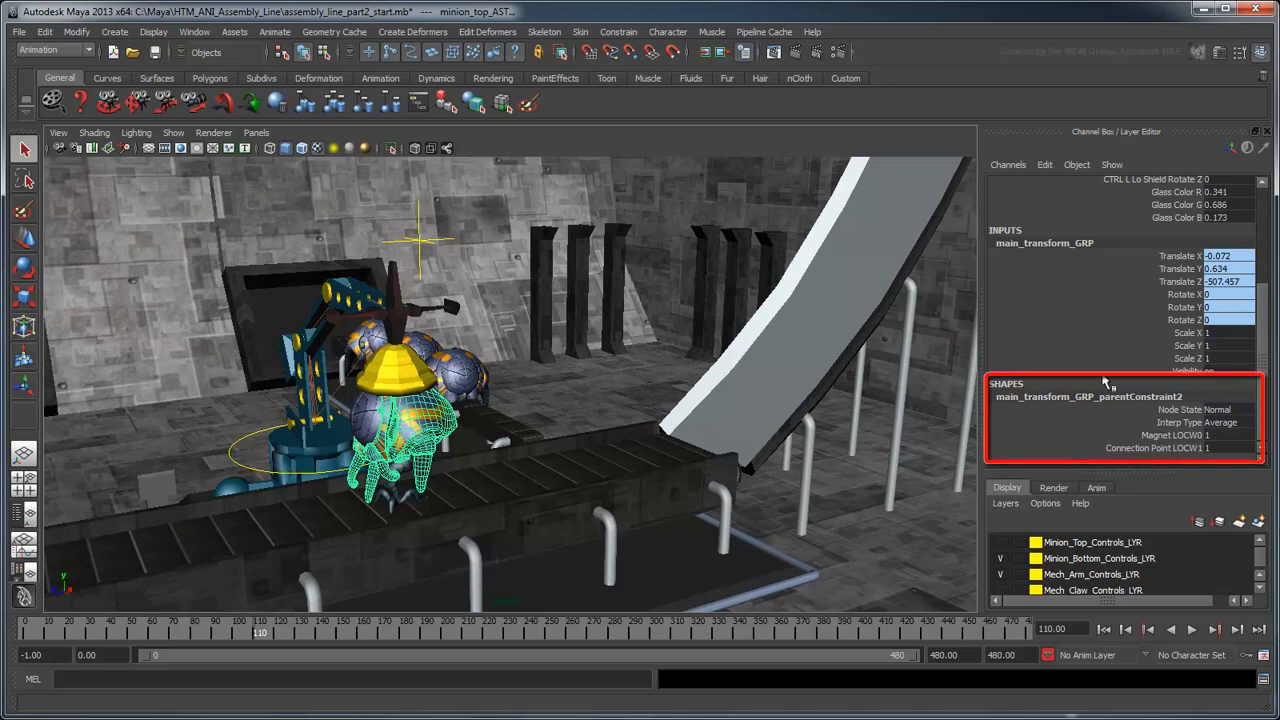
mouse_move(1055, 402)
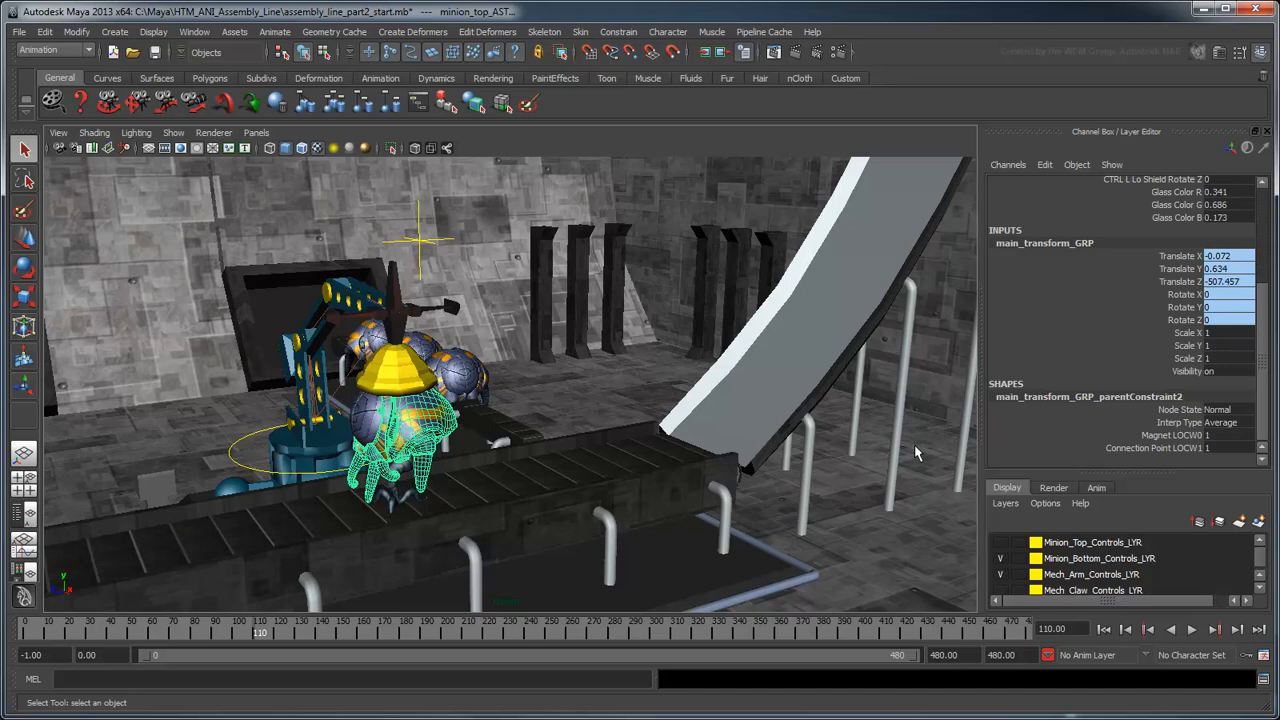
mouse_move(1098, 445)
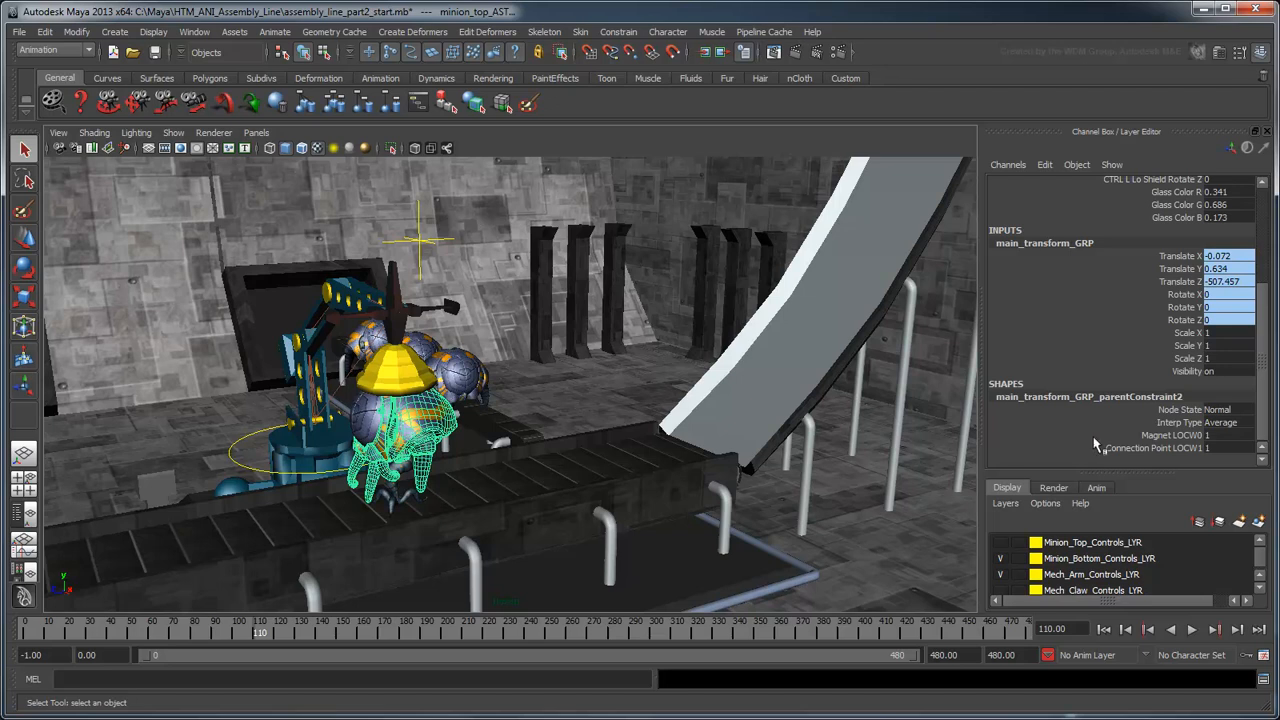
left_click(1225, 448)
type("0")
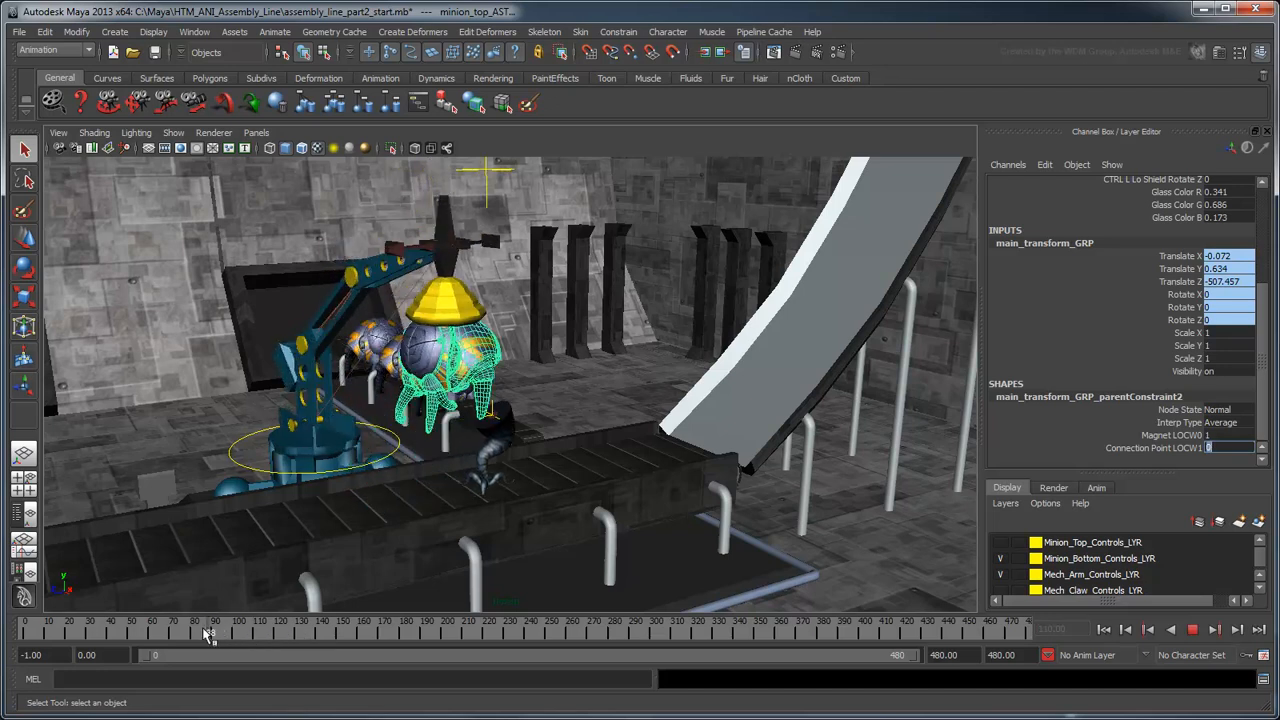
left_click_drag(210, 632, 255, 632)
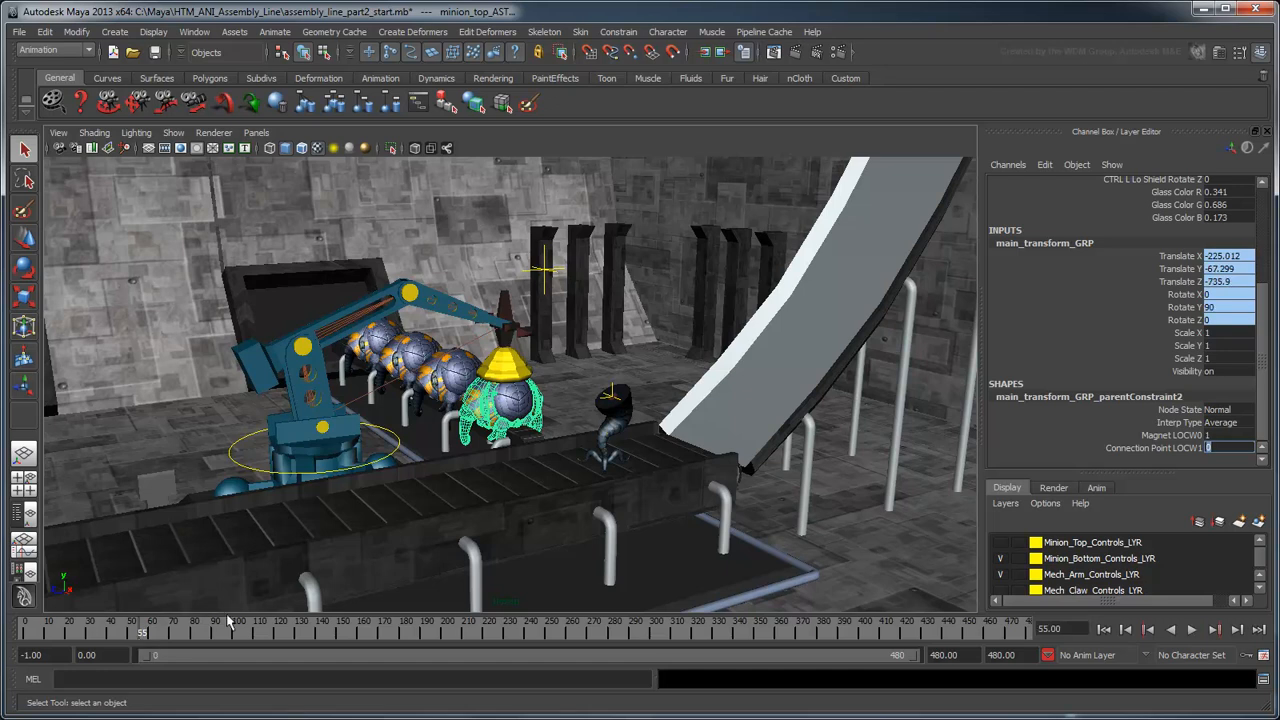
mouse_move(445, 593)
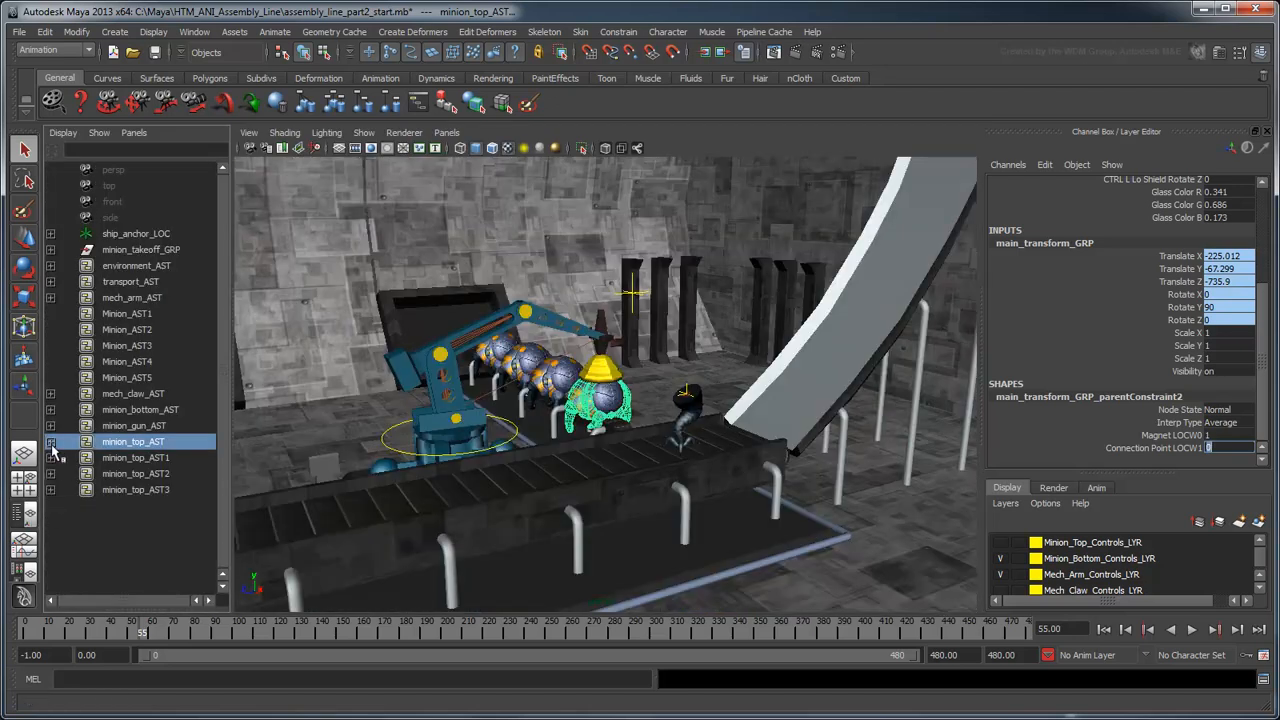
Select main_transform_GRP under minion_top_AST and set its constraint rest position.
left_click(50, 442)
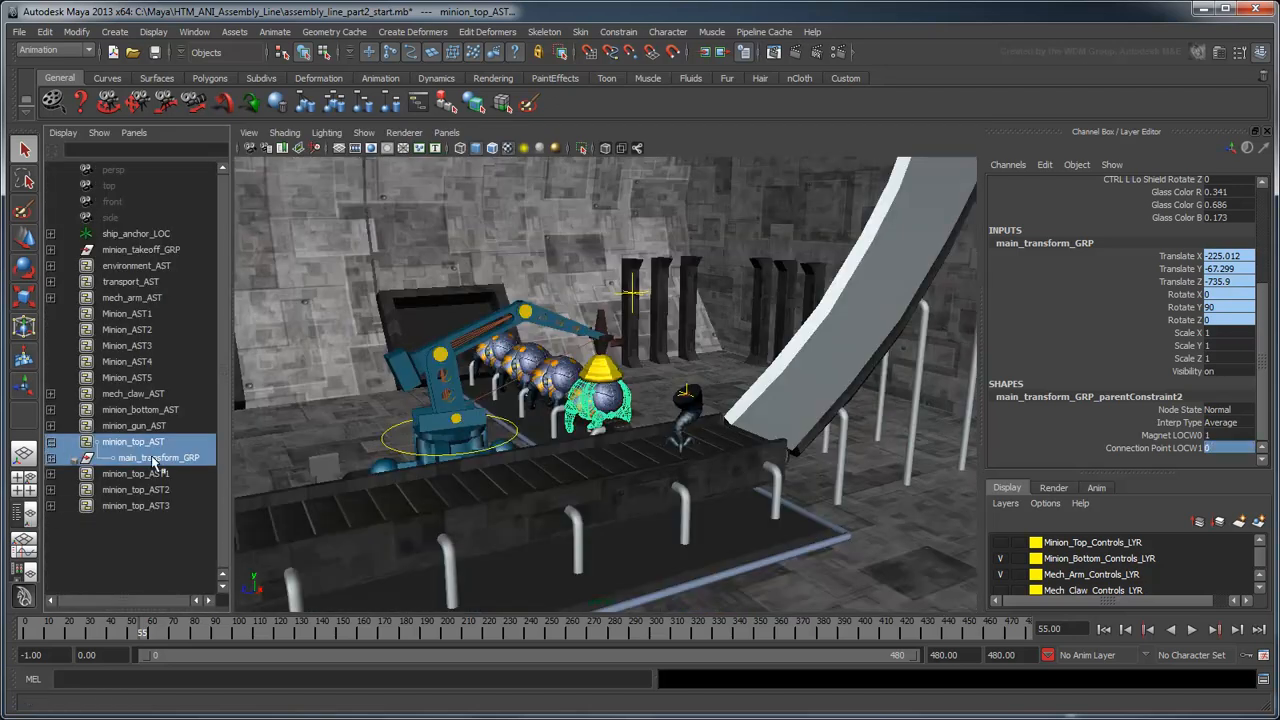
left_click(157, 457)
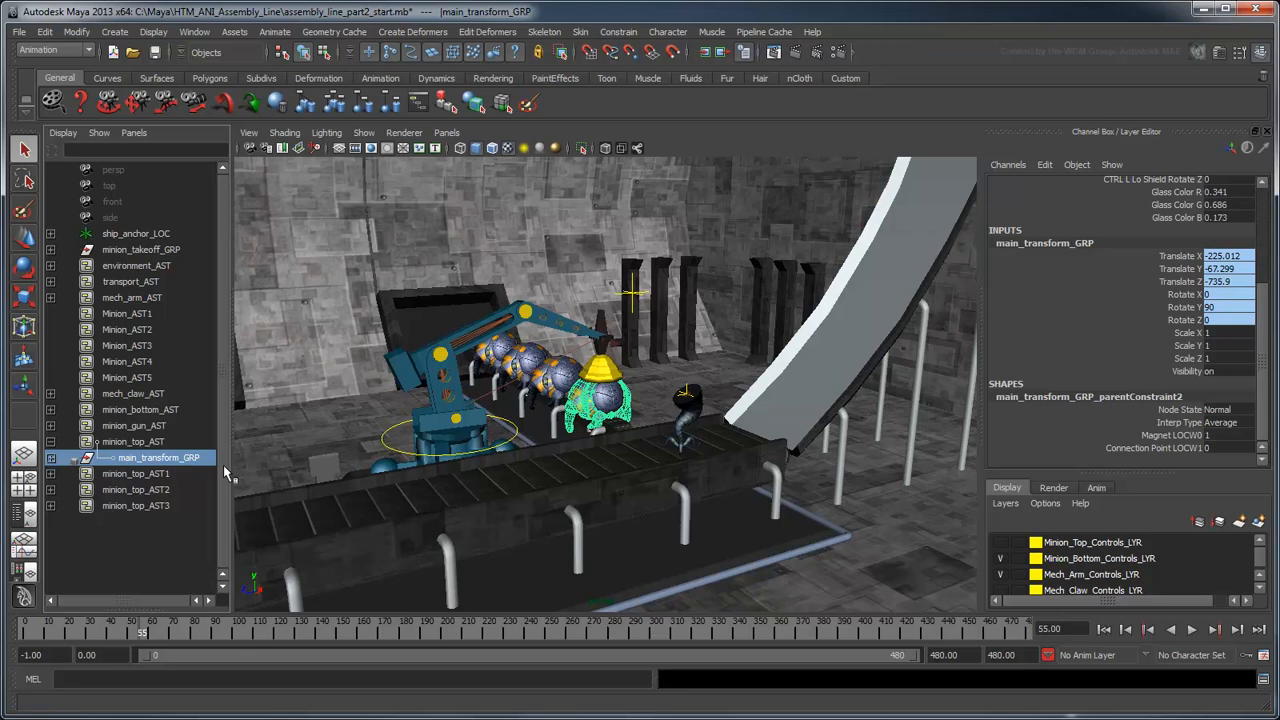
mouse_move(631, 68)
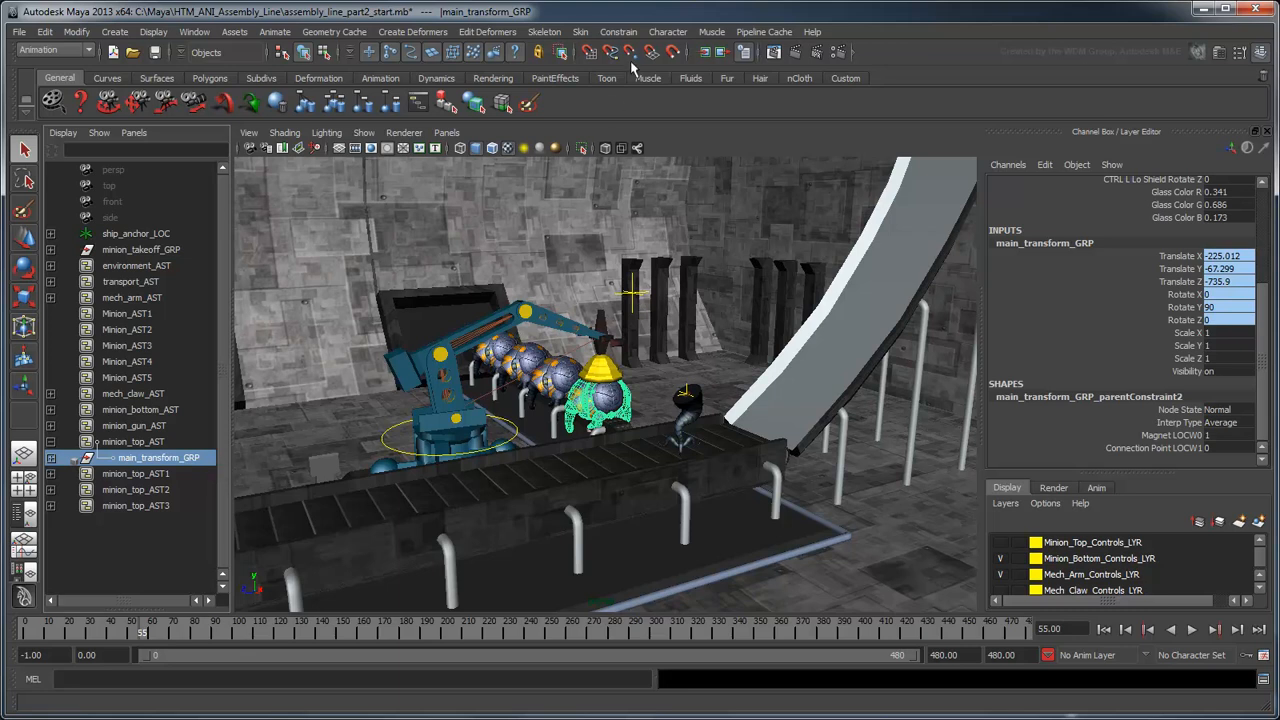
left_click(618, 31)
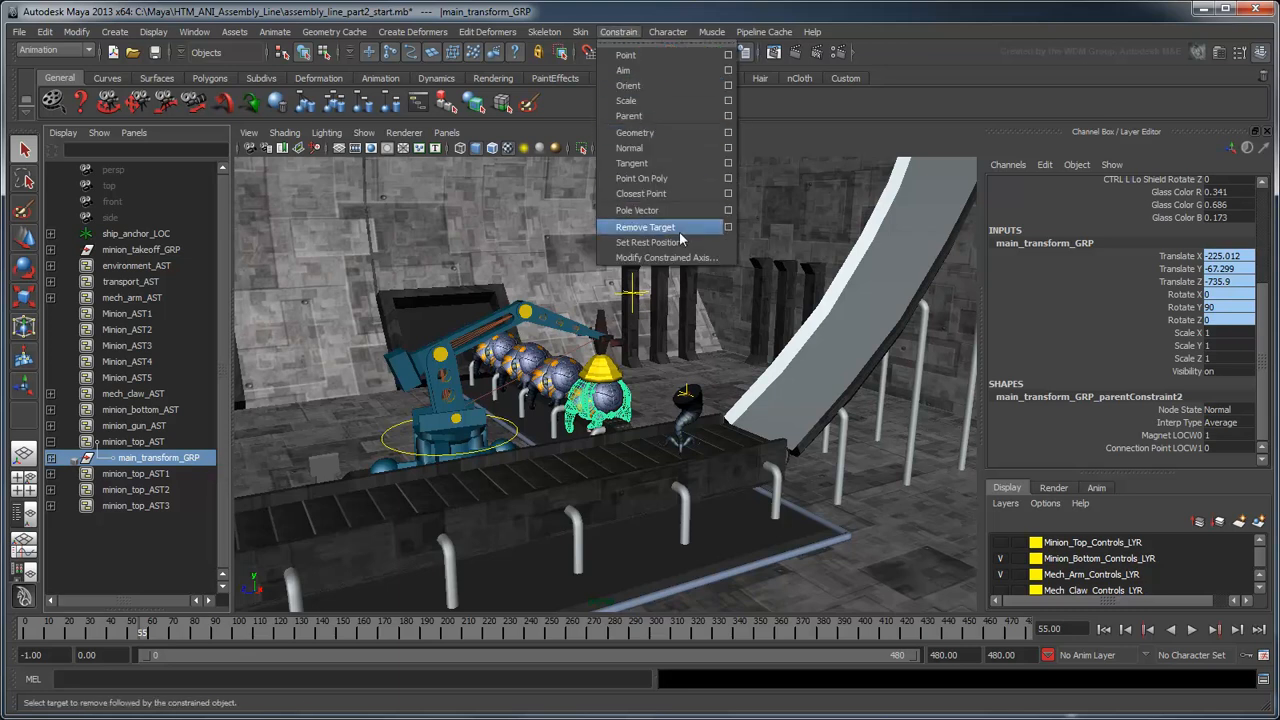
left_click(651, 242)
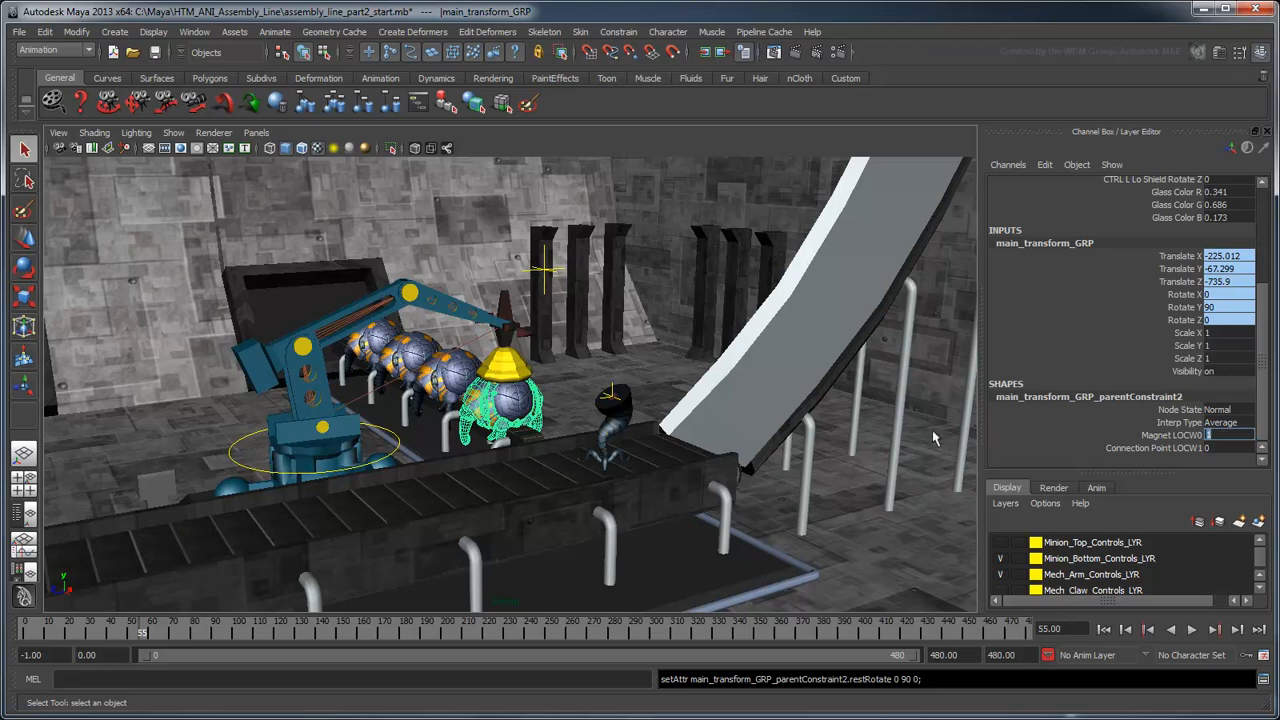
mouse_move(910, 465)
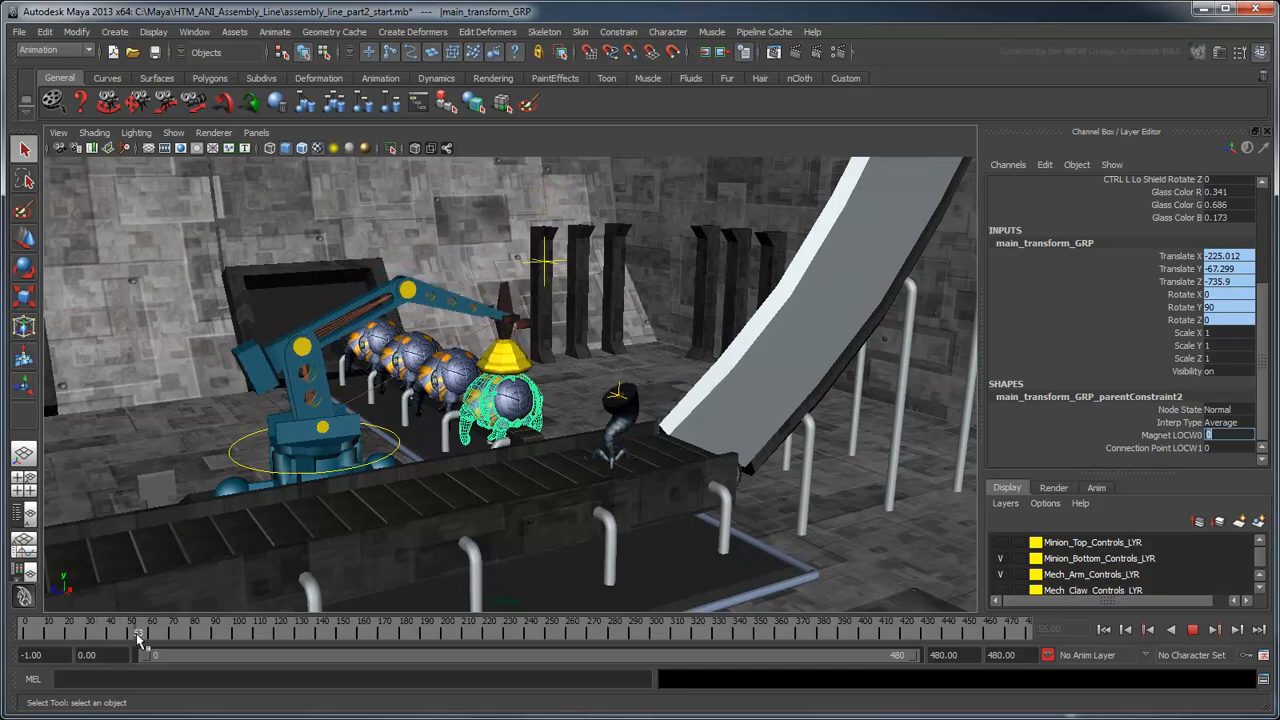
Key both the magnet and connection point weight channels at frame 54.
left_click_drag(140, 637, 245, 637)
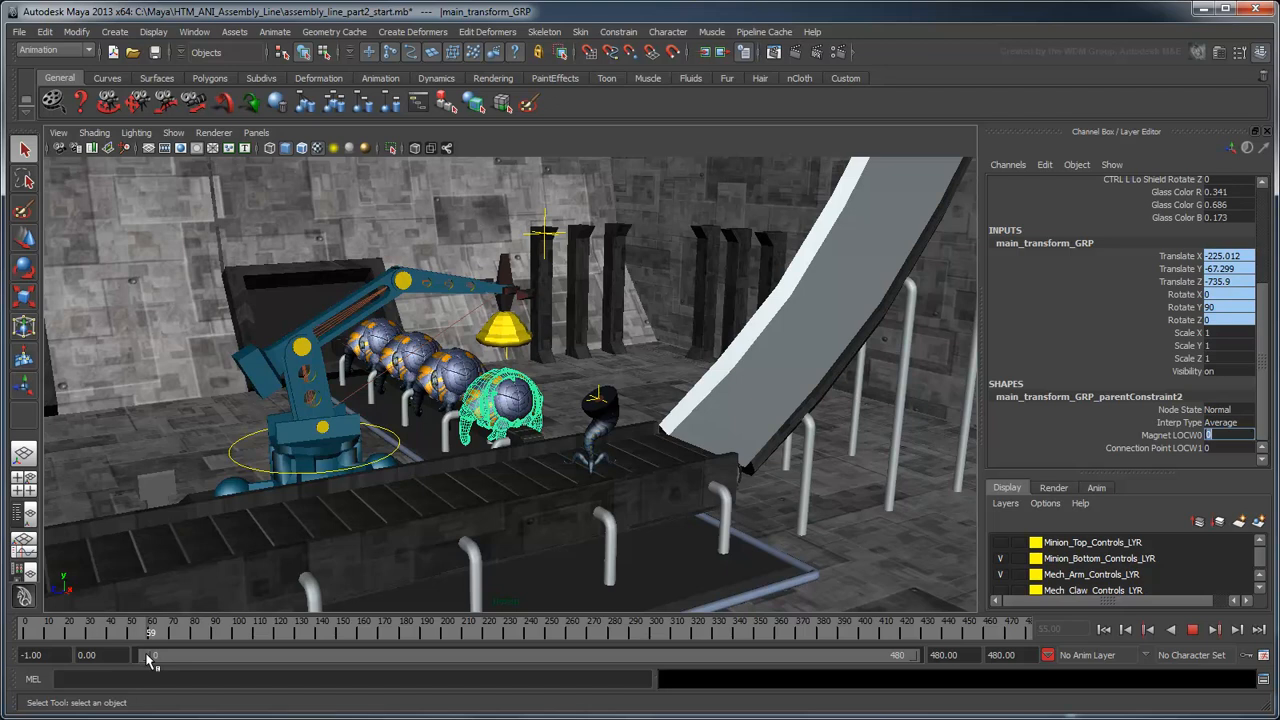
left_click_drag(152, 631, 143, 631)
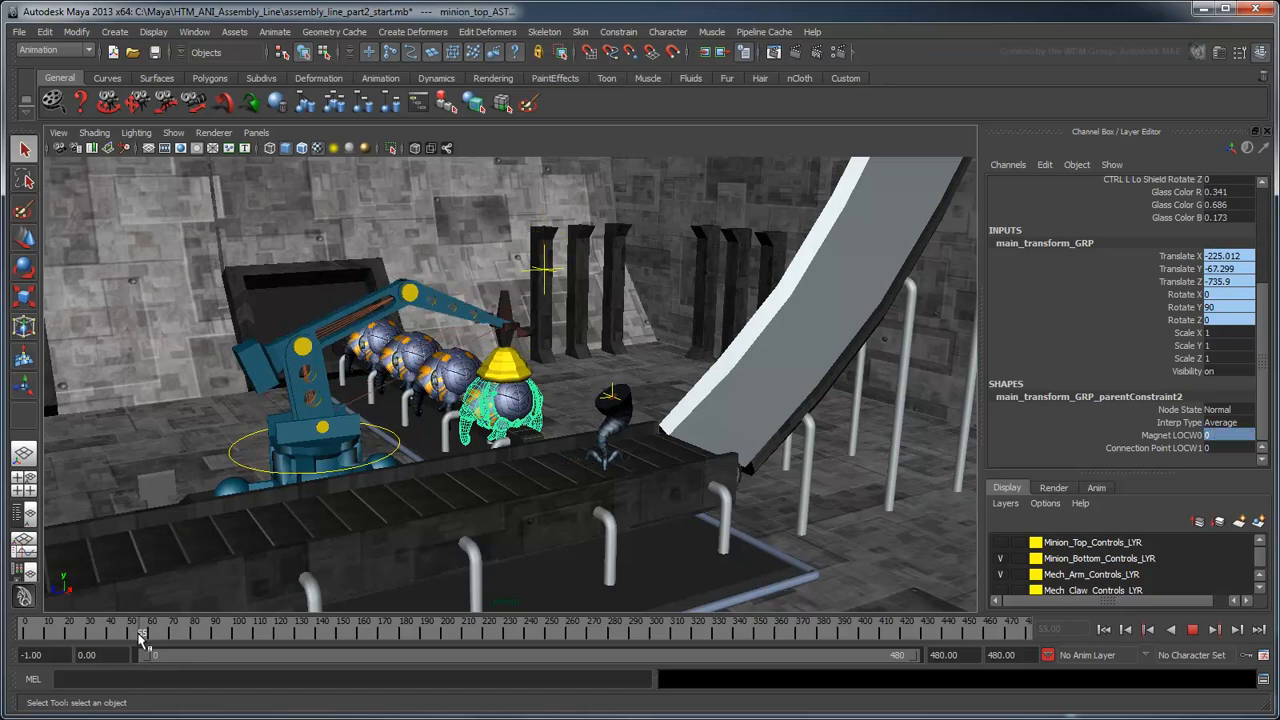
left_click(141, 631)
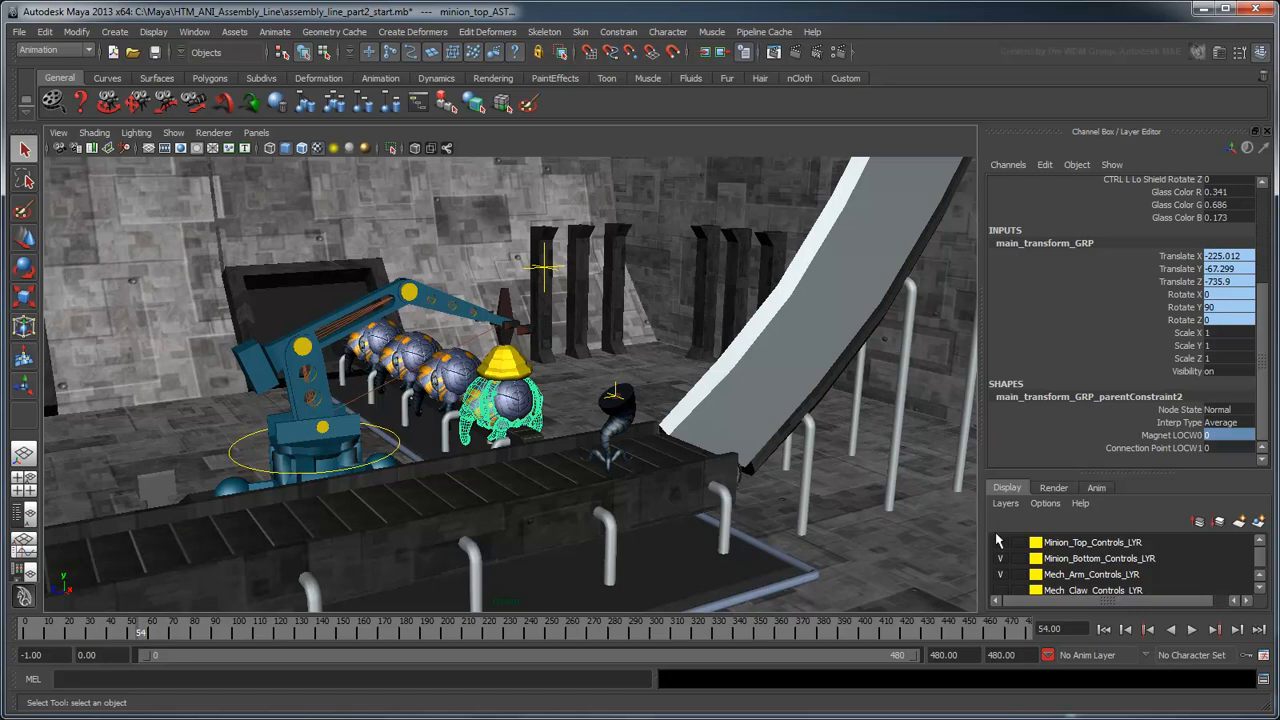
left_click(1150, 435)
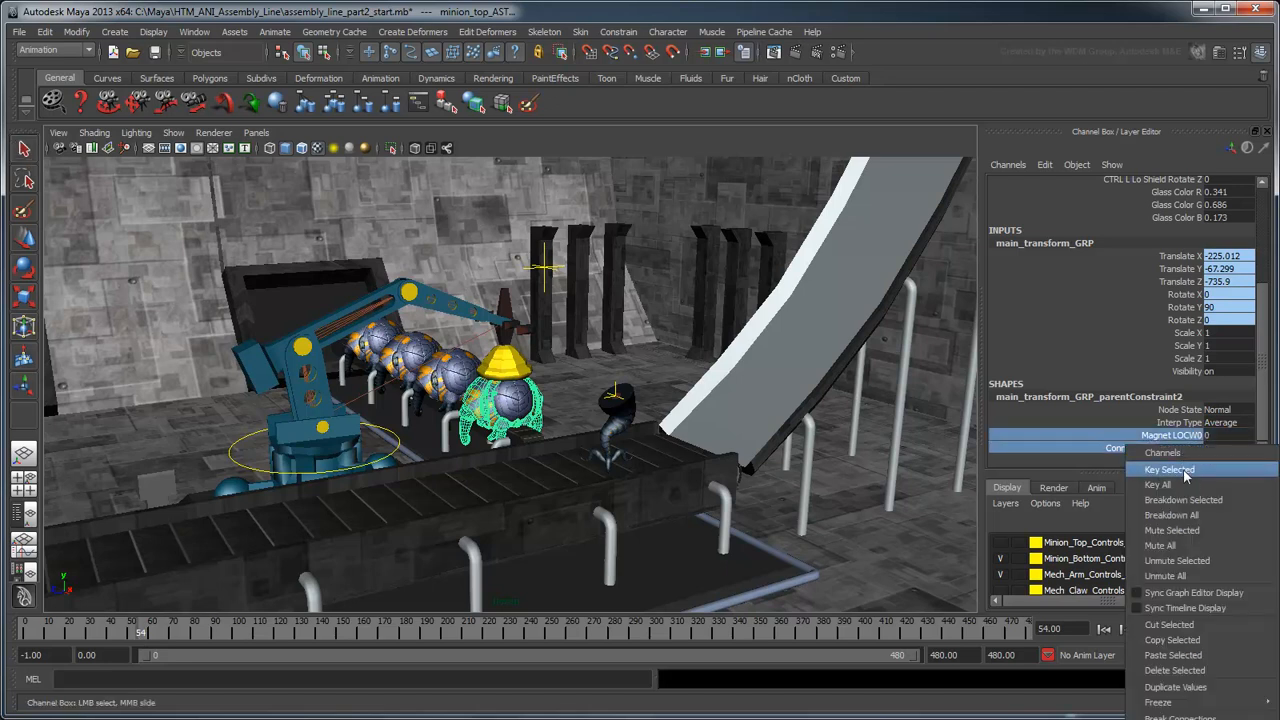
left_click(1169, 469)
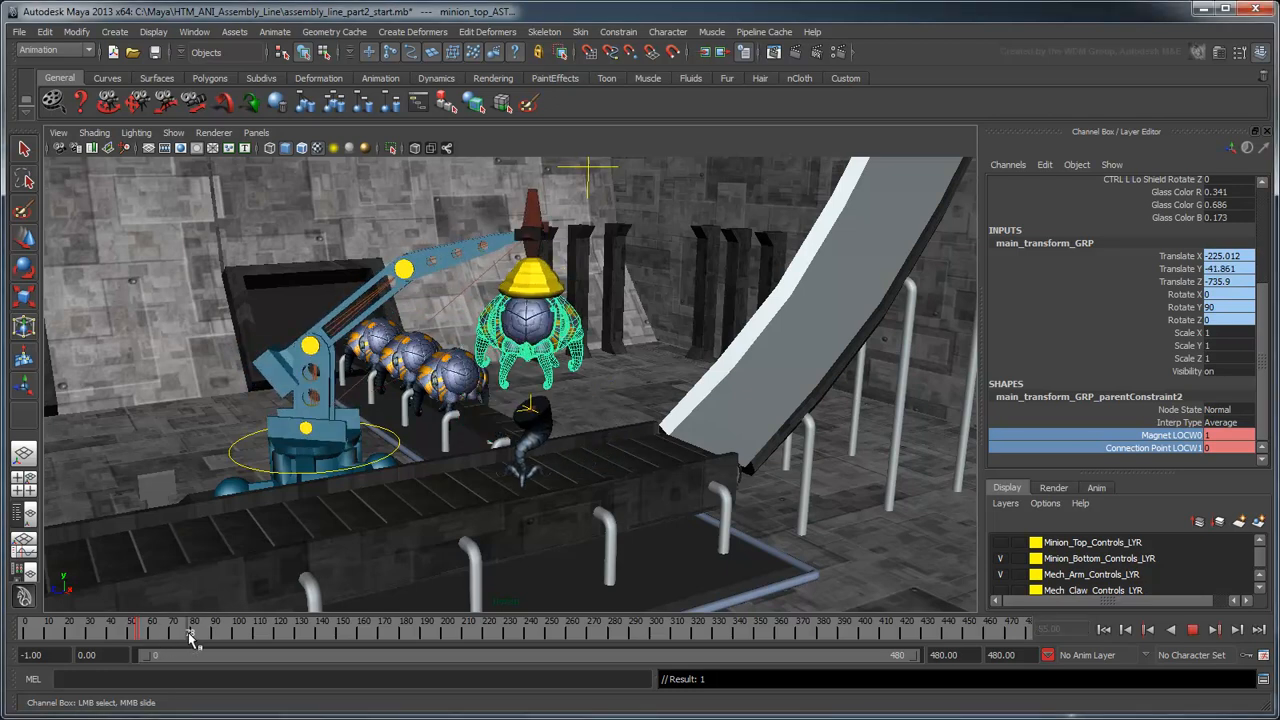
Key the weight channels at frames 109 and 110 to hand off to the connection point.
left_click_drag(193, 631, 255, 631)
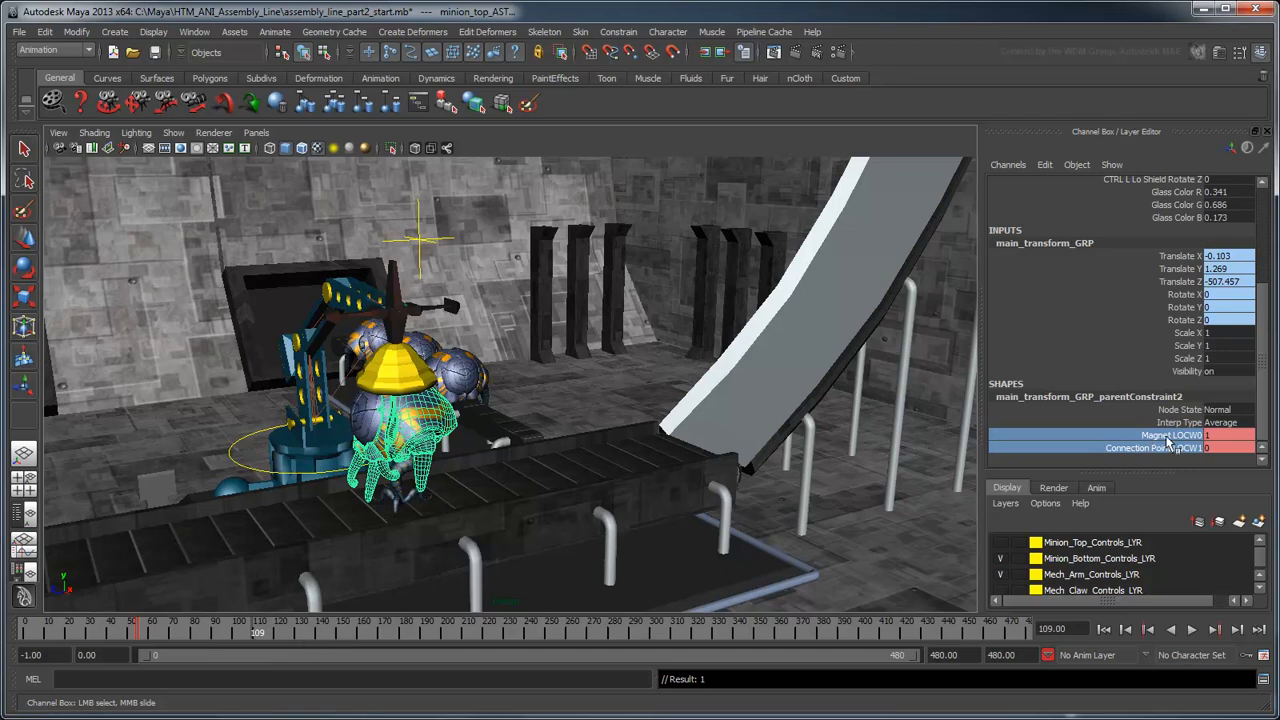
right_click(1150, 440)
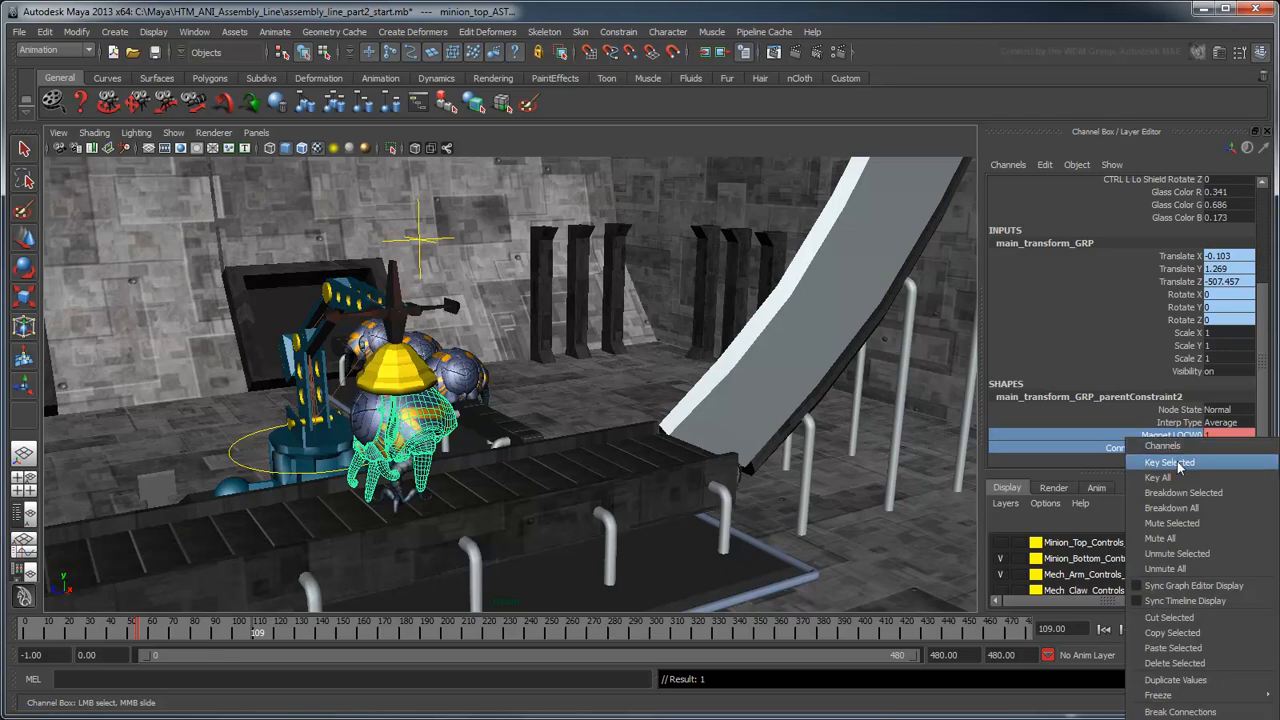
left_click(1169, 461)
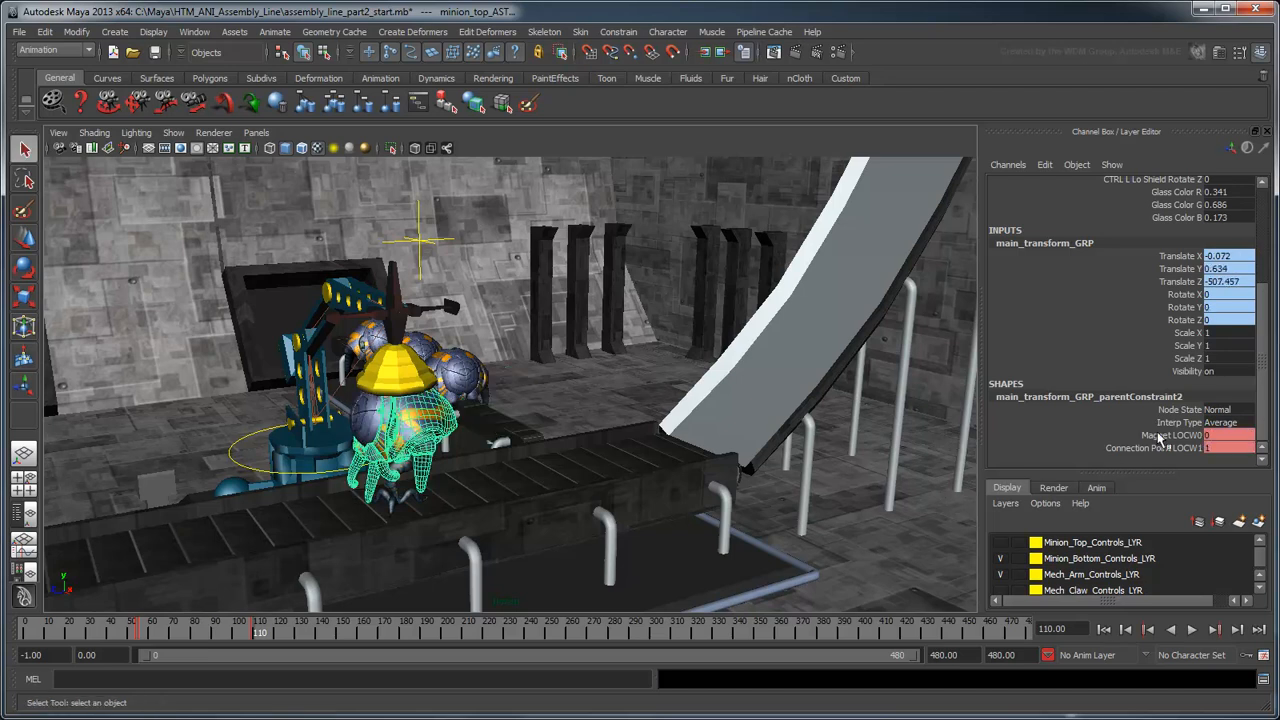
right_click(1180, 447)
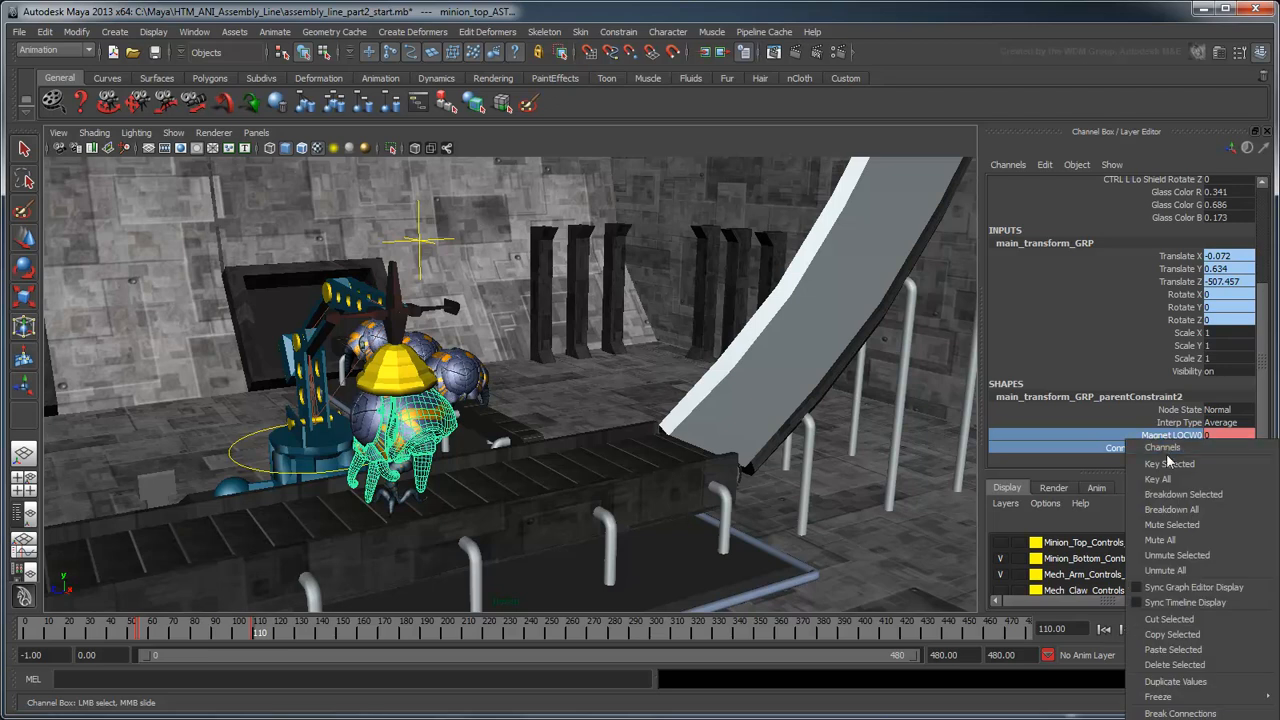
left_click(1169, 463)
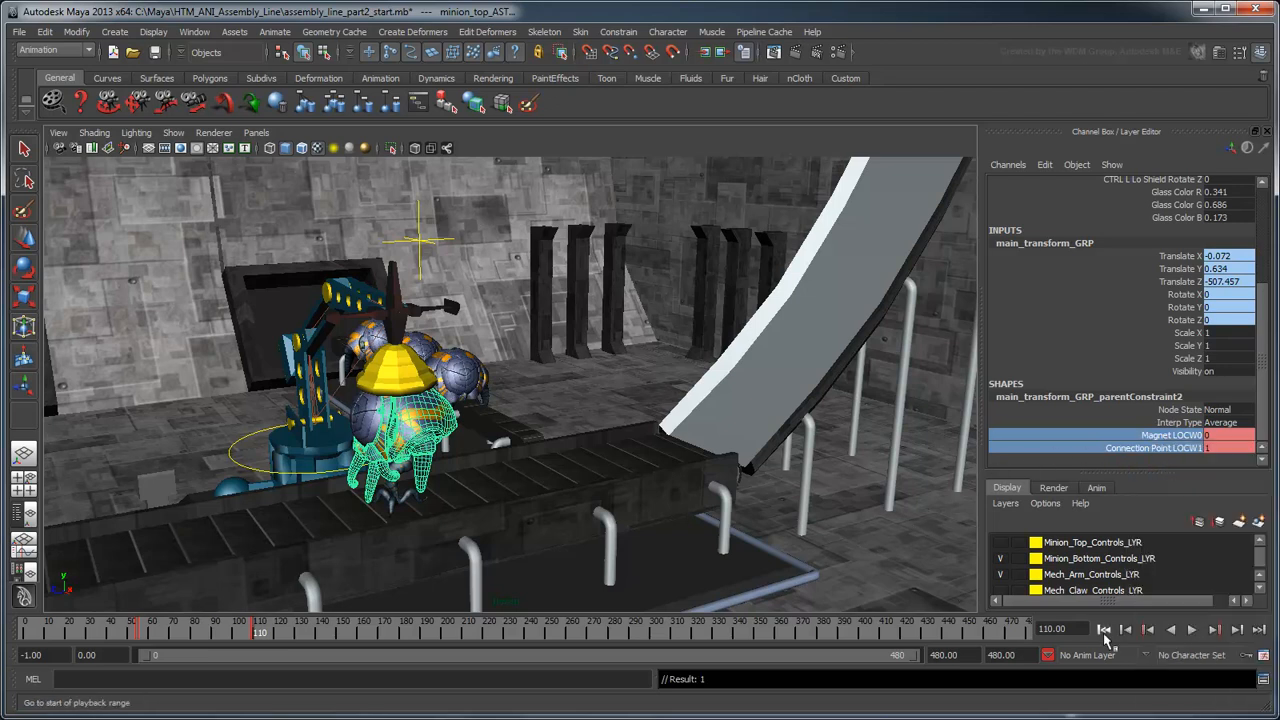
Play the animation from the start, then orbit to face the hanging claw.
left_click(1105, 629)
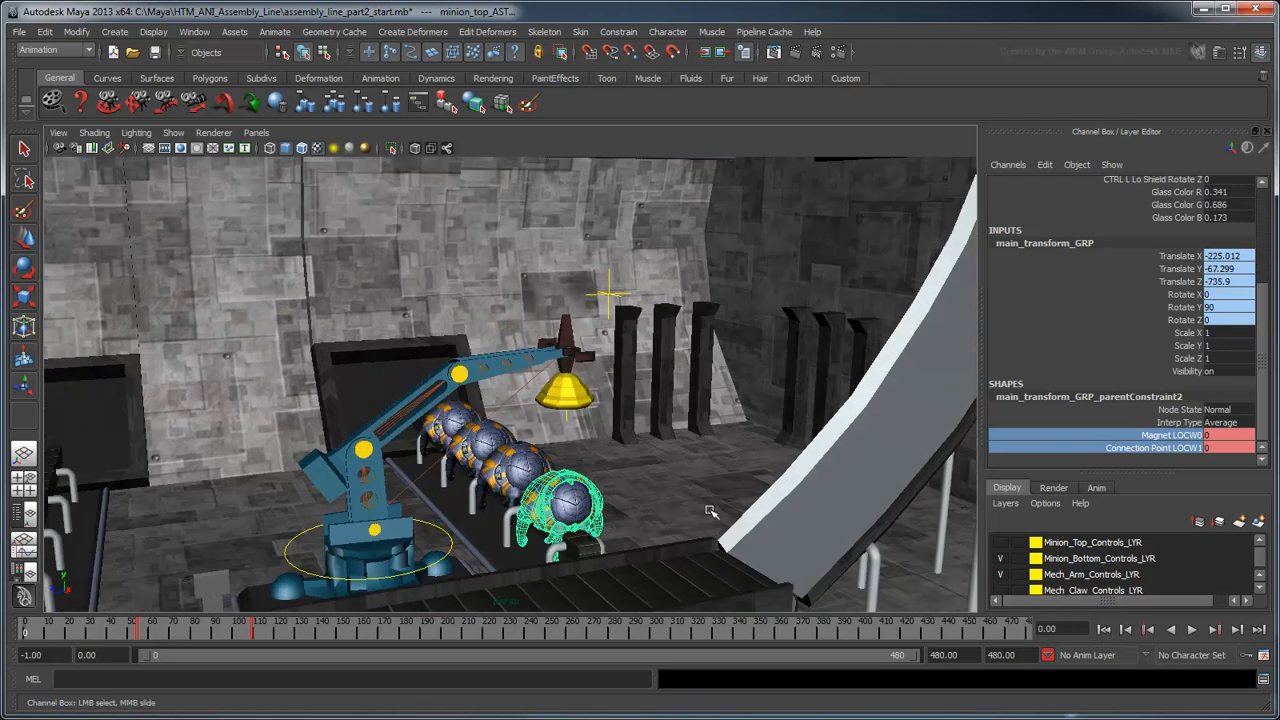
left_click(1191, 629)
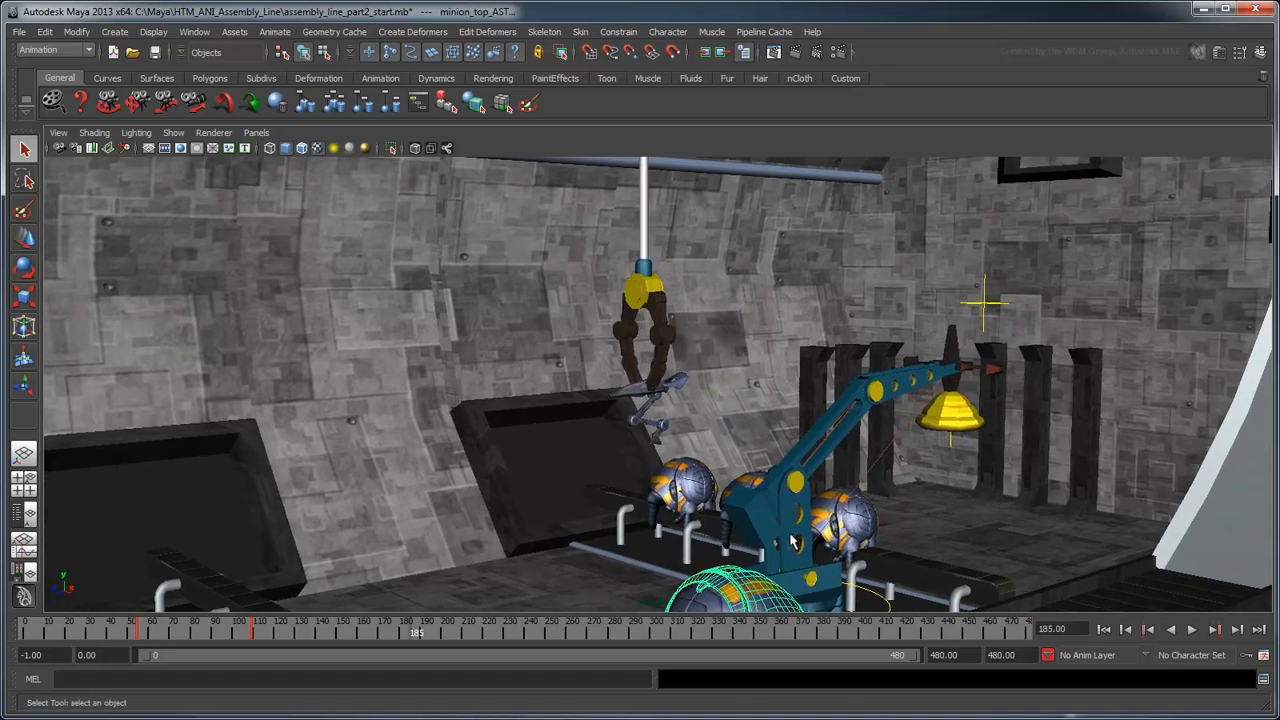
left_click_drag(790, 540, 870, 530)
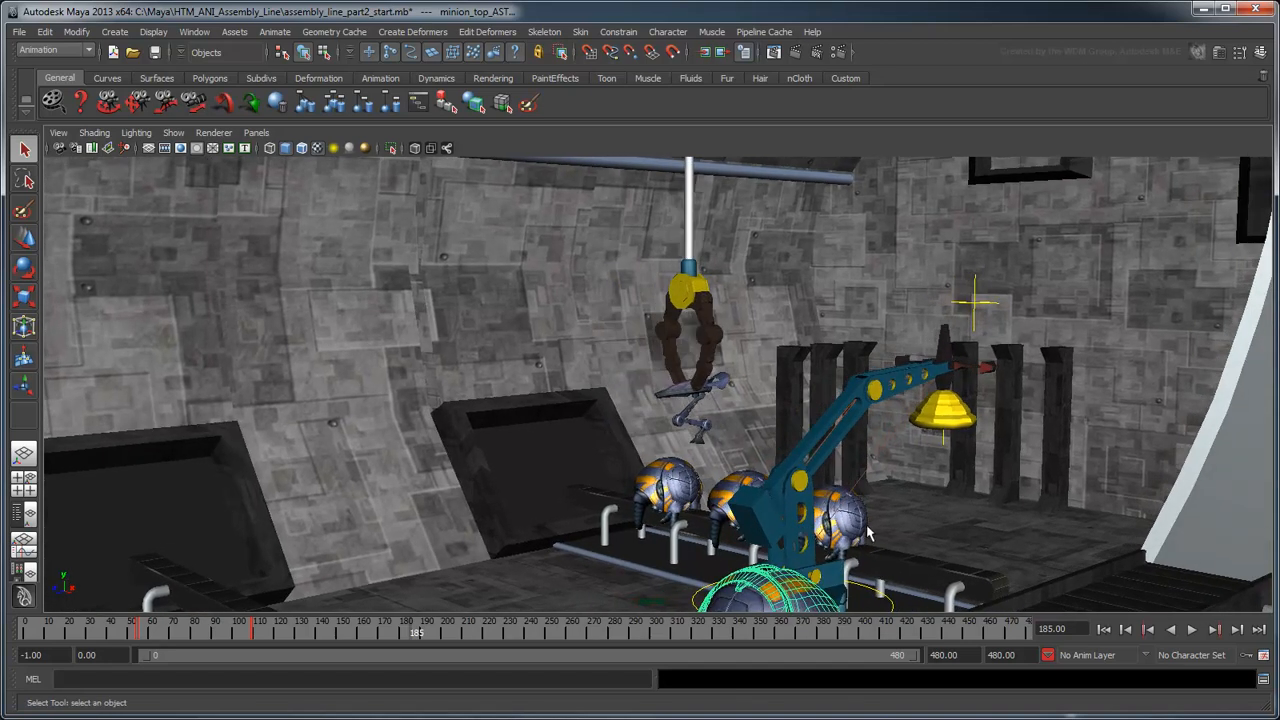
mouse_move(1147, 210)
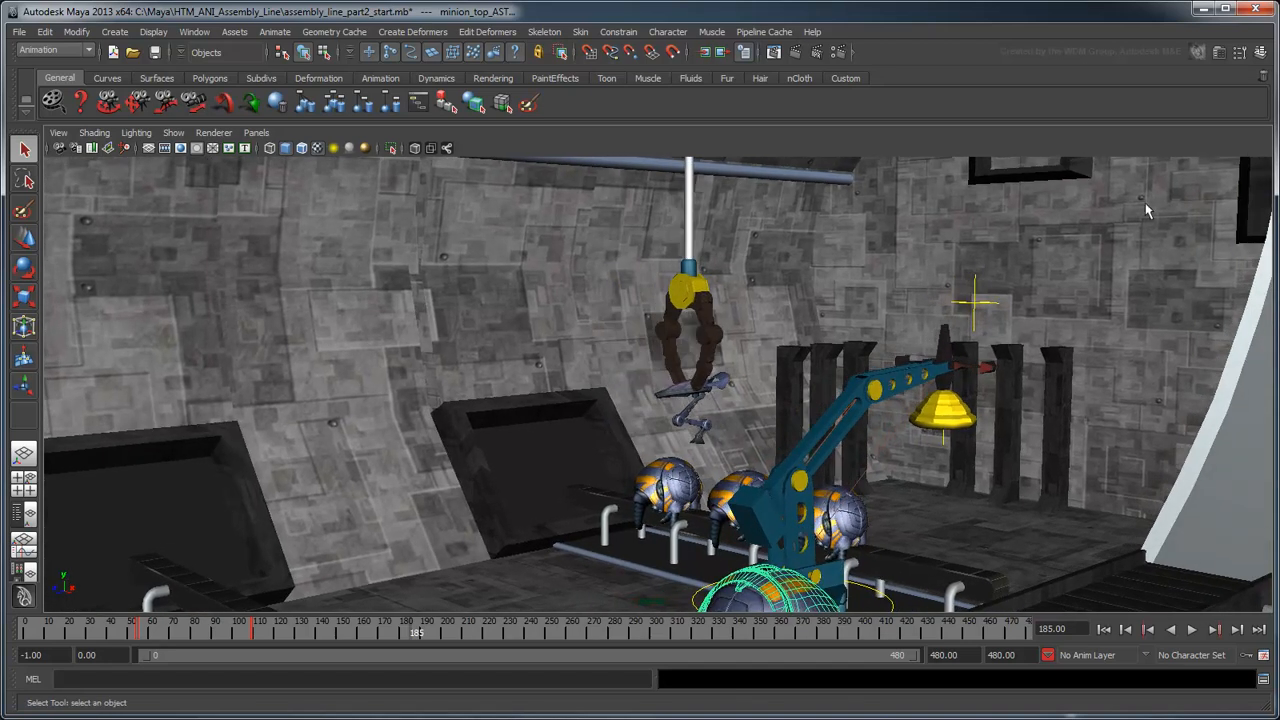
Make Mech_Claw_Controls_LYR visible and select claw_CTRL.
left_click(1261, 52)
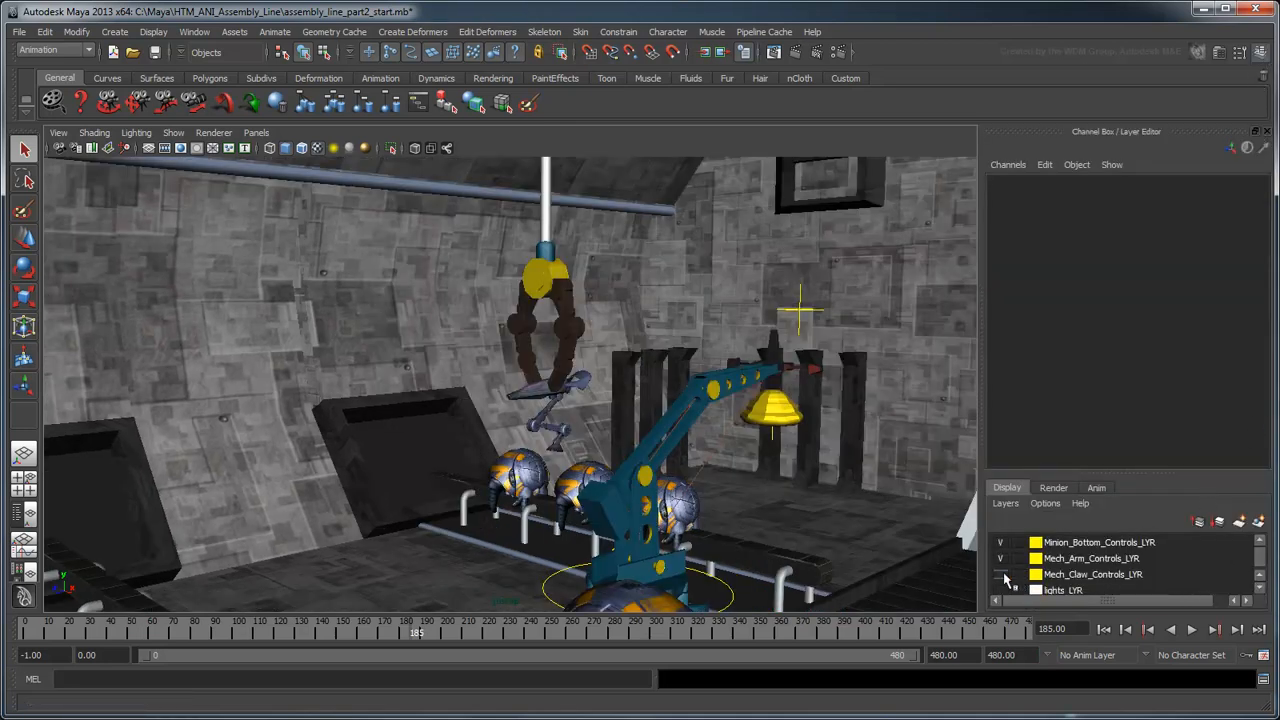
left_click(535, 280)
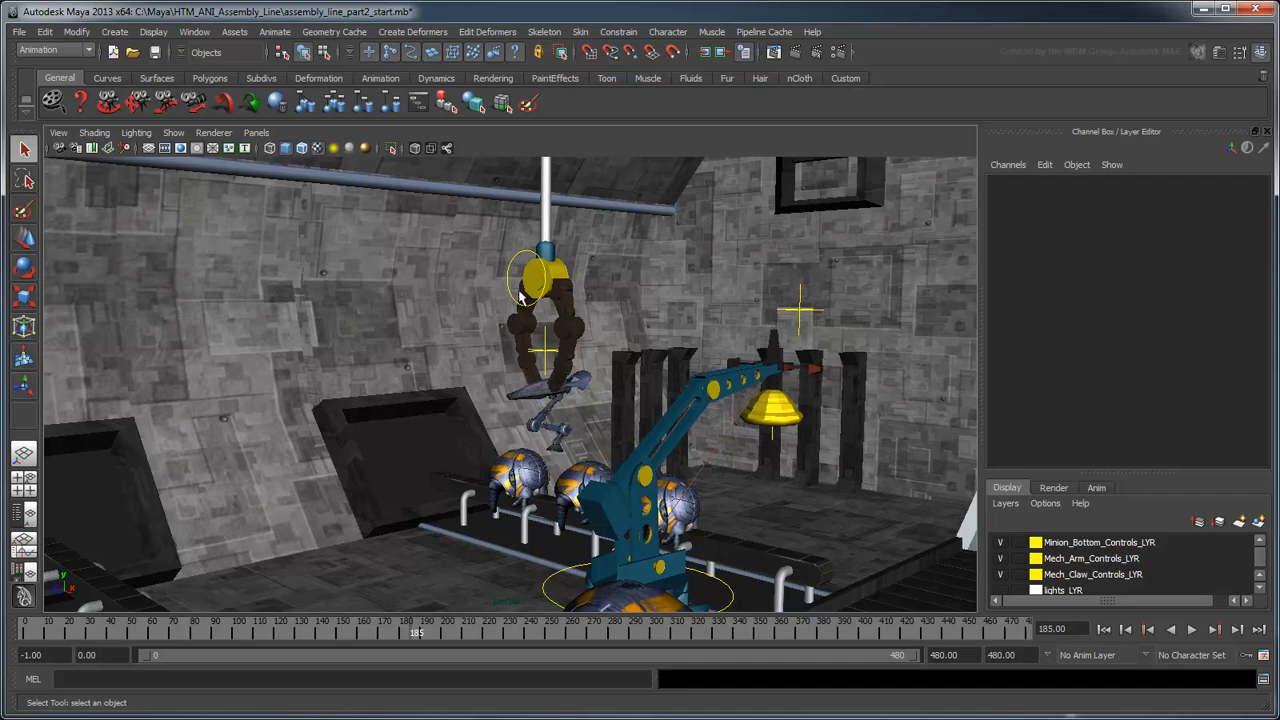
left_click(523, 275)
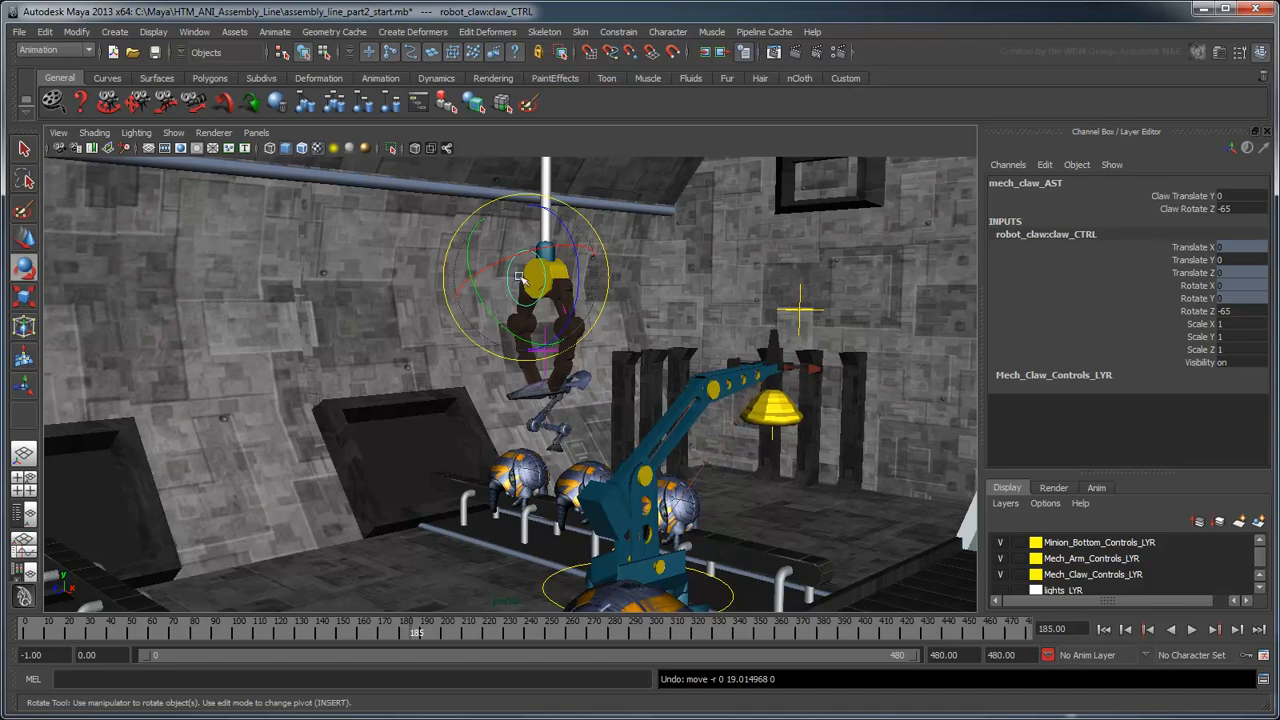
Test-rotate claw_CTRL to open the jaws, then close them again and reselect it.
left_click_drag(520, 275, 560, 245)
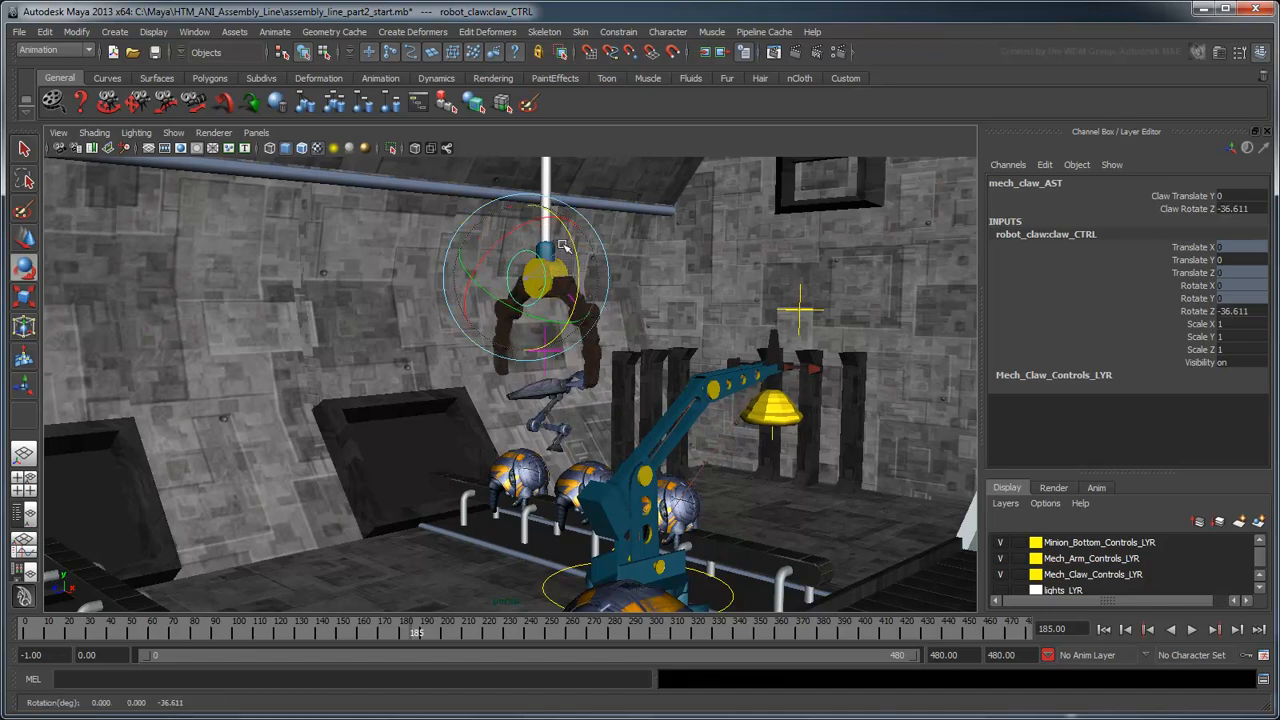
left_click_drag(560, 248, 572, 214)
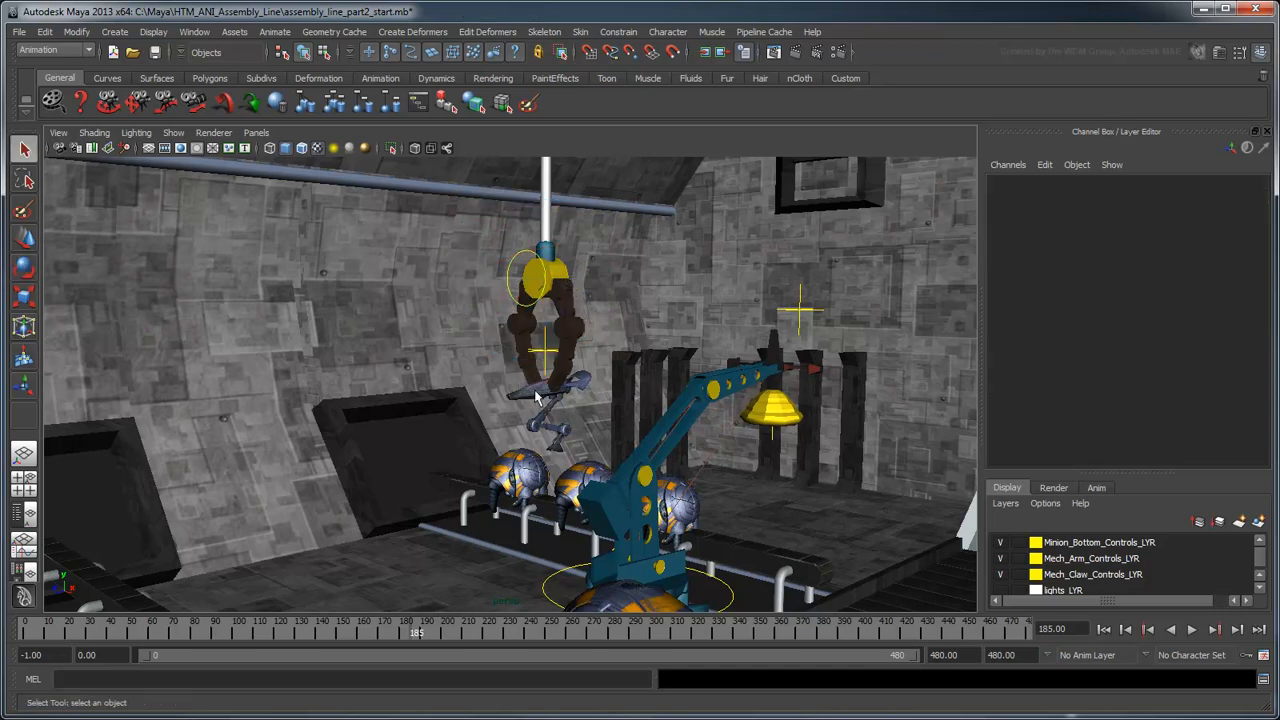
left_click(545, 400)
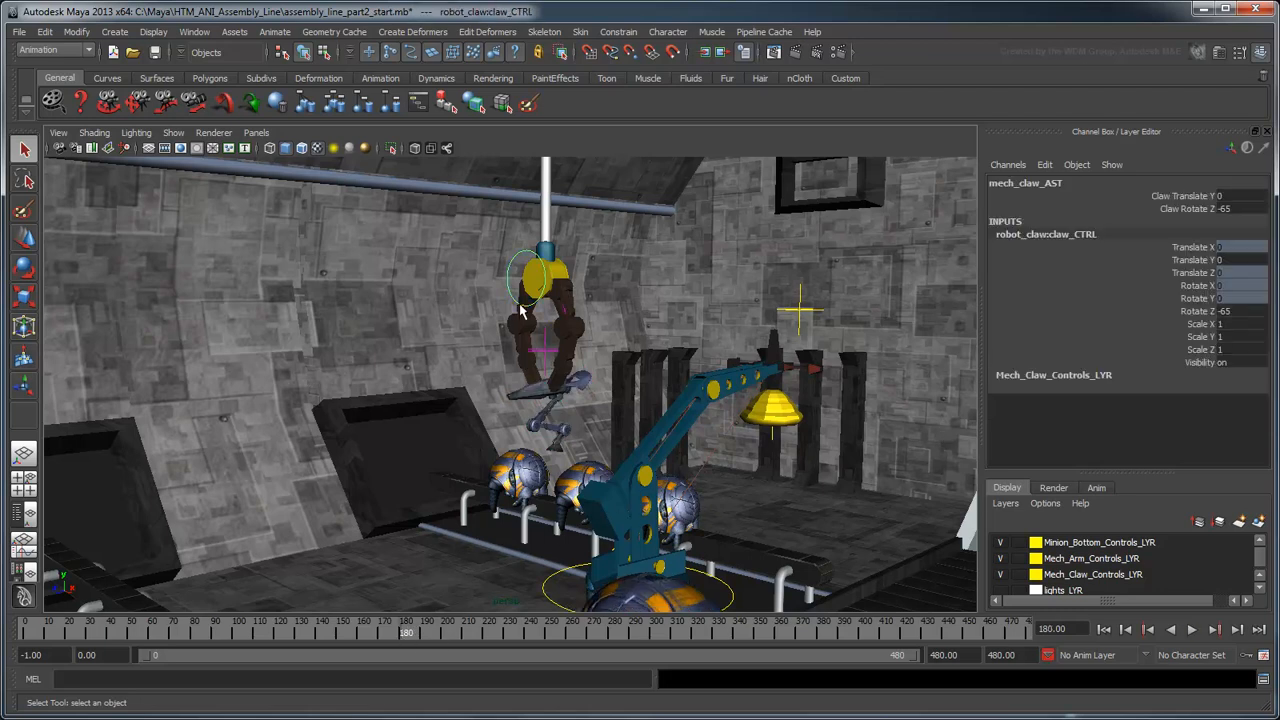
Key claw_CTRL Translate Y at 0 on frame 180, -17.985 at 200, and 0 at 220.
left_click(1180, 196)
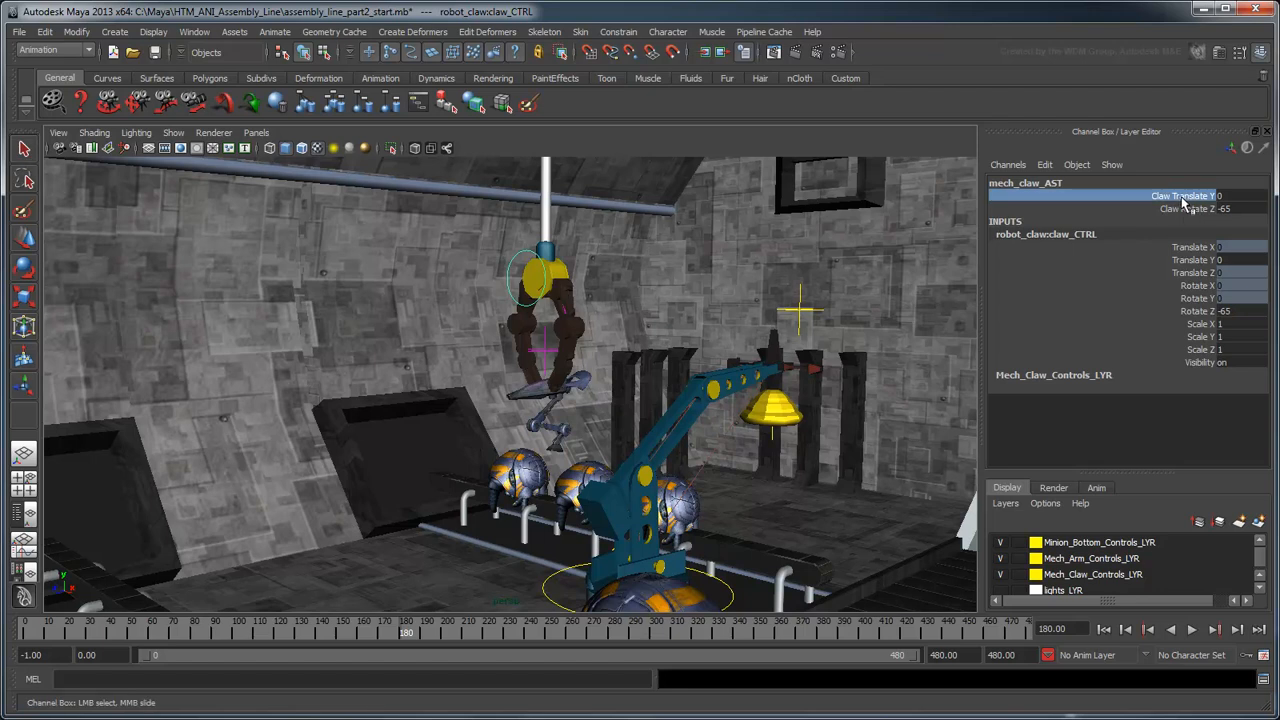
left_click(1185, 195)
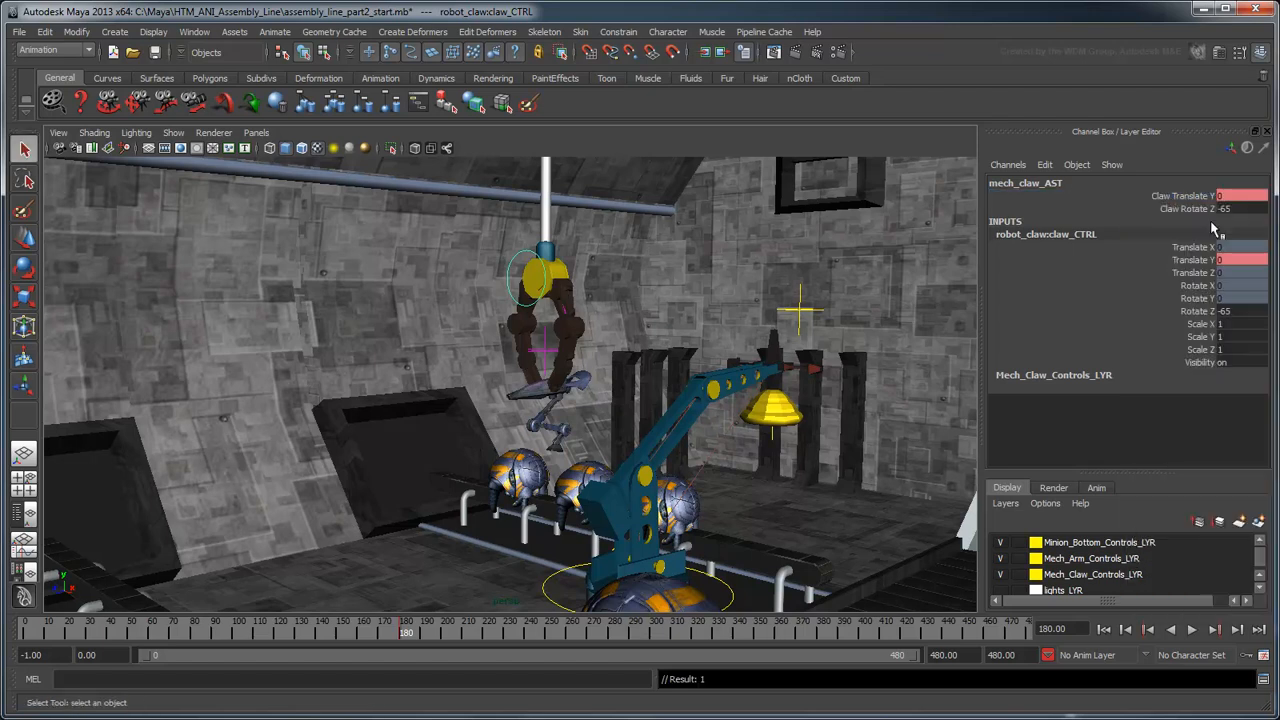
mouse_move(940, 299)
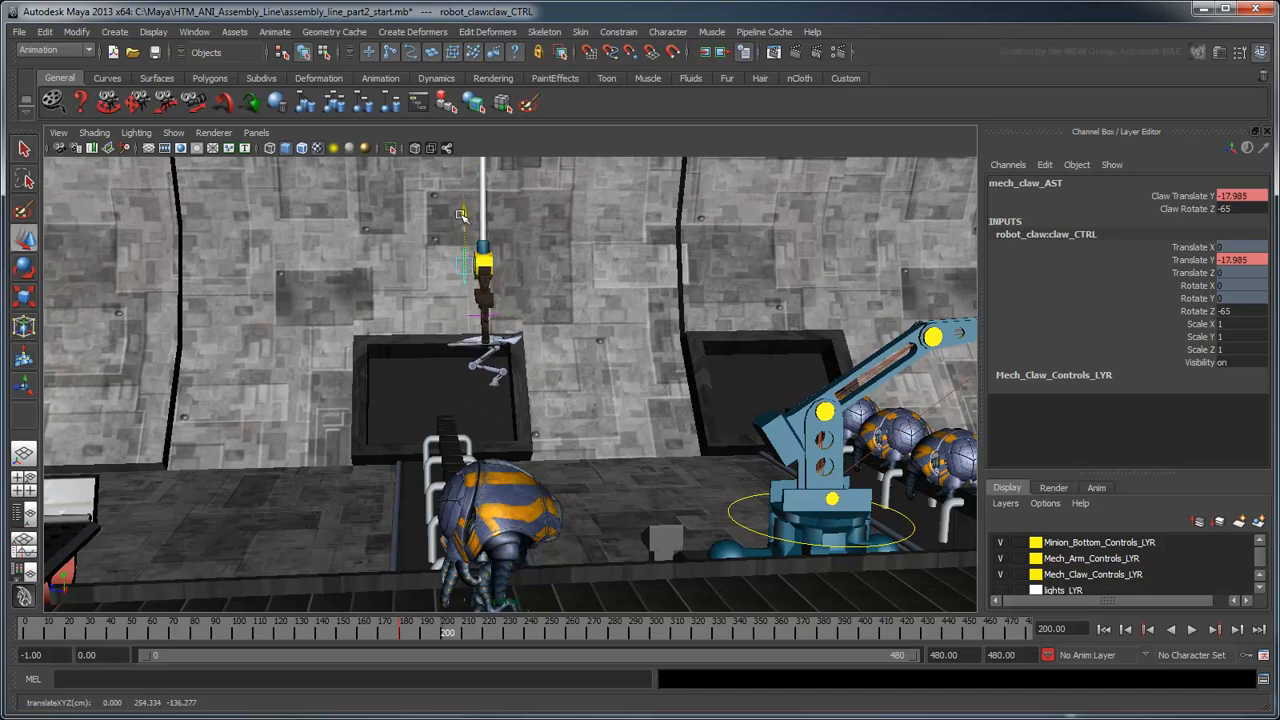
left_click_drag(463, 220, 465, 300)
type("0")
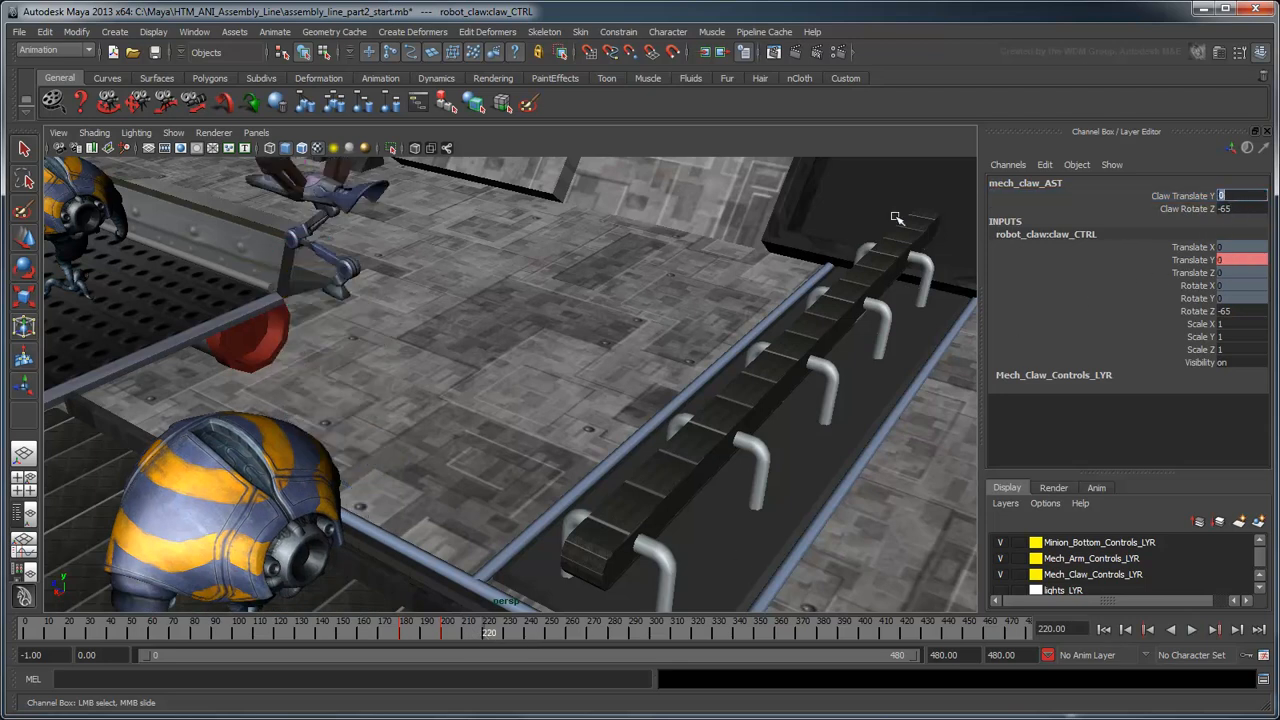
right_click(1220, 195)
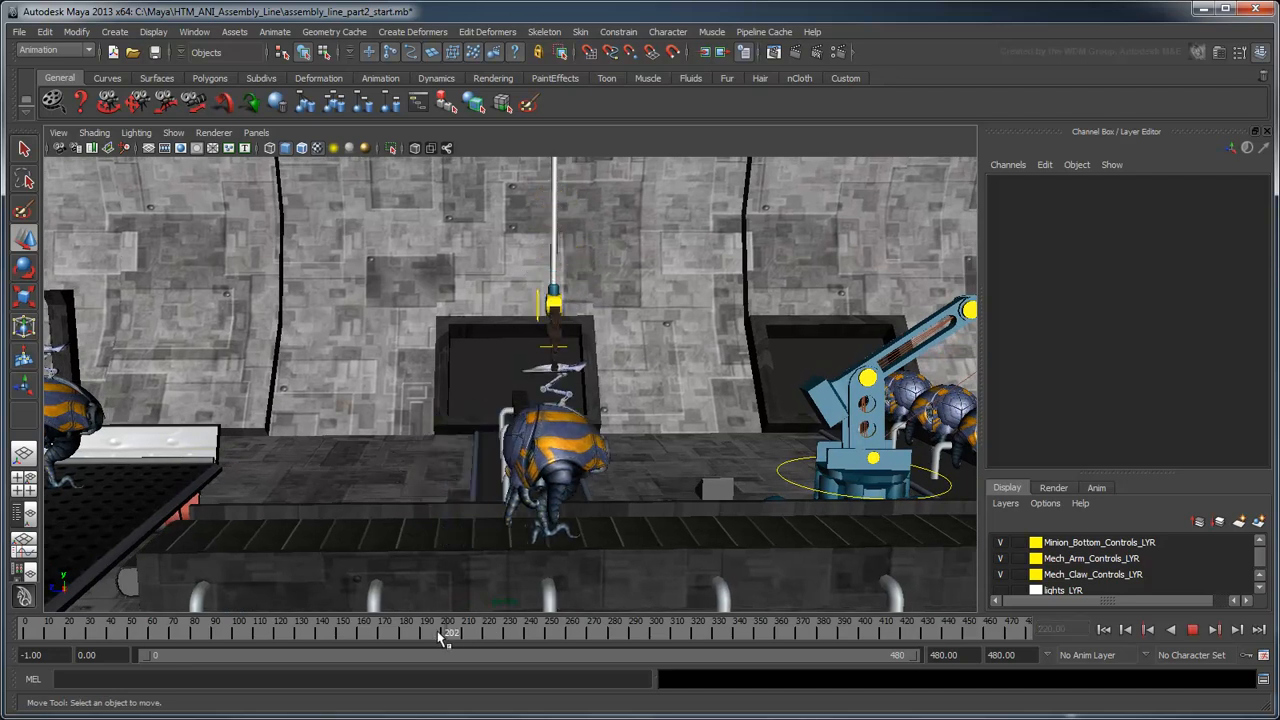
Scrub the Time Slider to preview the claw dropping and rising around frames 200–220.
left_click_drag(447, 628, 428, 628)
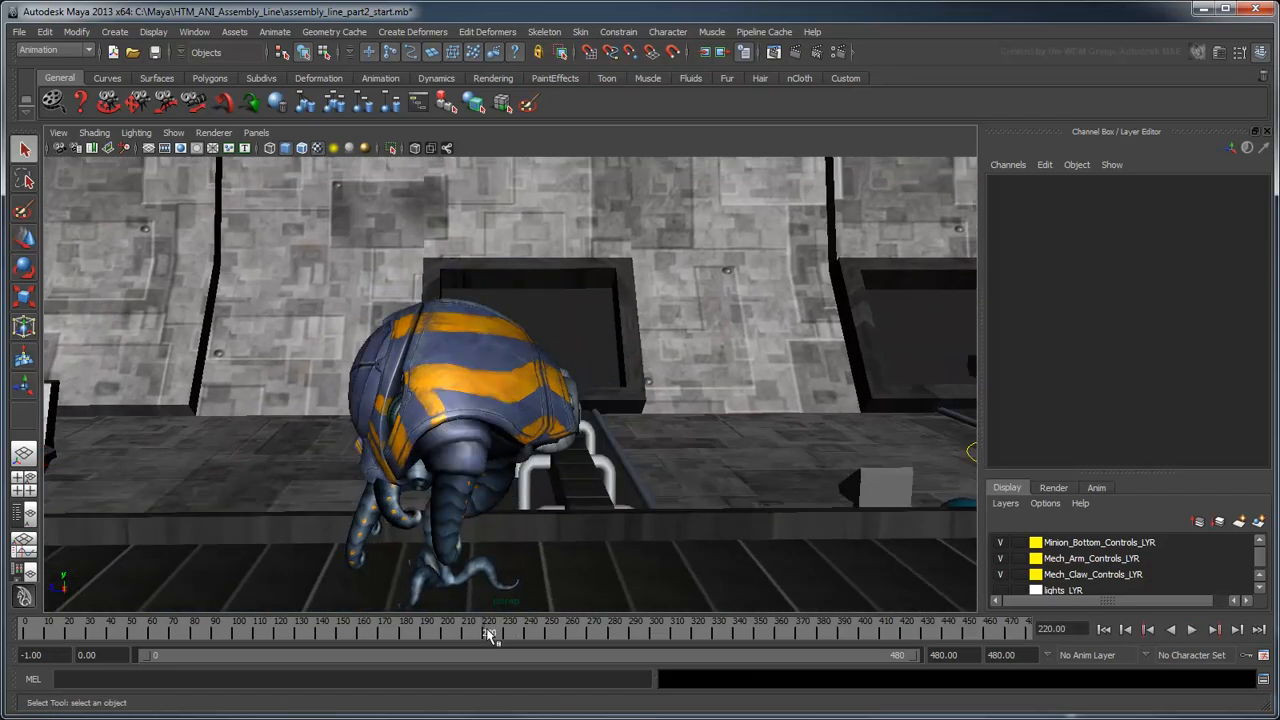
left_click_drag(490, 631, 448, 631)
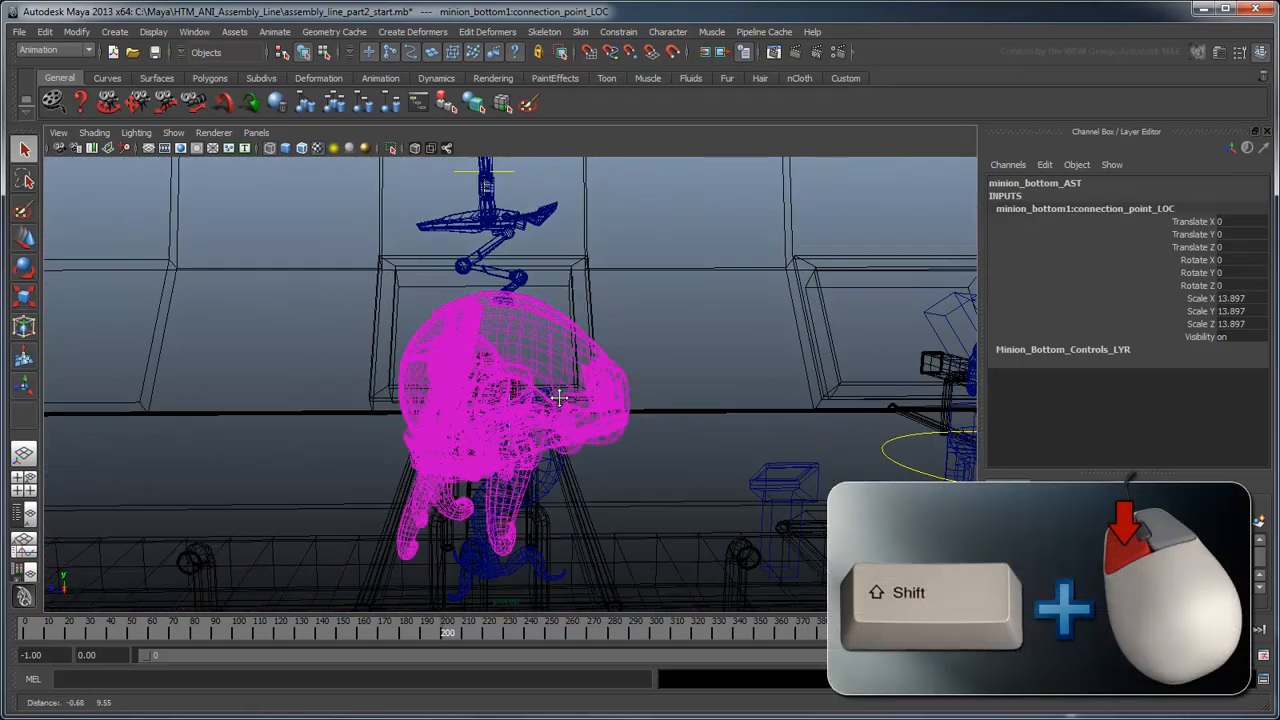
Parent-constrain the gun group to the connection point, keying Claw Target W0 1 and Connection Point W1 0.
left_click(490, 220)
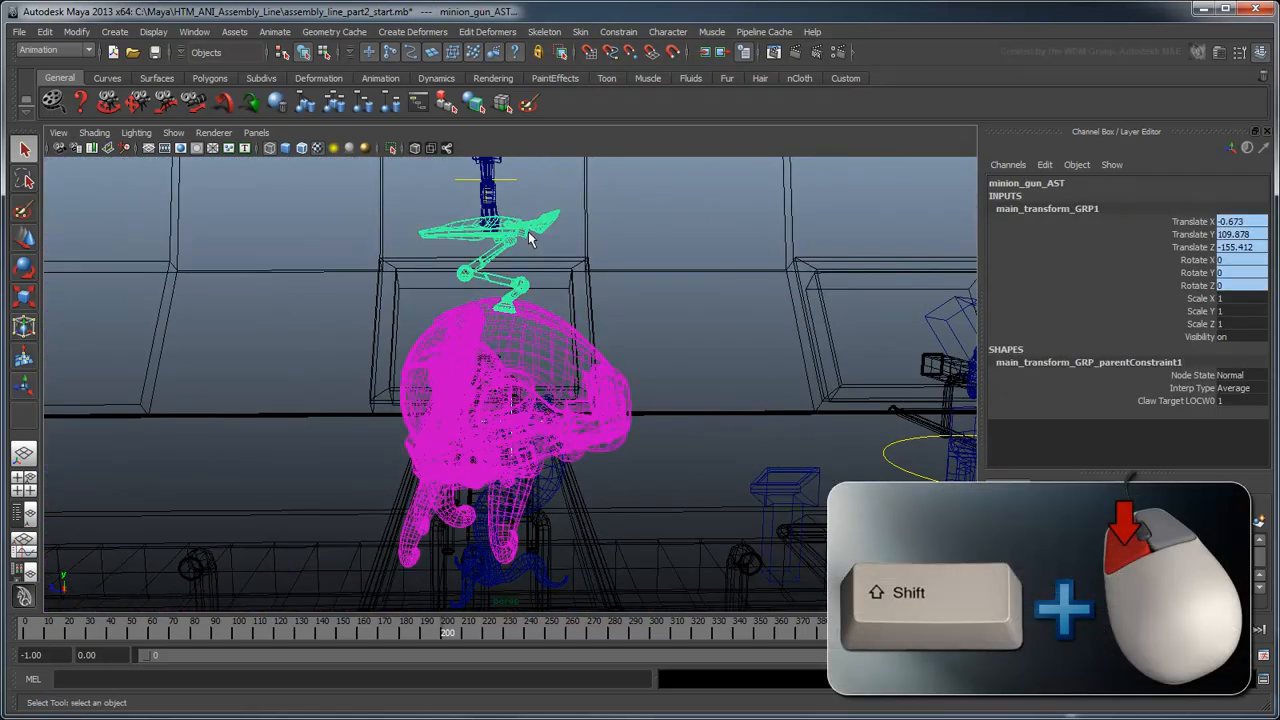
left_click(618, 31)
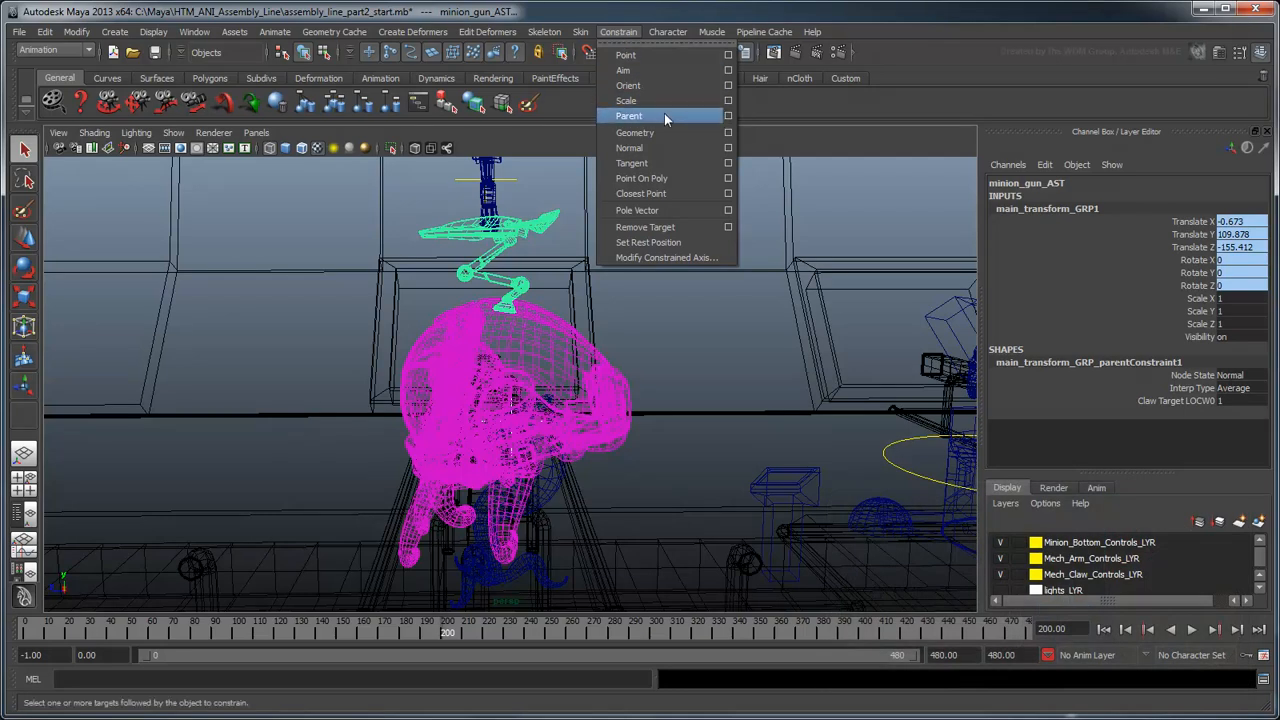
left_click(629, 115)
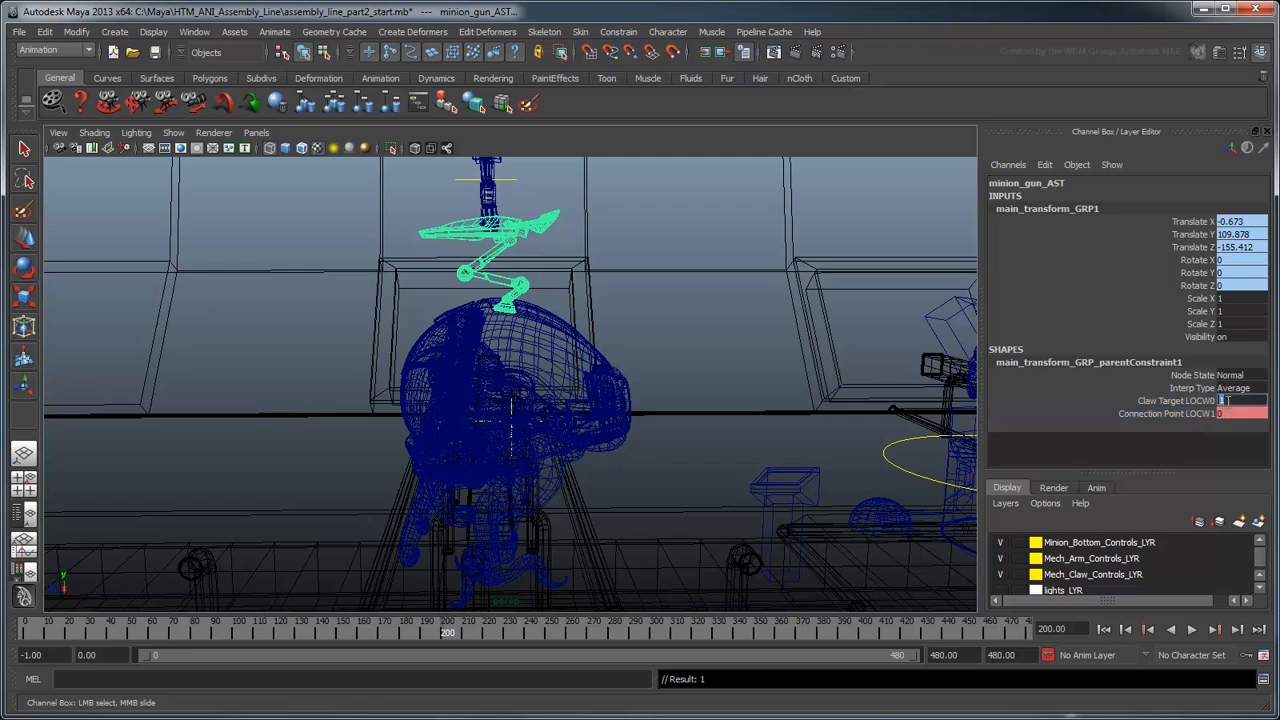
left_click(1240, 413)
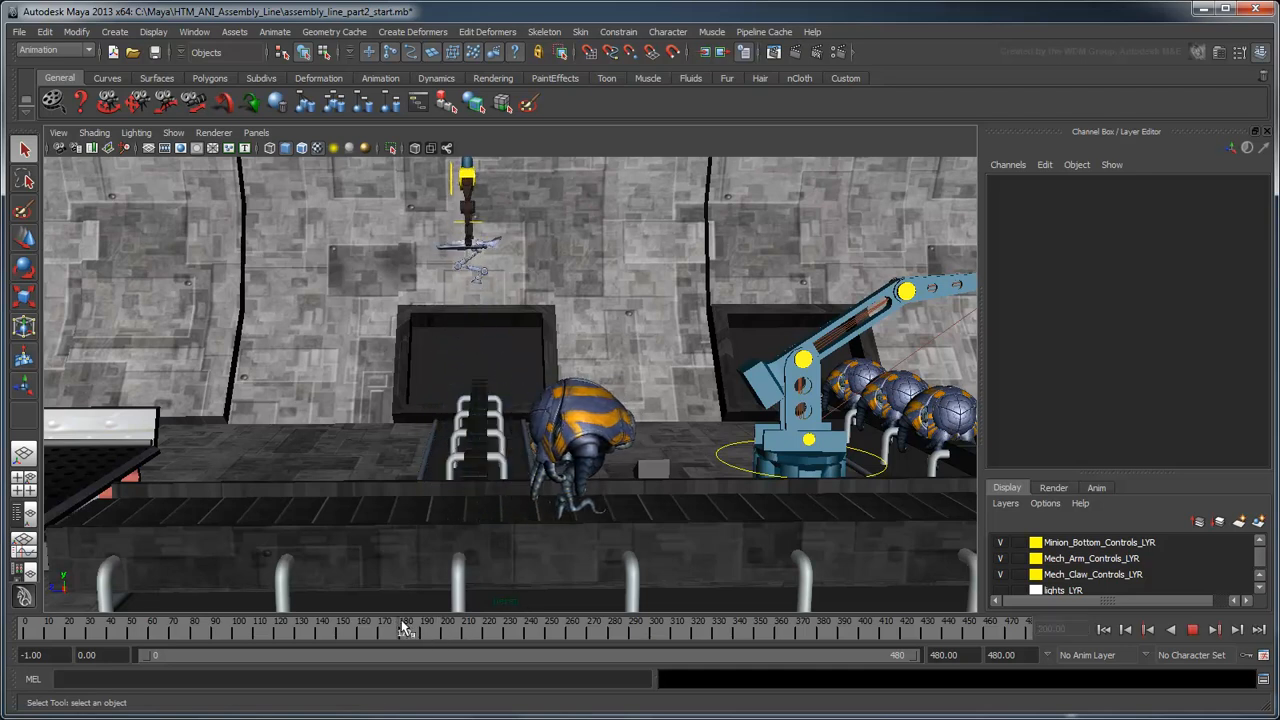
left_click_drag(405, 632, 490, 632)
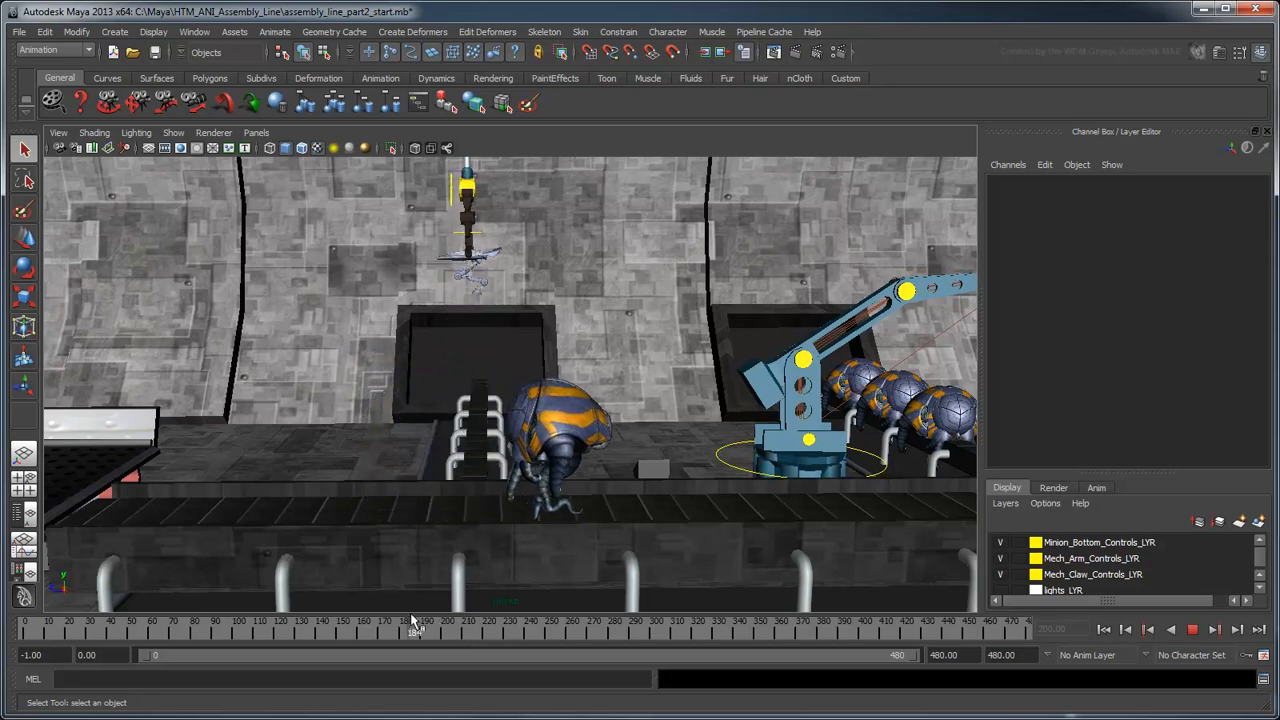
left_click_drag(415, 628, 470, 628)
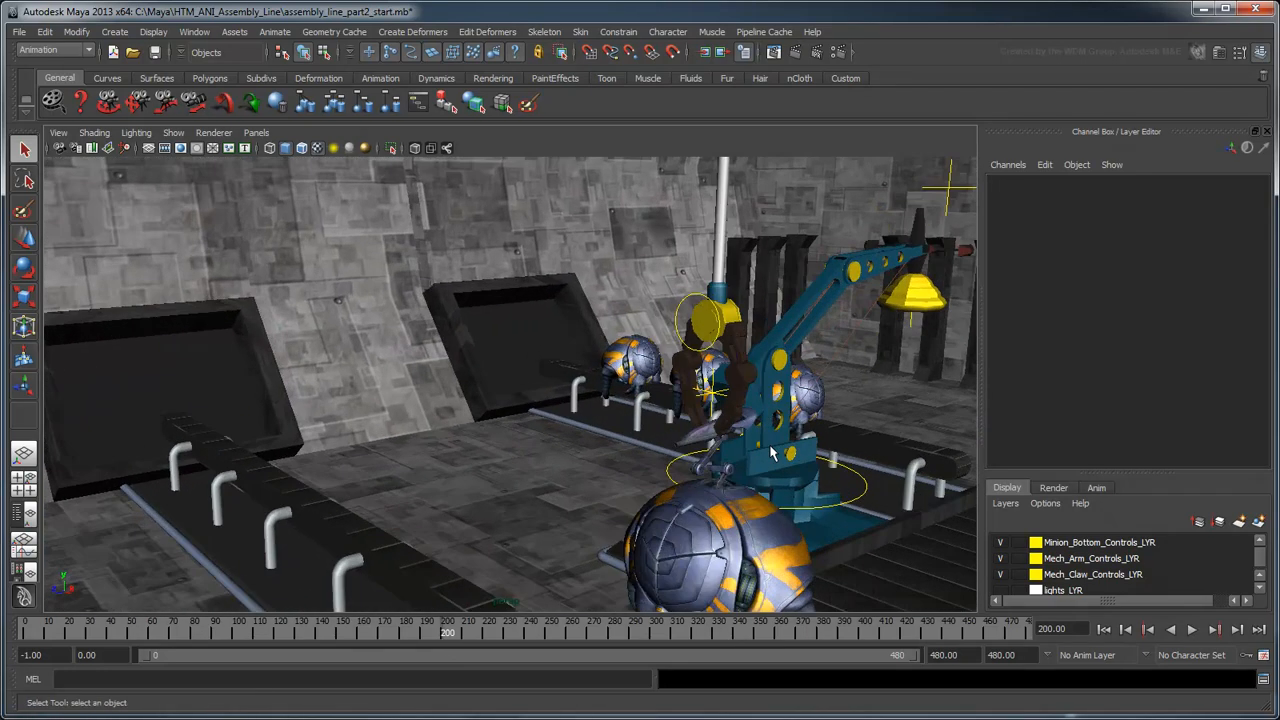
Key Claw Rotate Z open at frame 210 and scrub to watch the jaws release the gun.
left_click_drag(770, 450, 620, 410)
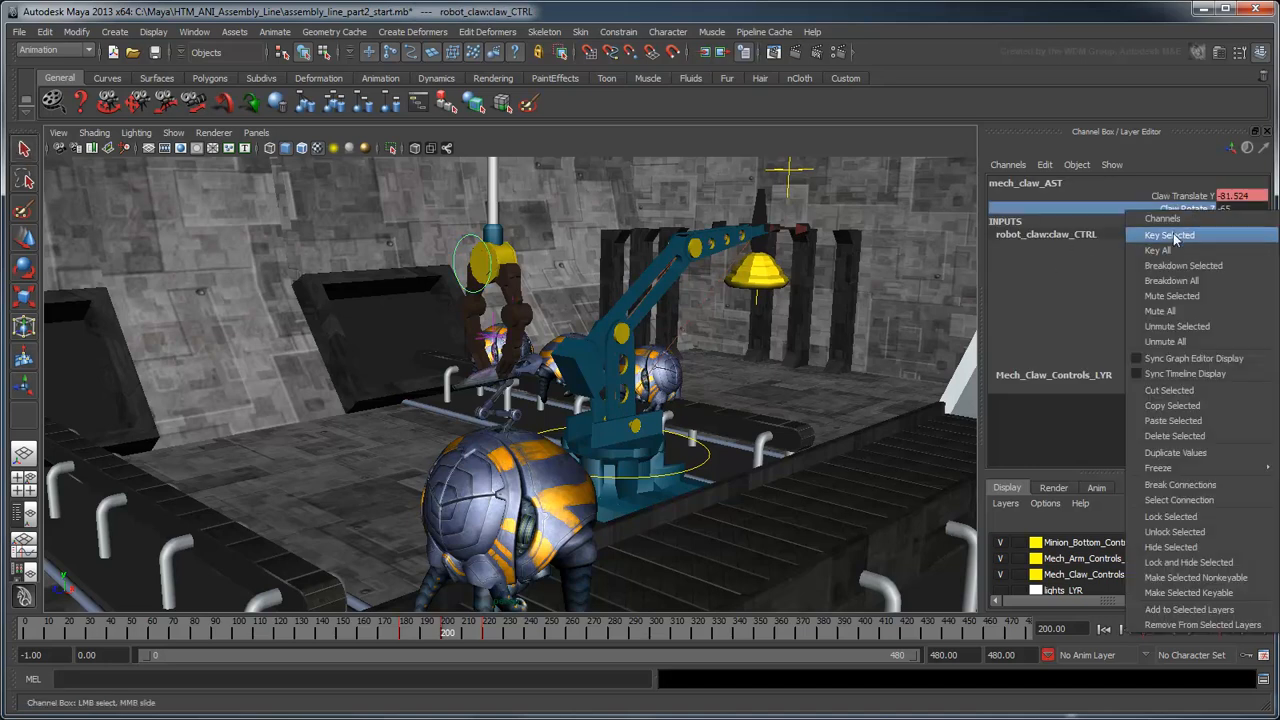
left_click(1169, 235)
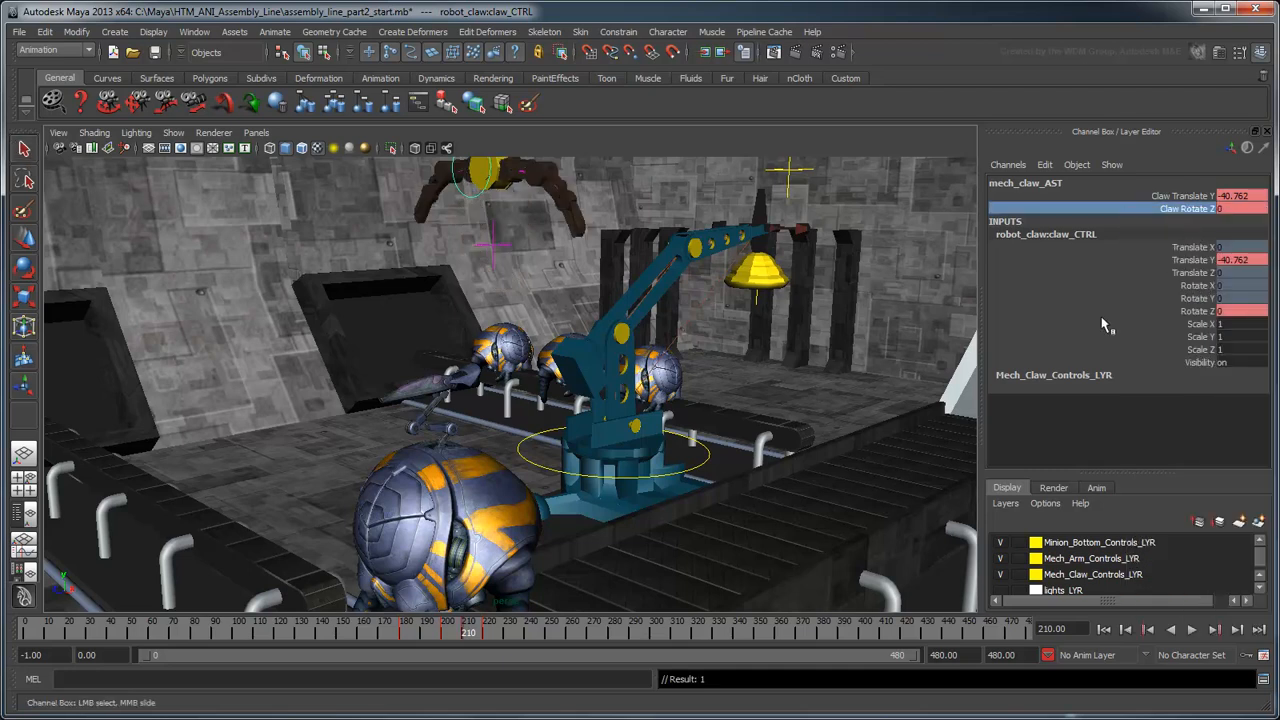
left_click(1191, 629)
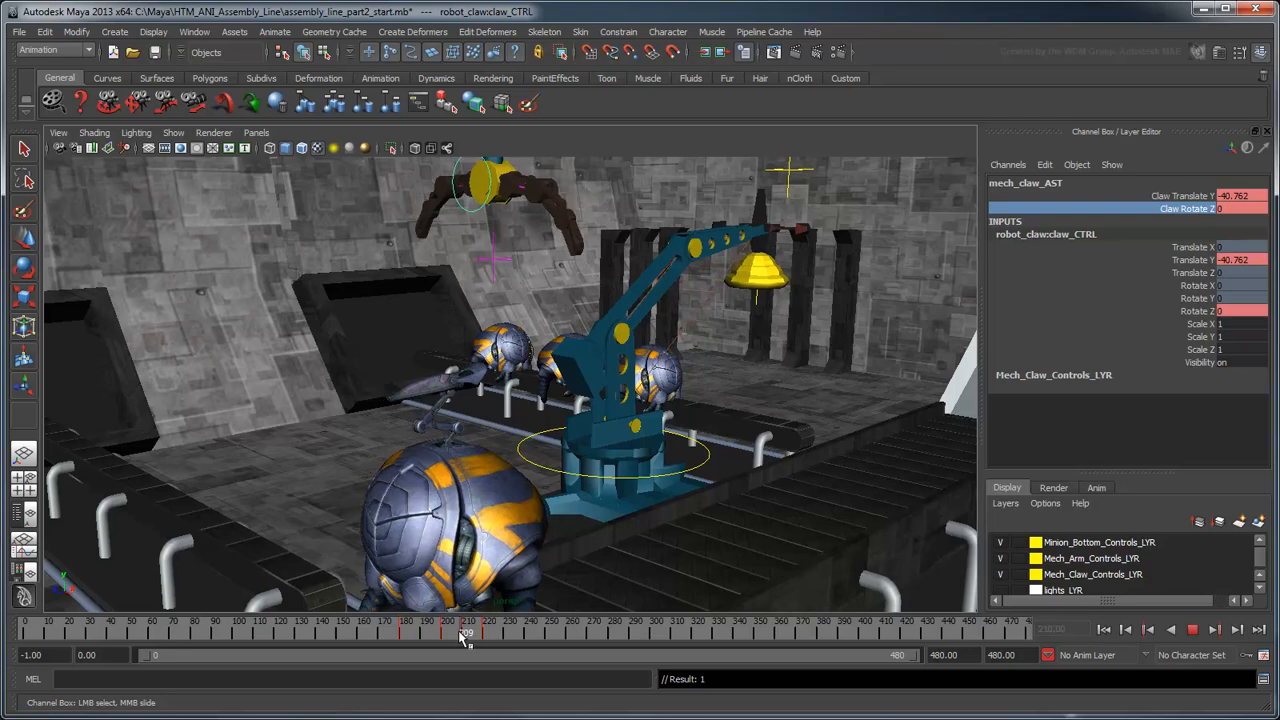
left_click_drag(467, 632, 429, 632)
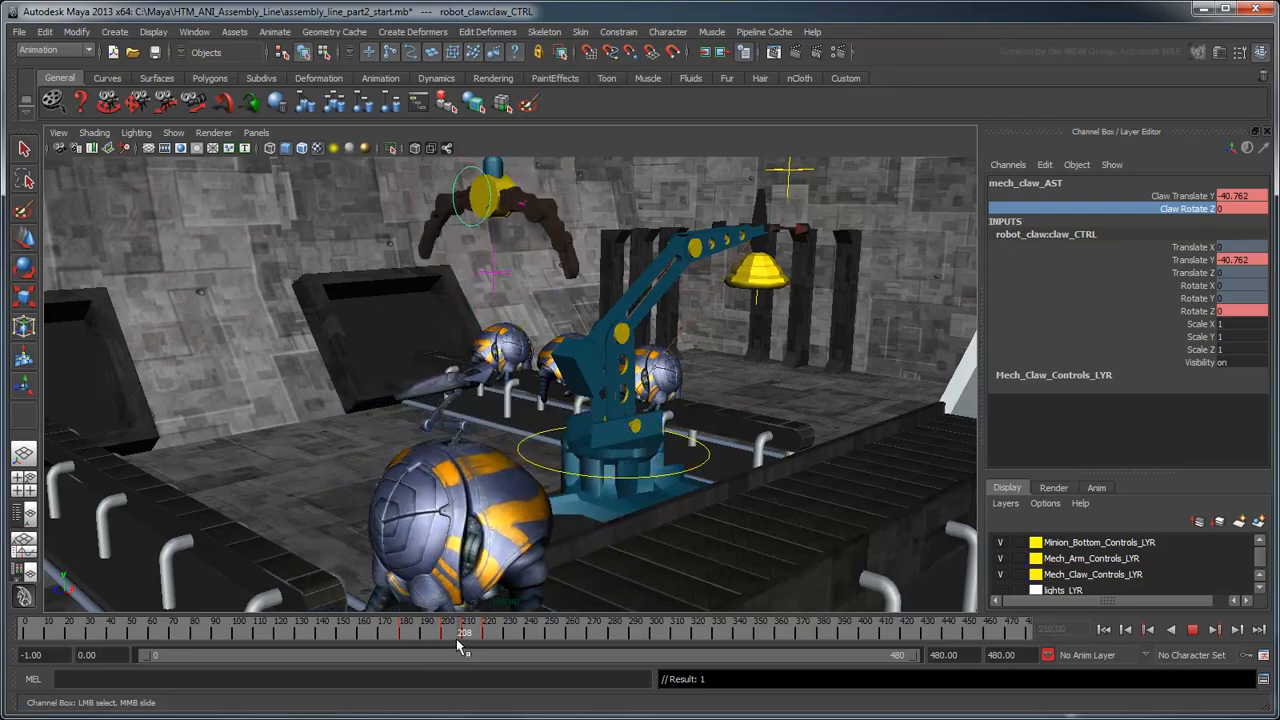
left_click_drag(465, 632, 443, 632)
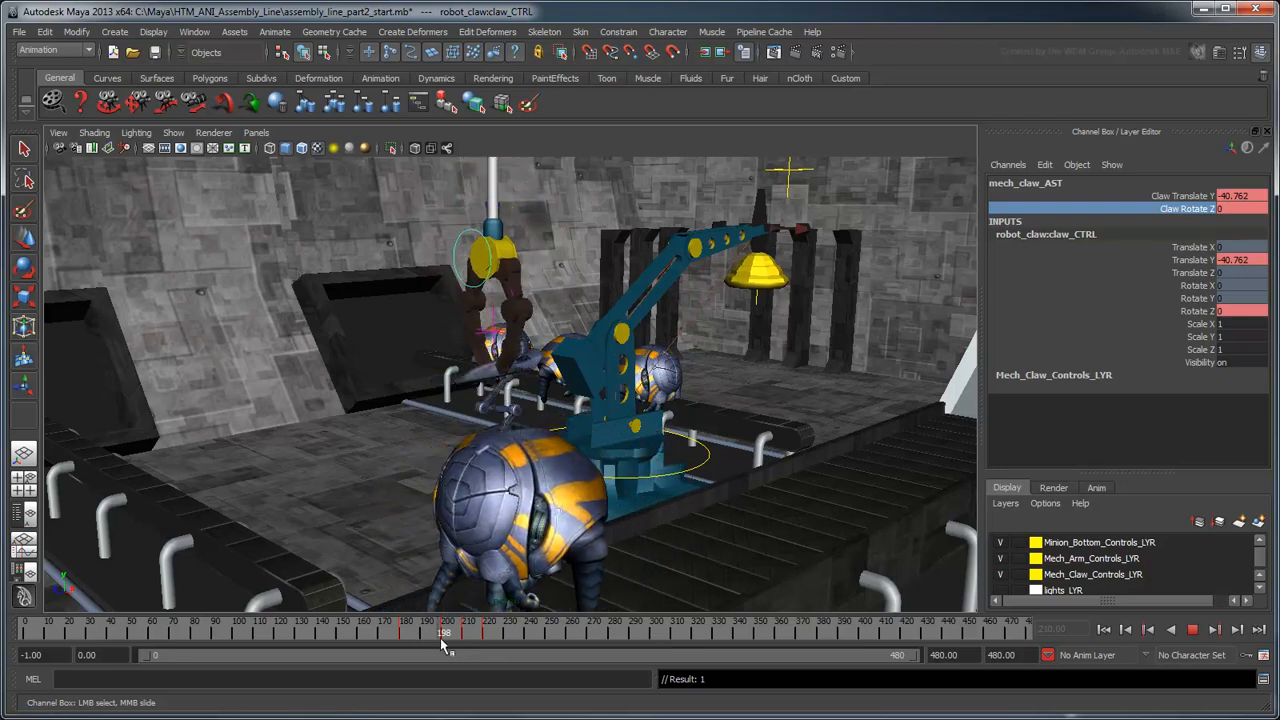
left_click_drag(445, 631, 465, 631)
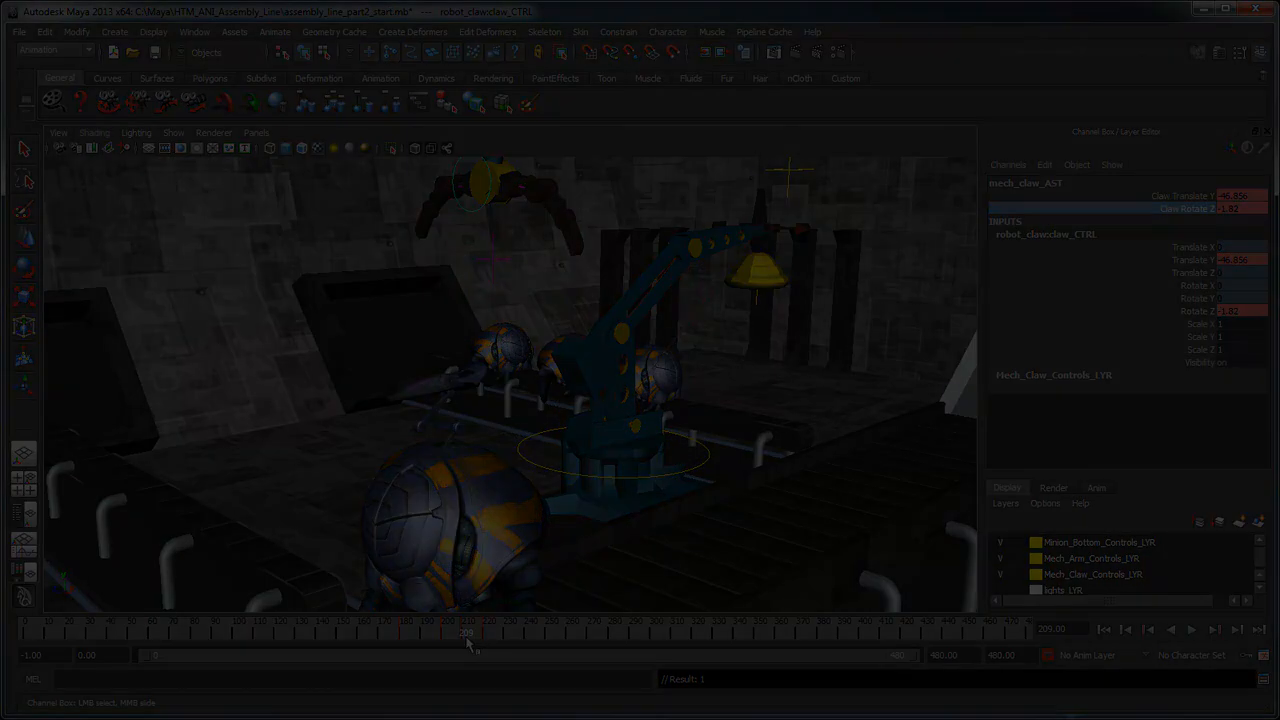